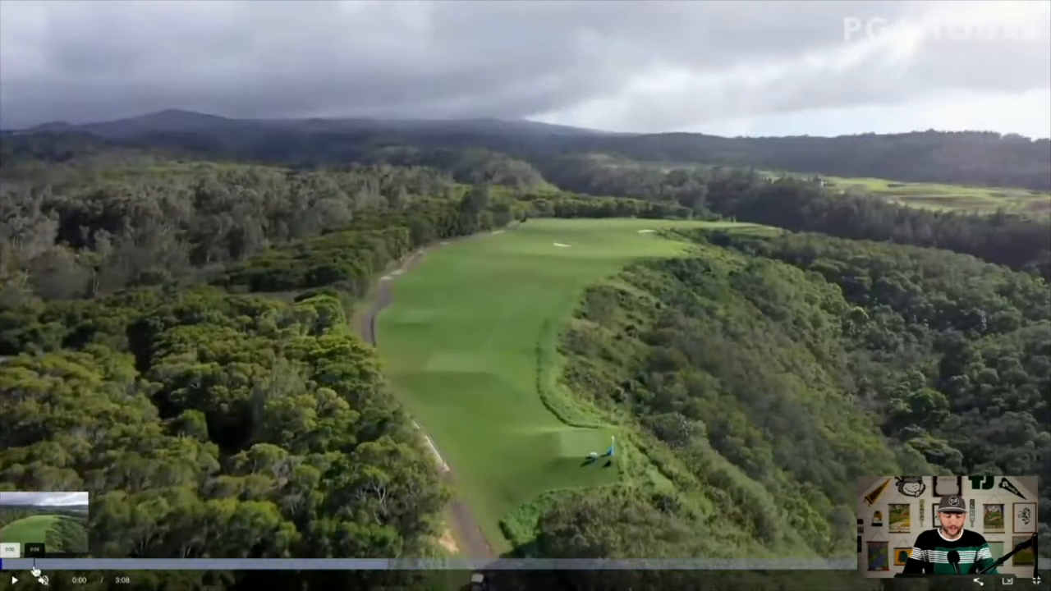
Step: Play the PGA Tour aerial flyover of Kapalua's Plantation Course
left_click(12, 579)
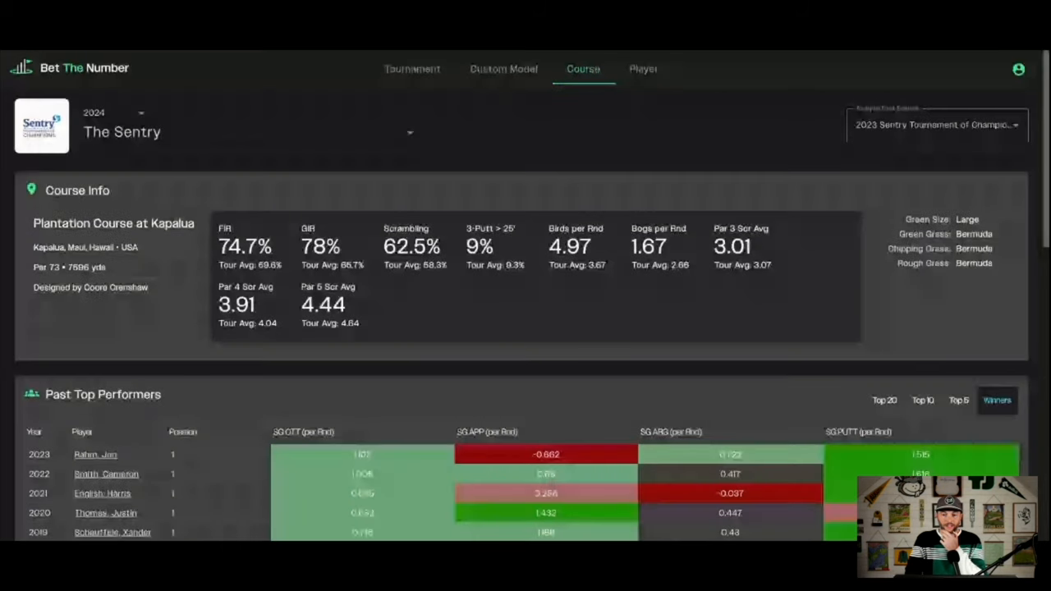
scroll("down", 3)
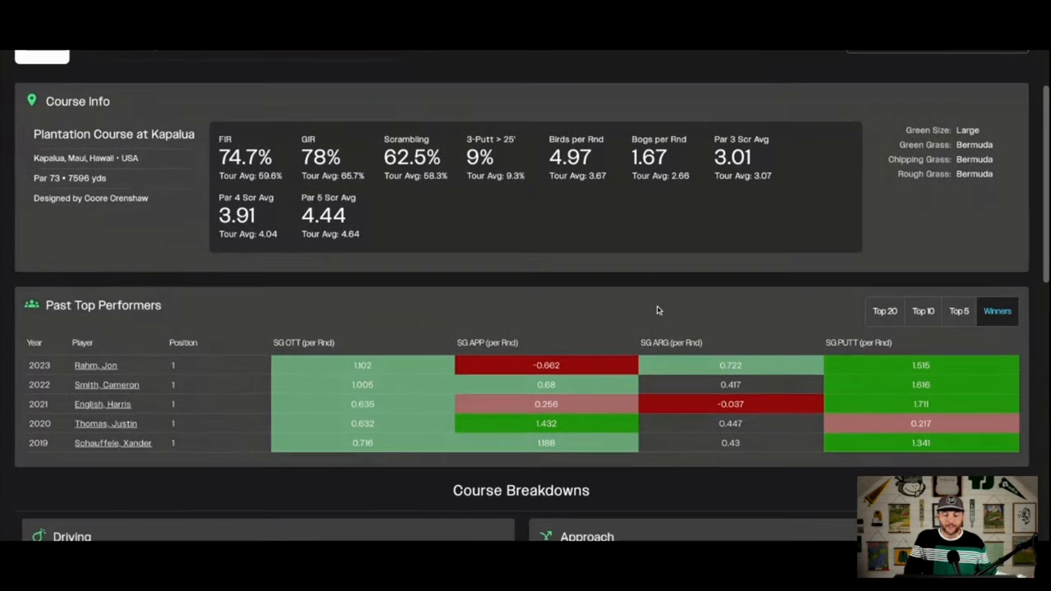
scroll("up", 3)
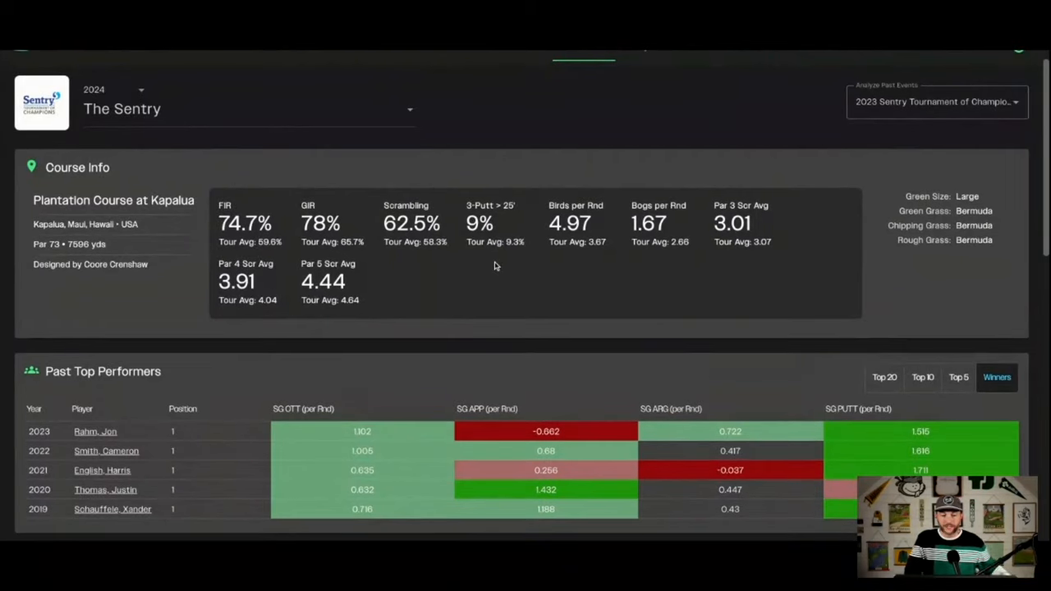
mouse_move(680, 231)
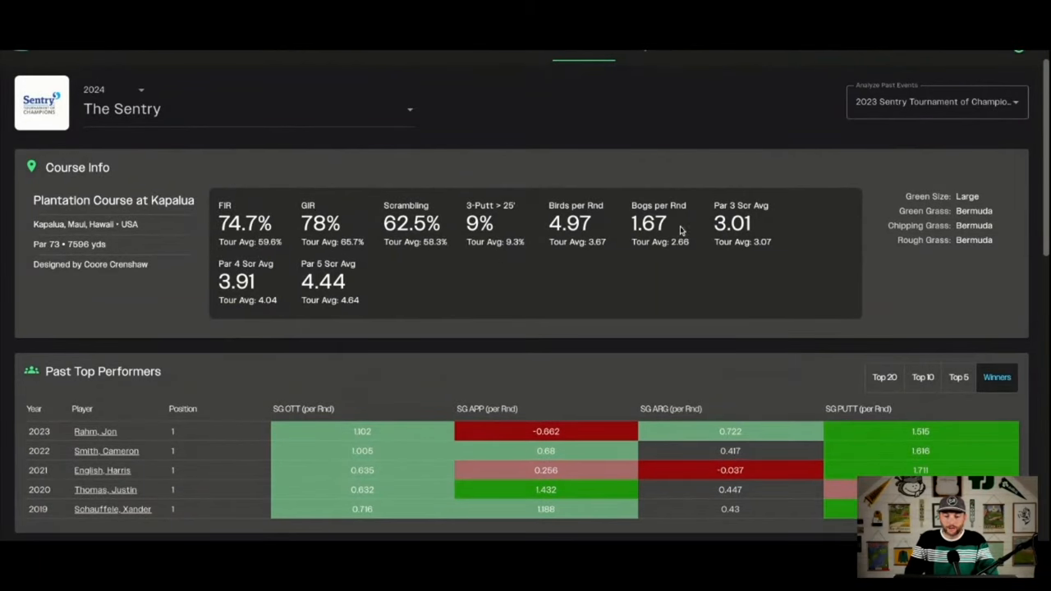
mouse_move(581, 276)
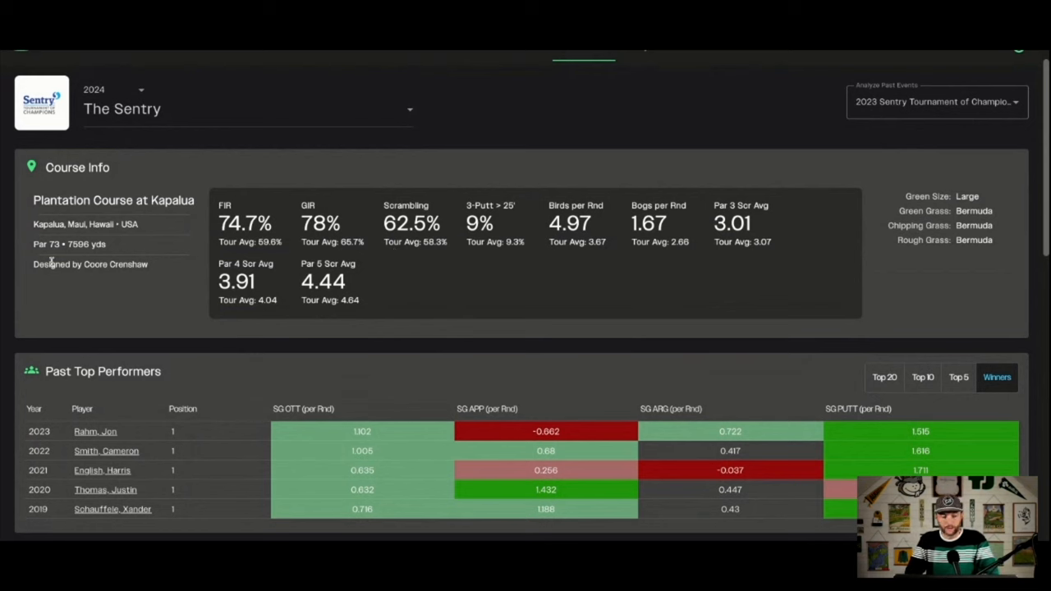
mouse_move(129, 277)
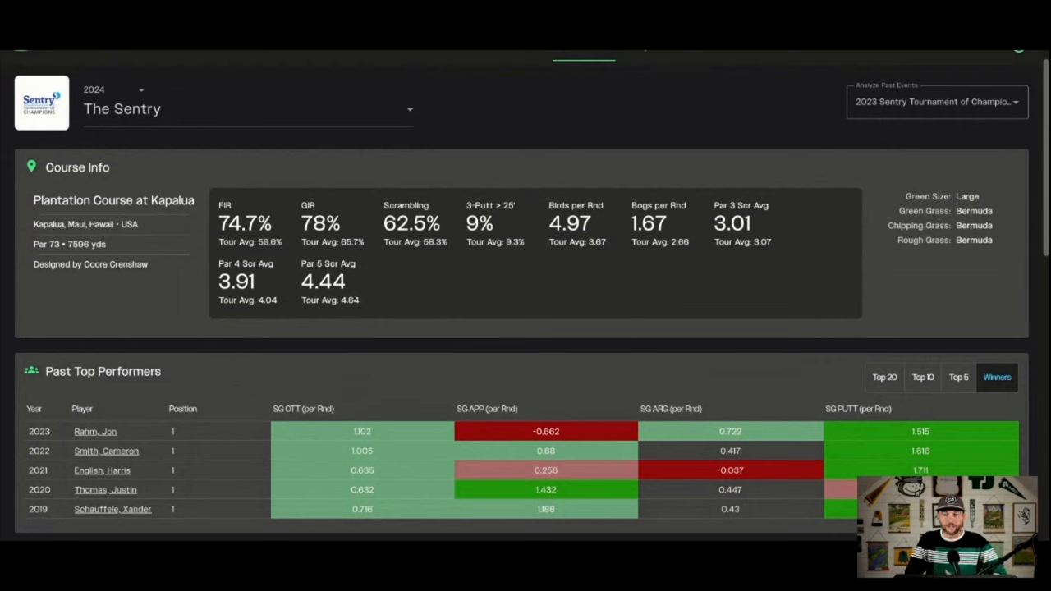
mouse_move(312, 217)
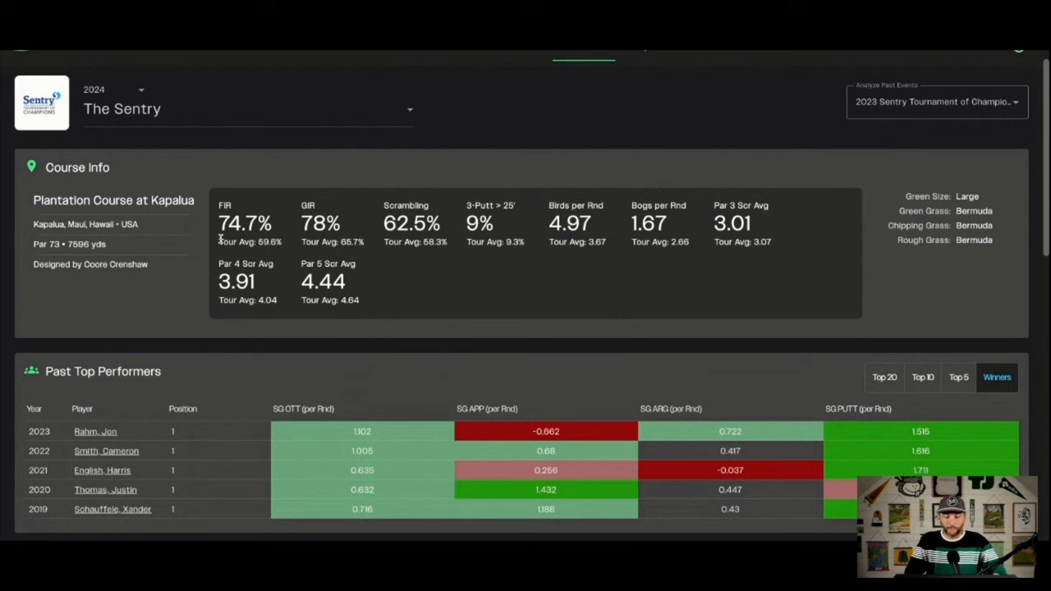
mouse_move(522, 253)
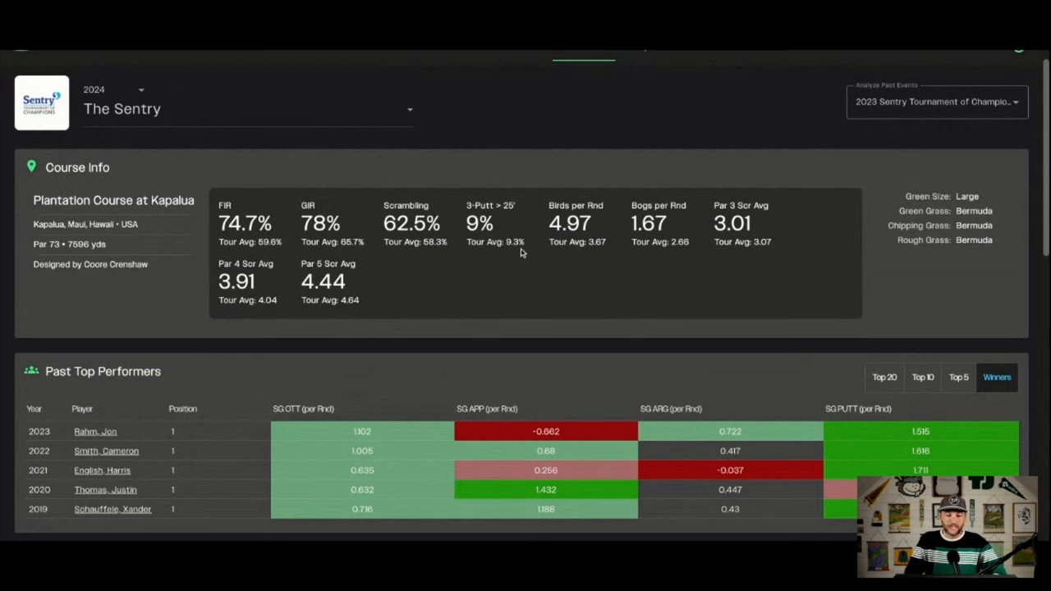
mouse_move(244, 230)
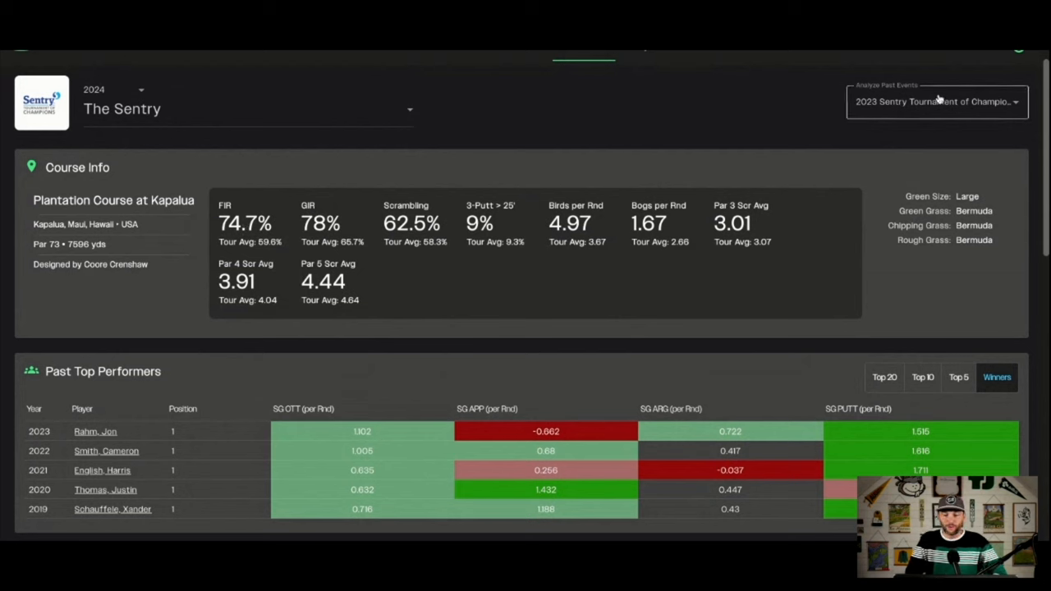
left_click(936, 101)
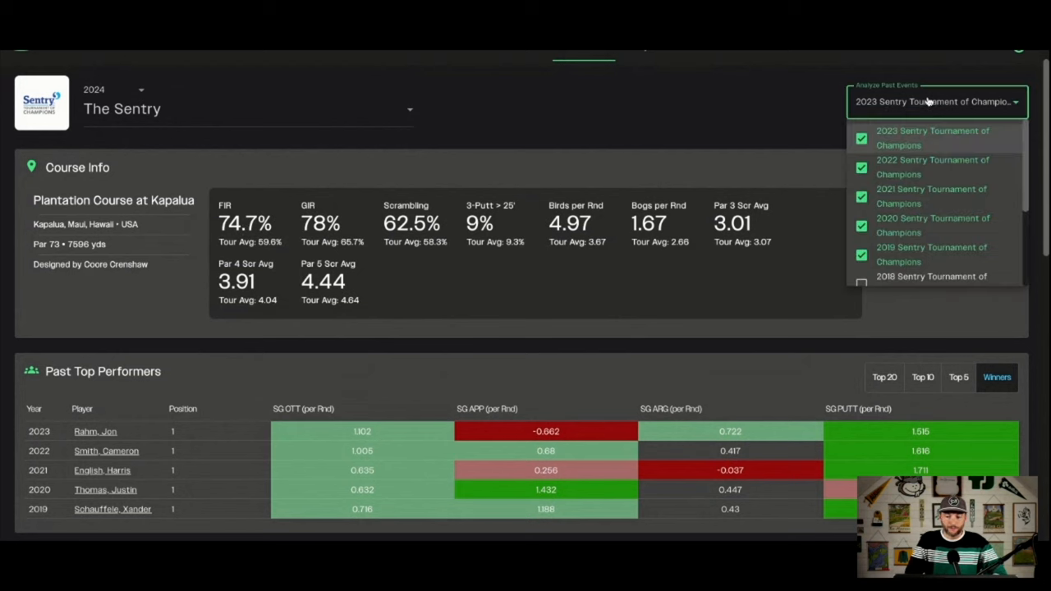
scroll("down", 3)
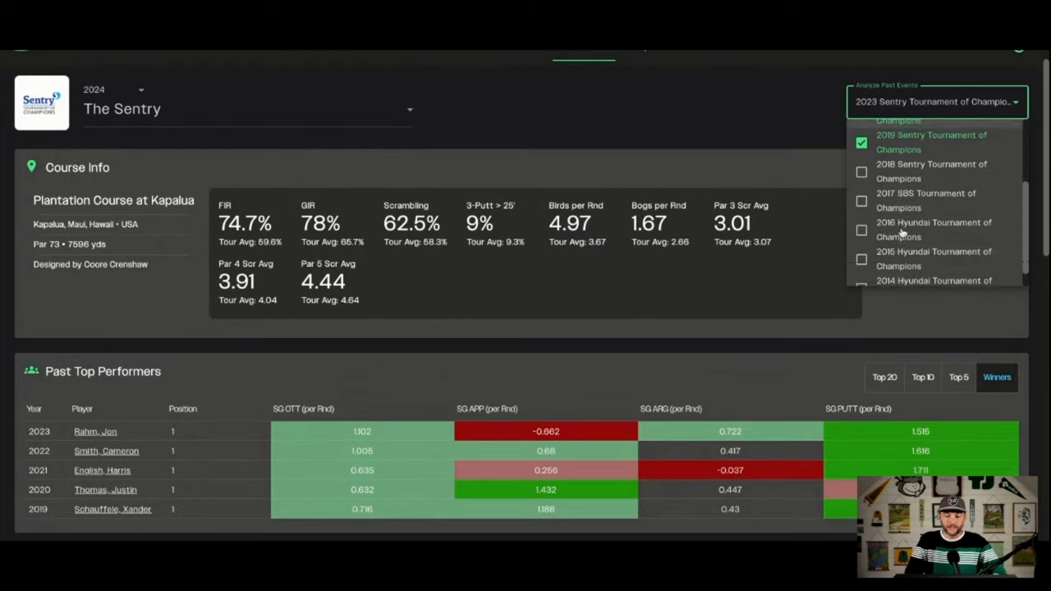
scroll("up", 3)
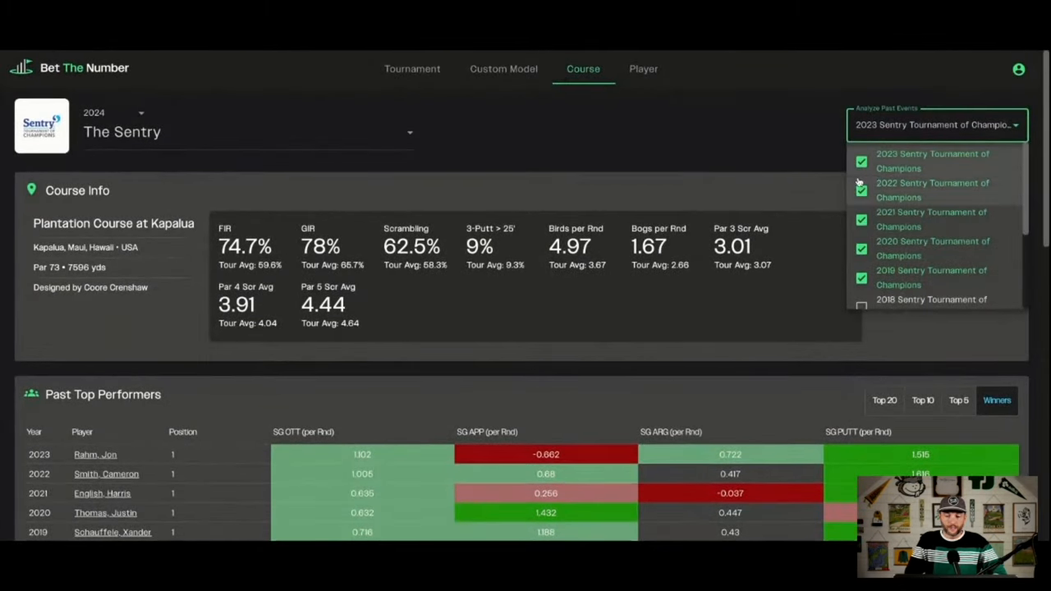
mouse_move(735, 125)
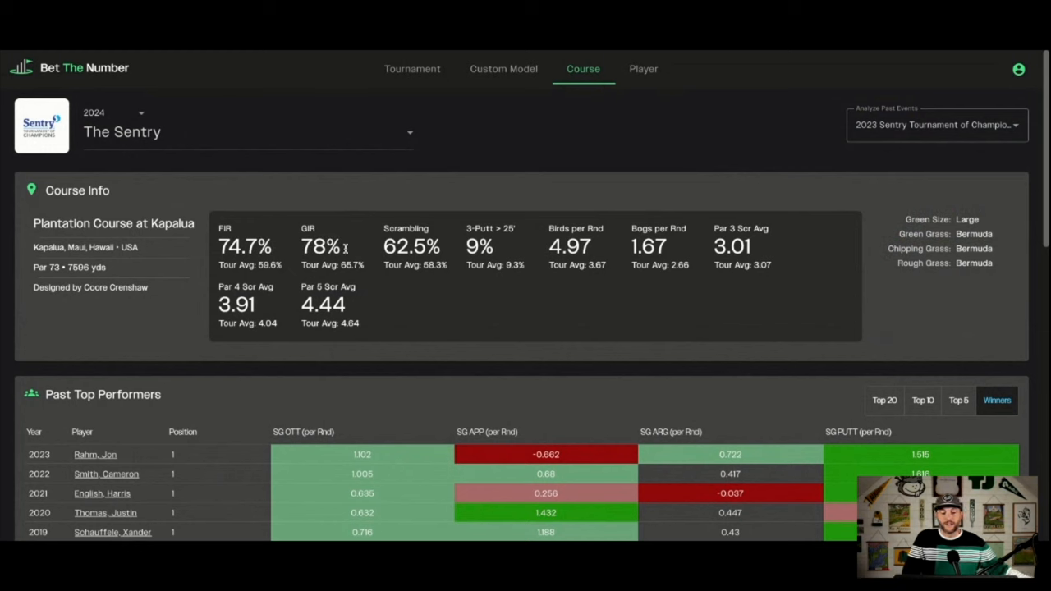
mouse_move(509, 245)
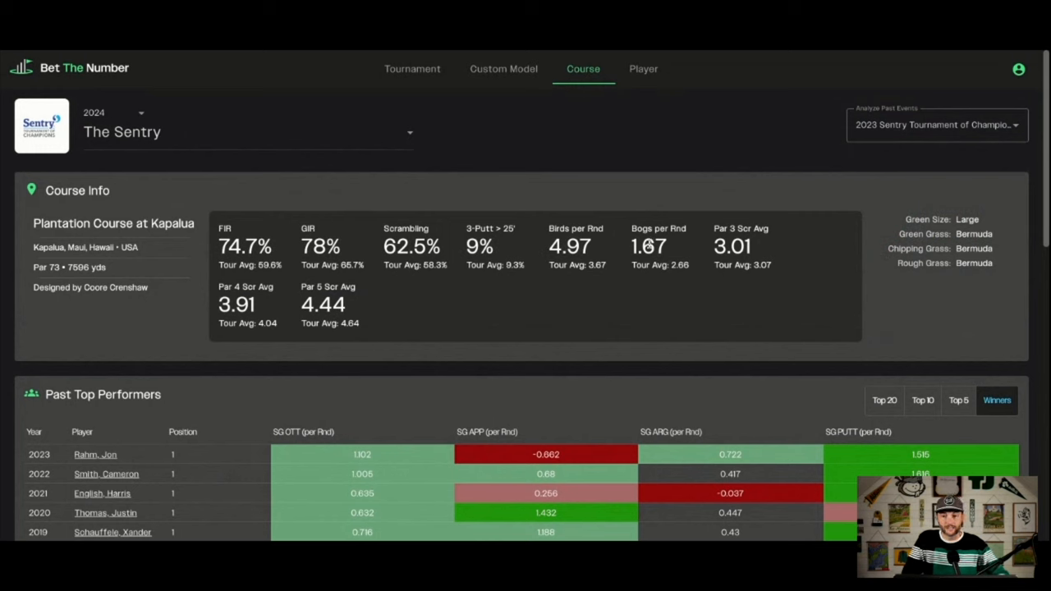
mouse_move(529, 320)
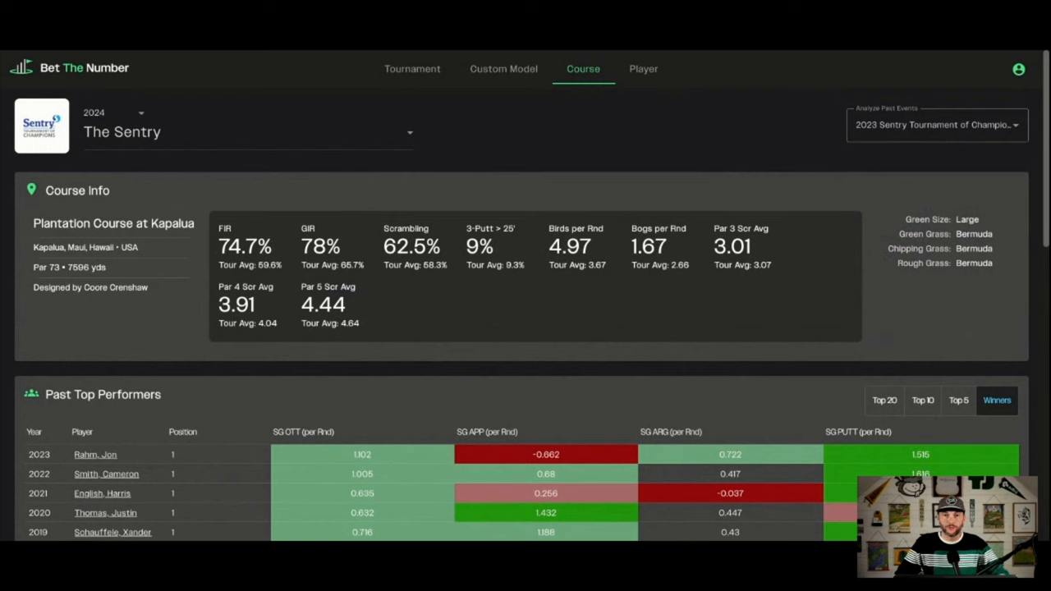
mouse_move(880, 52)
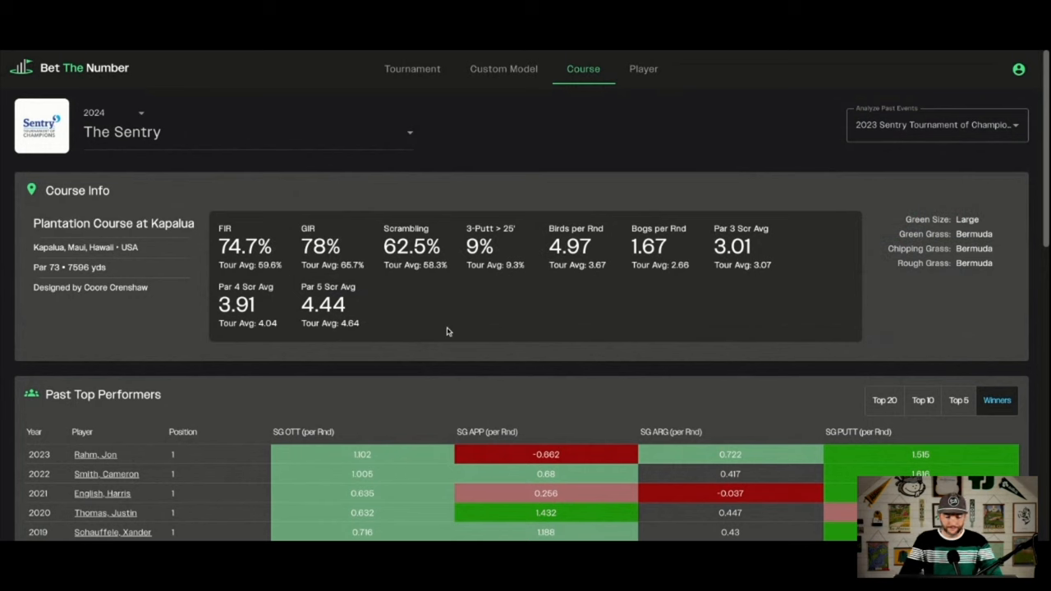
Step: Scroll down the course page toward the 126–175 yard approach breakdown
scroll("down", 3)
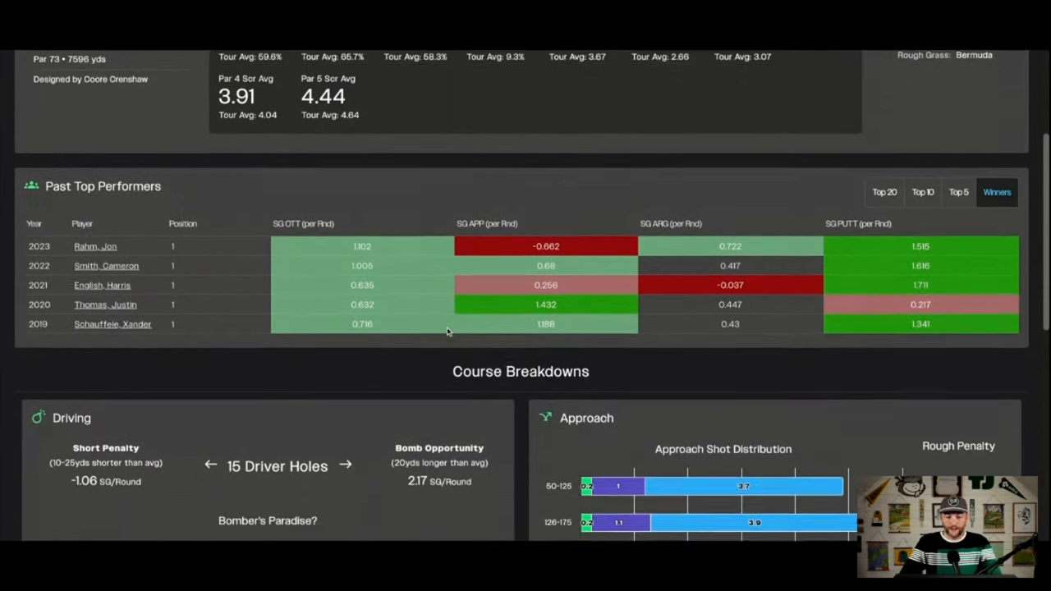
scroll("down", 3)
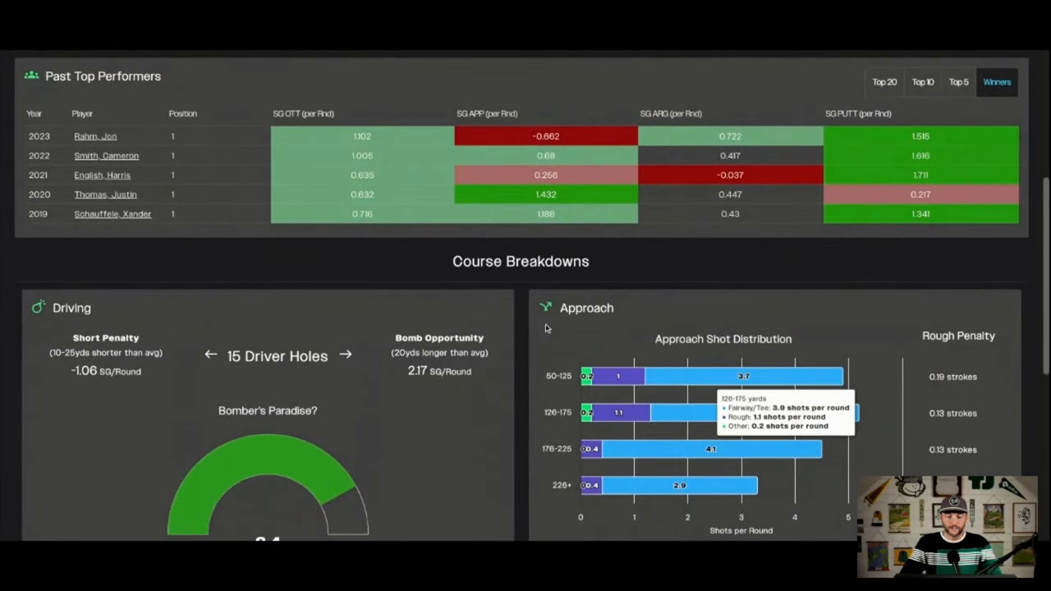
mouse_move(556, 401)
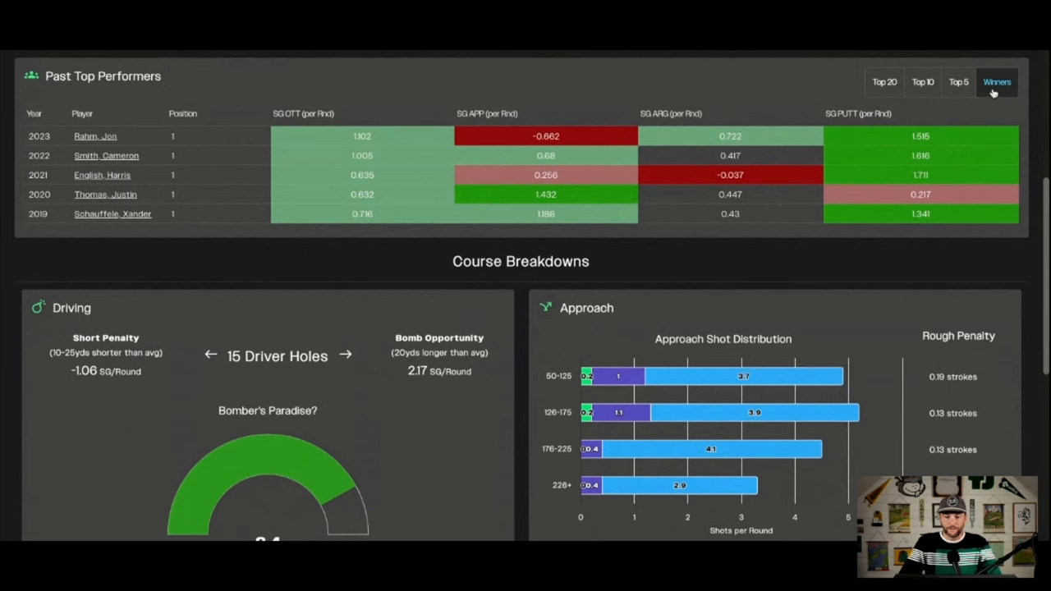
mouse_move(885, 81)
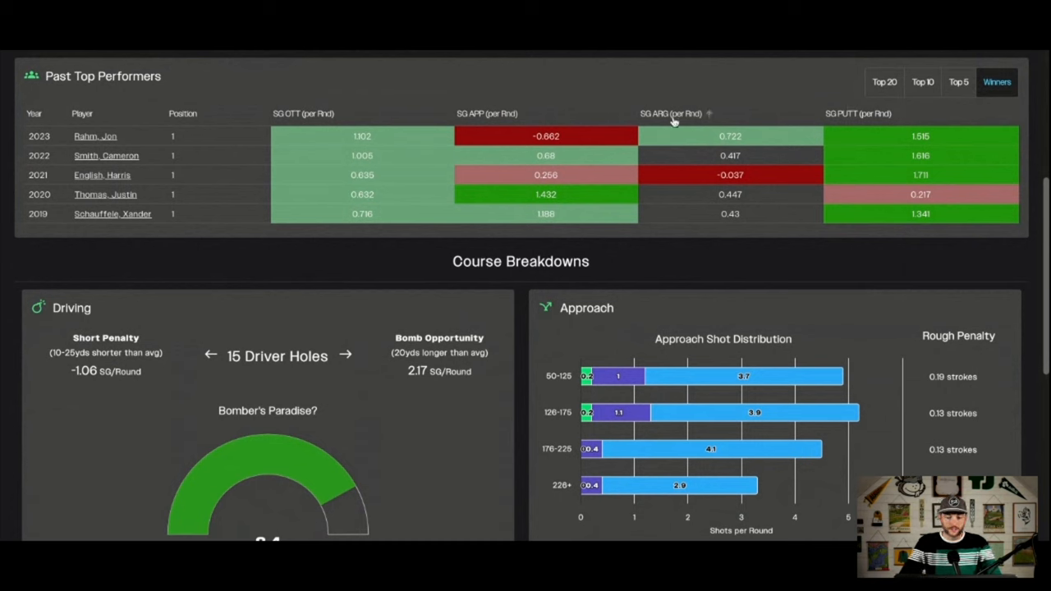
mouse_move(674, 123)
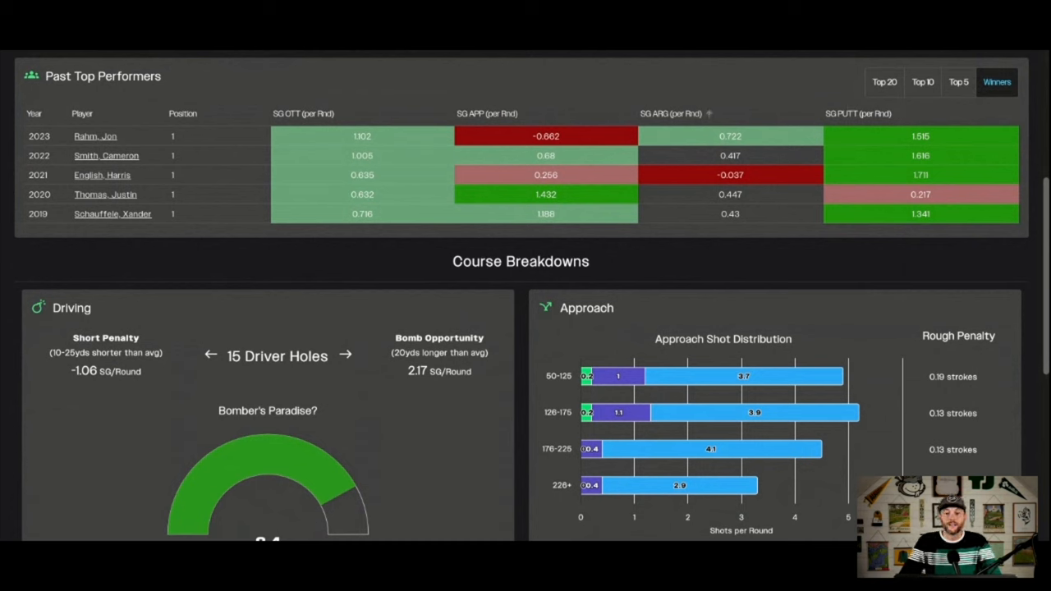
mouse_move(479, 108)
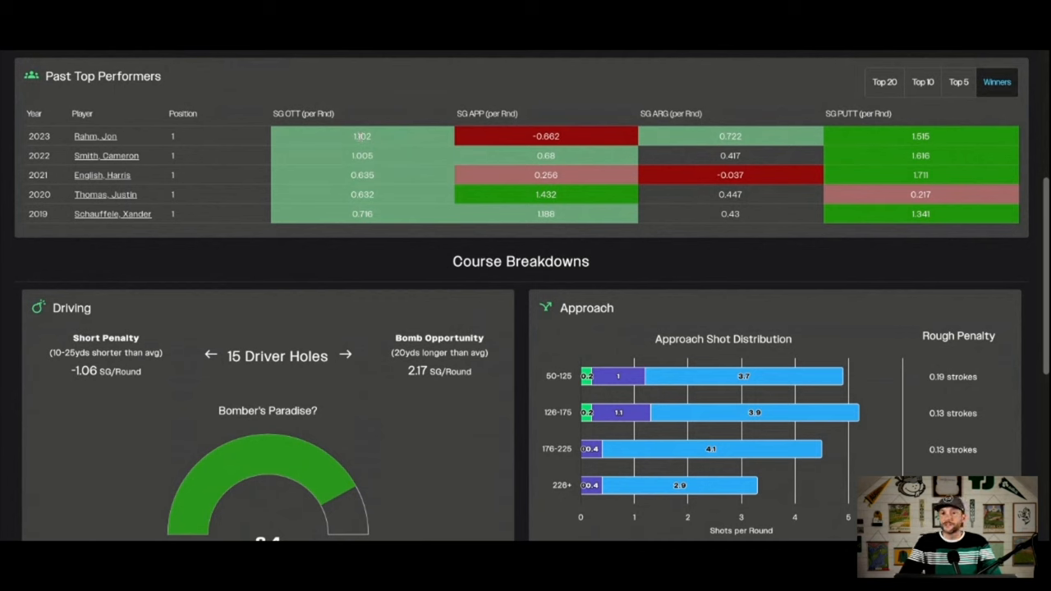
mouse_move(259, 335)
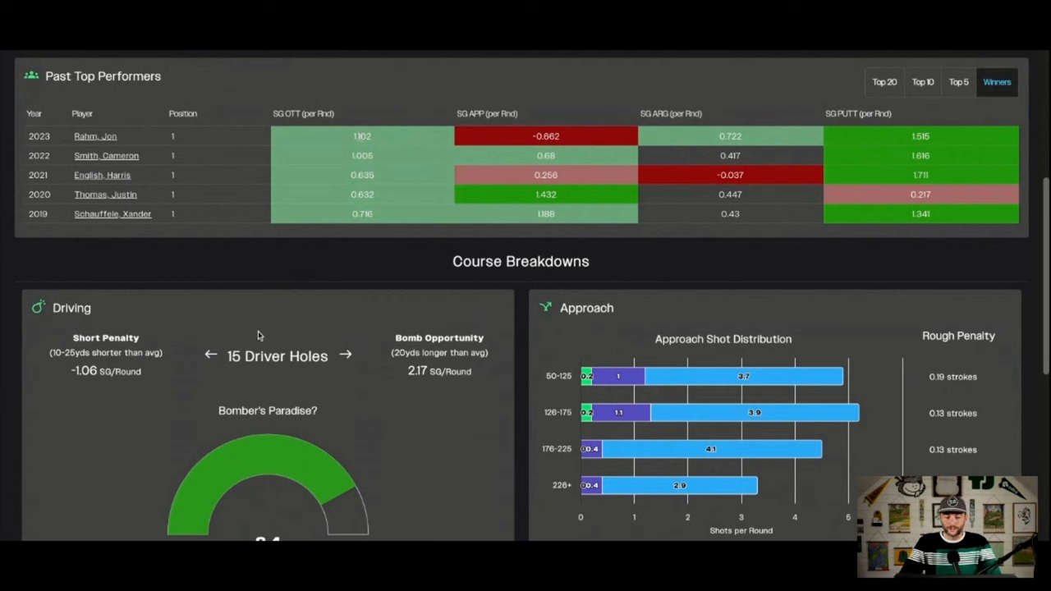
mouse_move(495, 172)
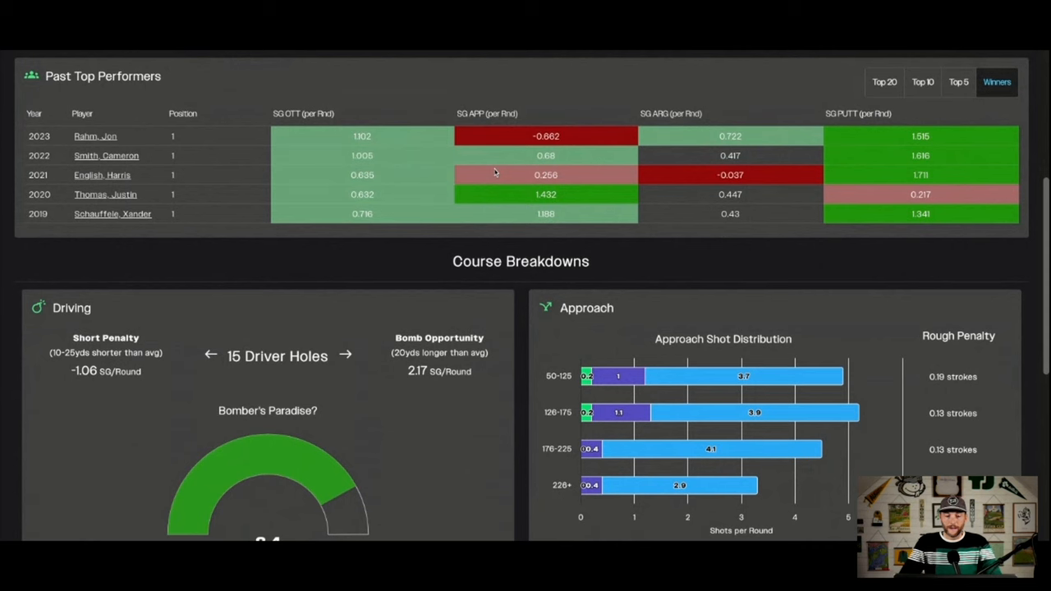
mouse_move(862, 139)
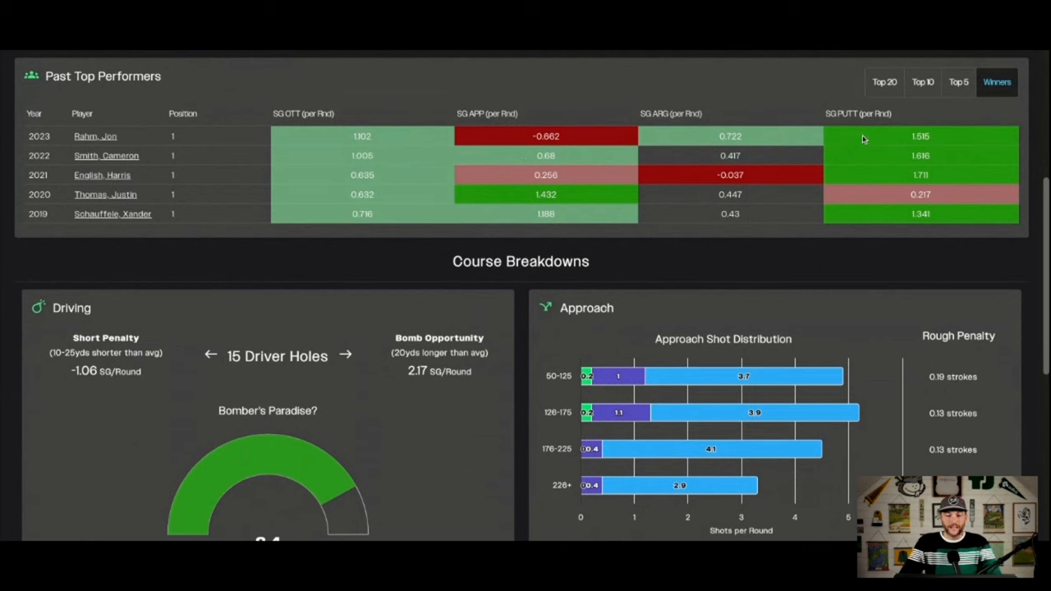
mouse_move(874, 159)
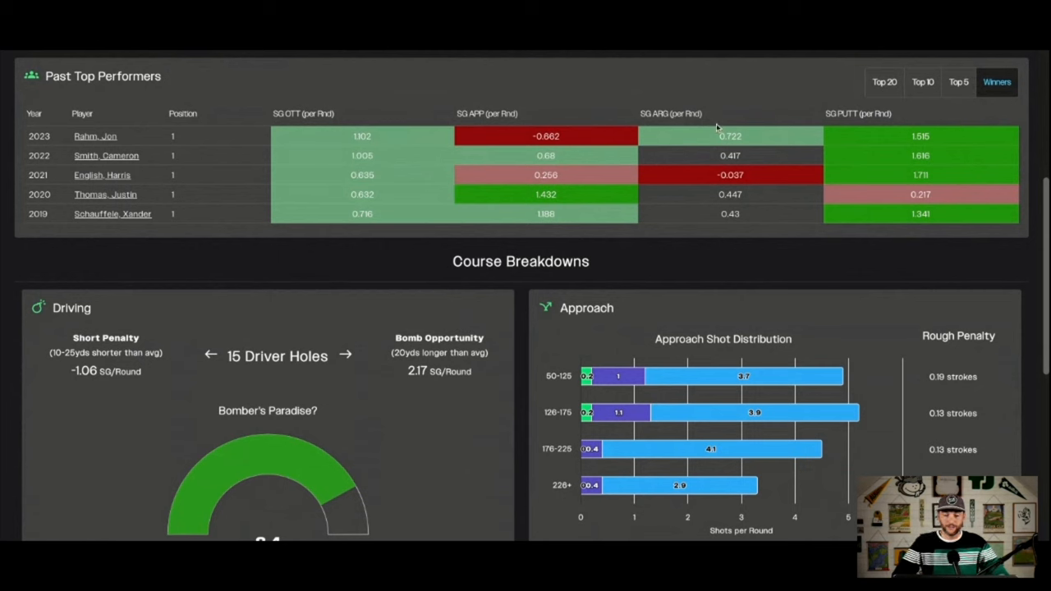
mouse_move(723, 176)
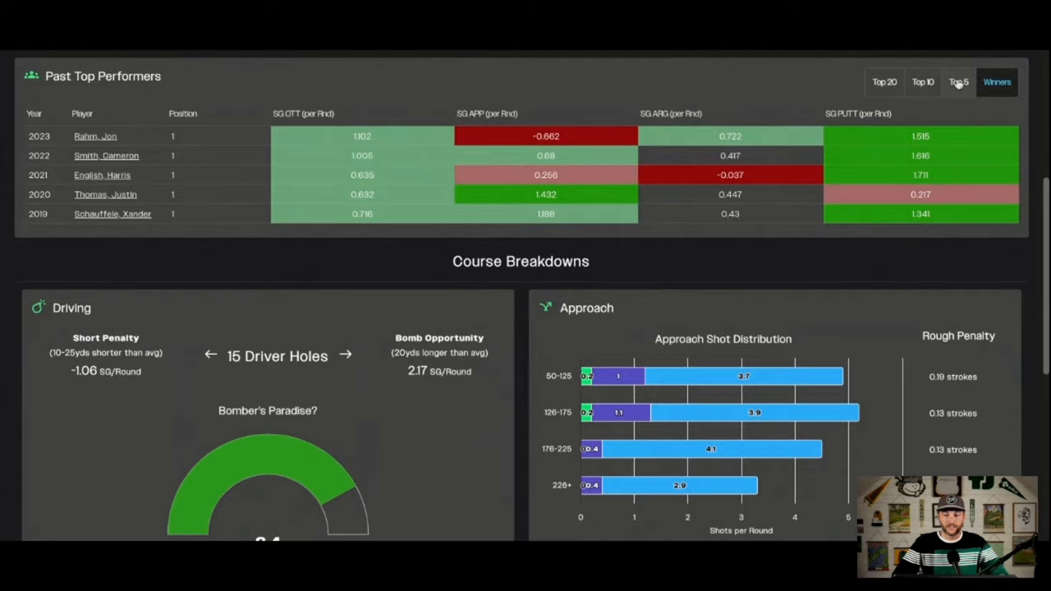
Step: Switch the Past Top Performers table from Top 5 to Top 10 finishers
left_click(958, 81)
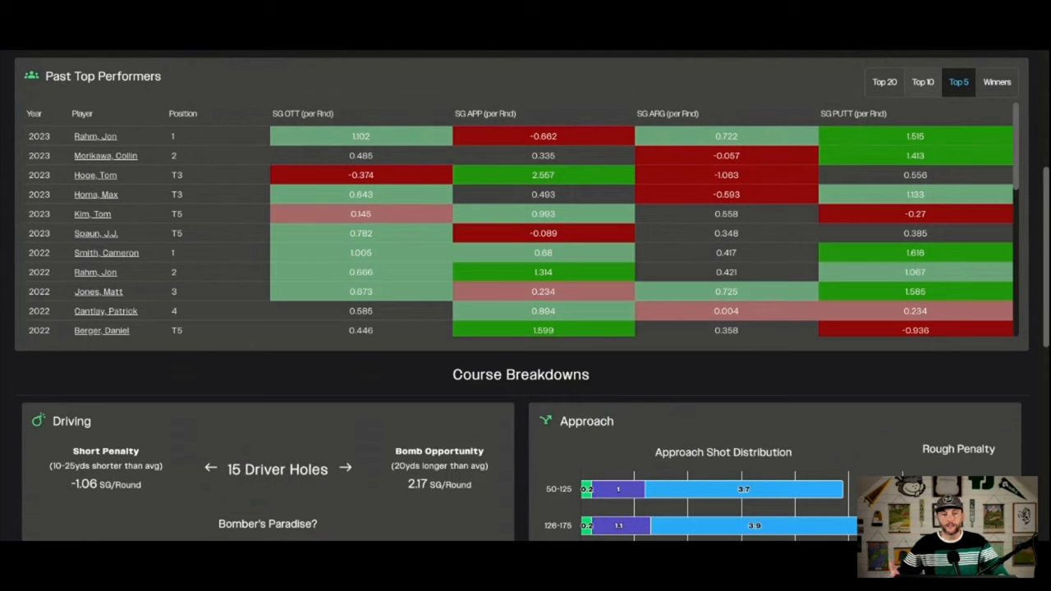
mouse_move(916, 91)
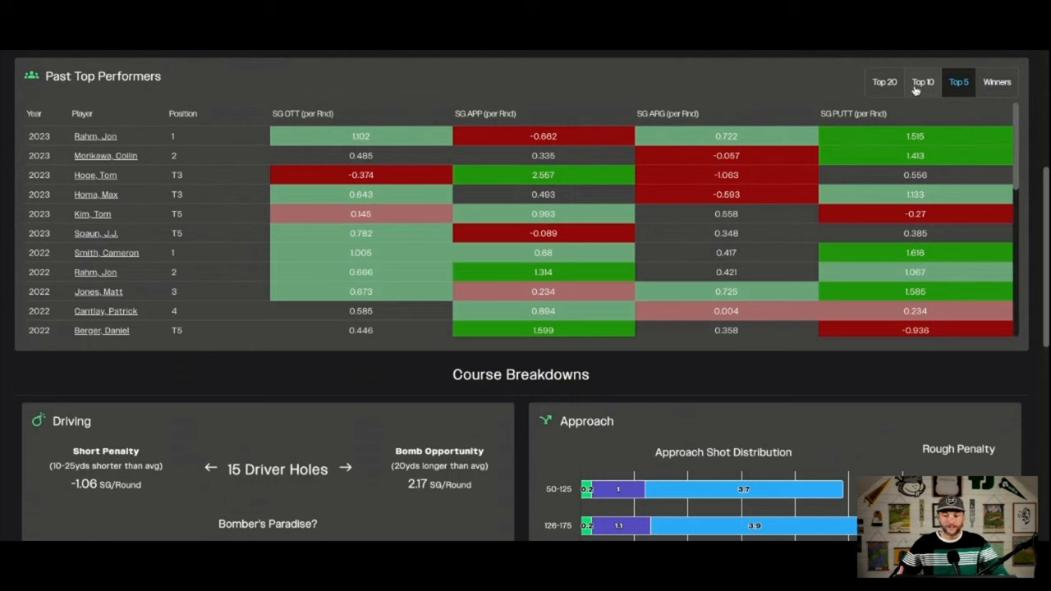
left_click(921, 81)
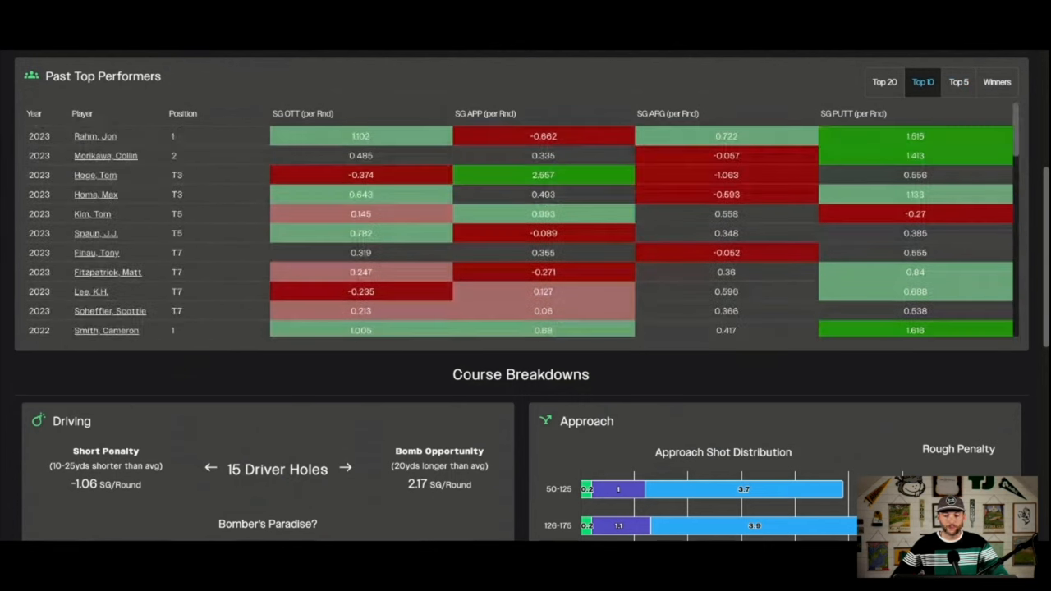
scroll("down", 3)
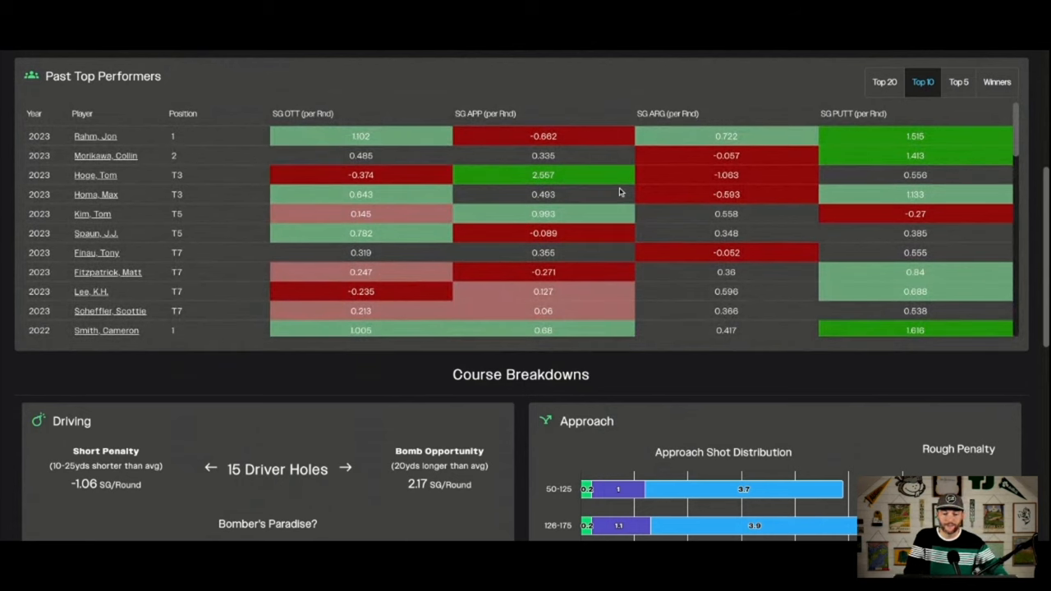
mouse_move(583, 188)
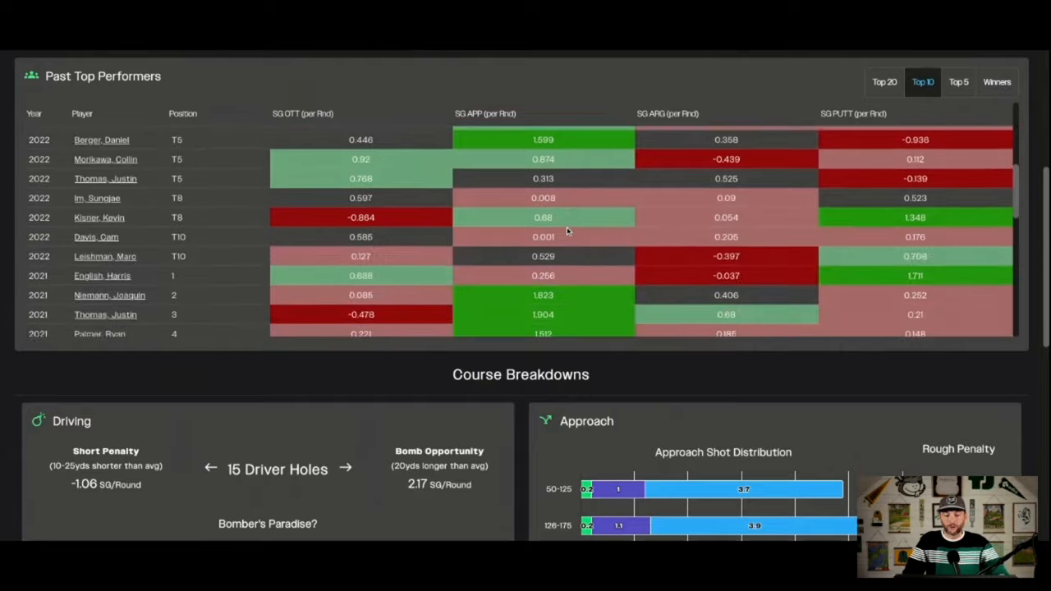
scroll("down", 3)
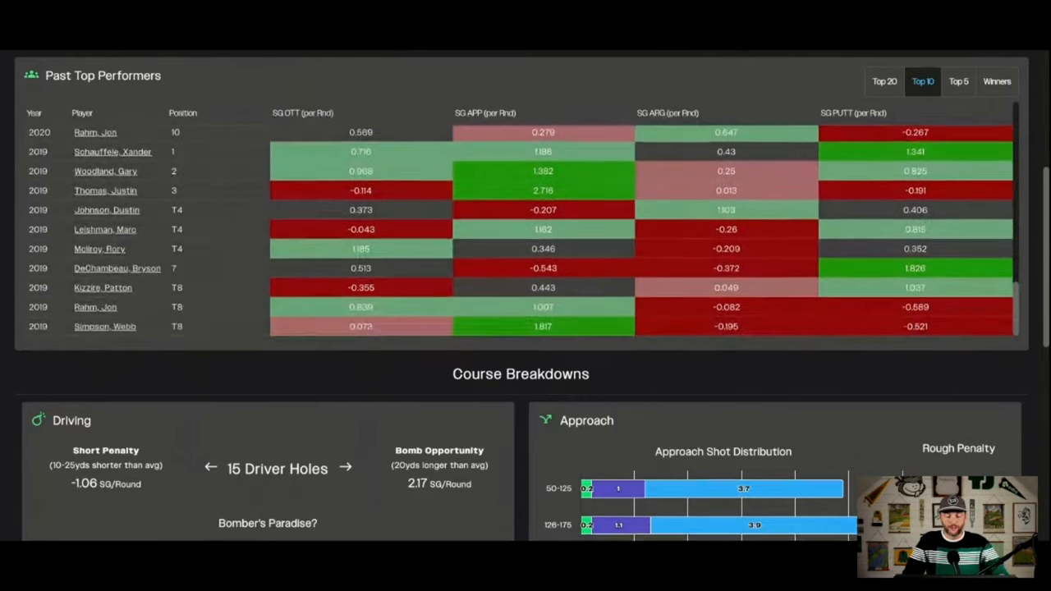
Step: Scroll through the 2019–2023 top-10 list down to Webb Simpson's 2019 T8
scroll("up", 3)
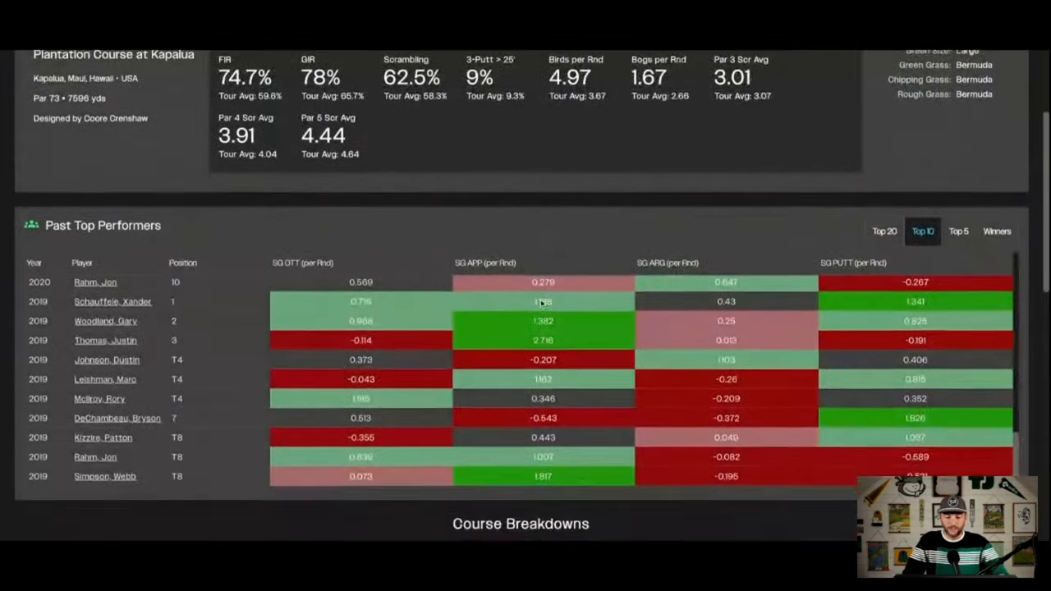
scroll("down", 3)
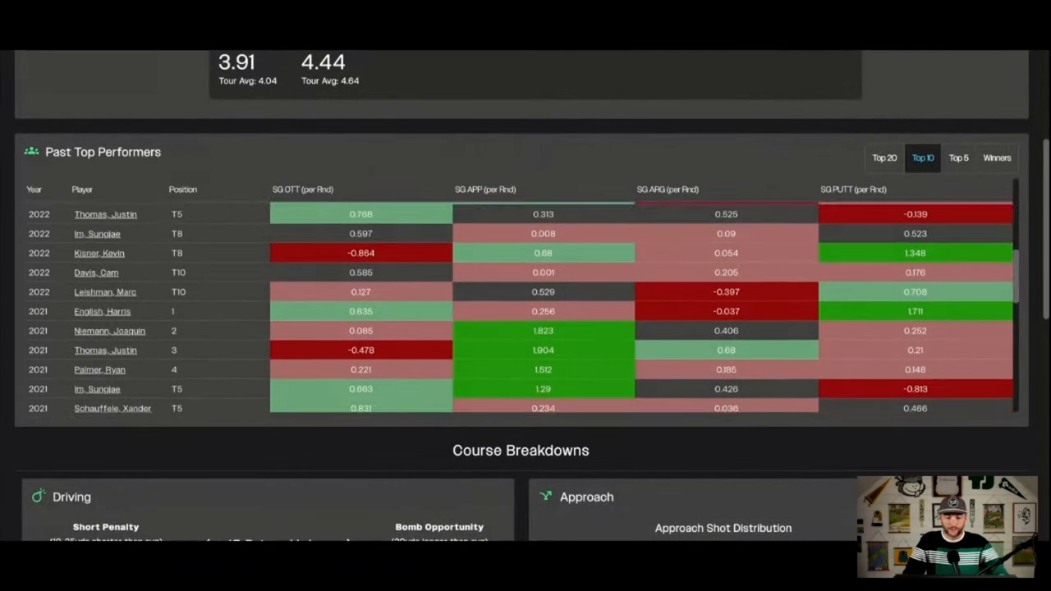
scroll("up", 3)
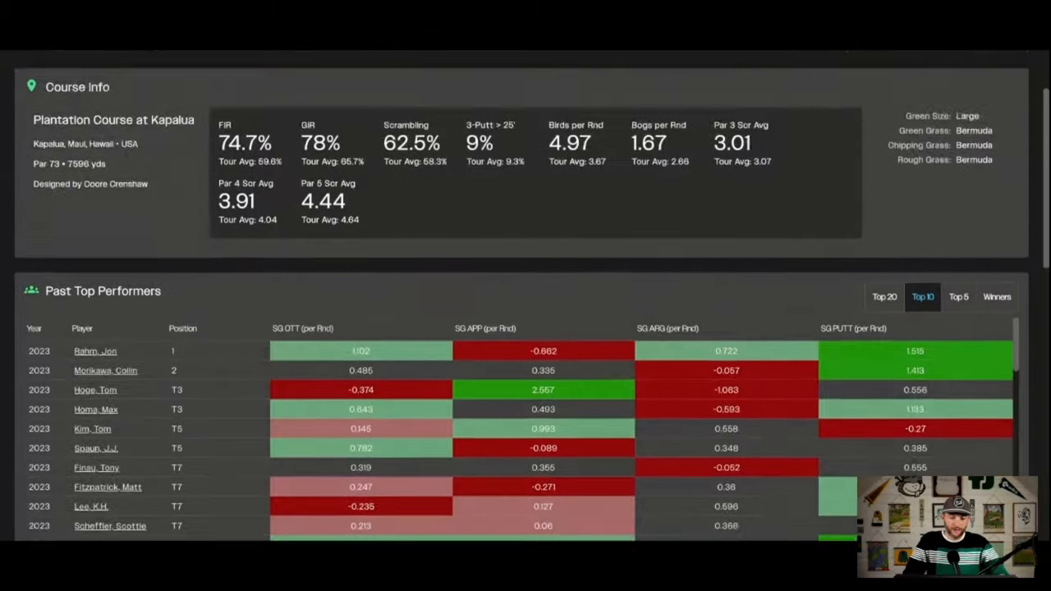
scroll("down", 3)
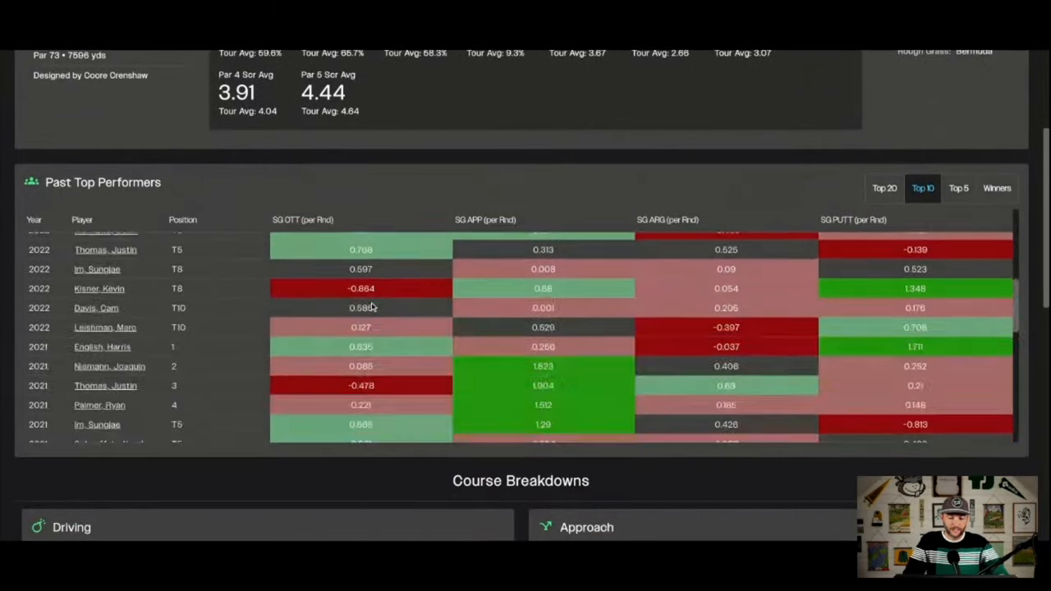
scroll("down", 3)
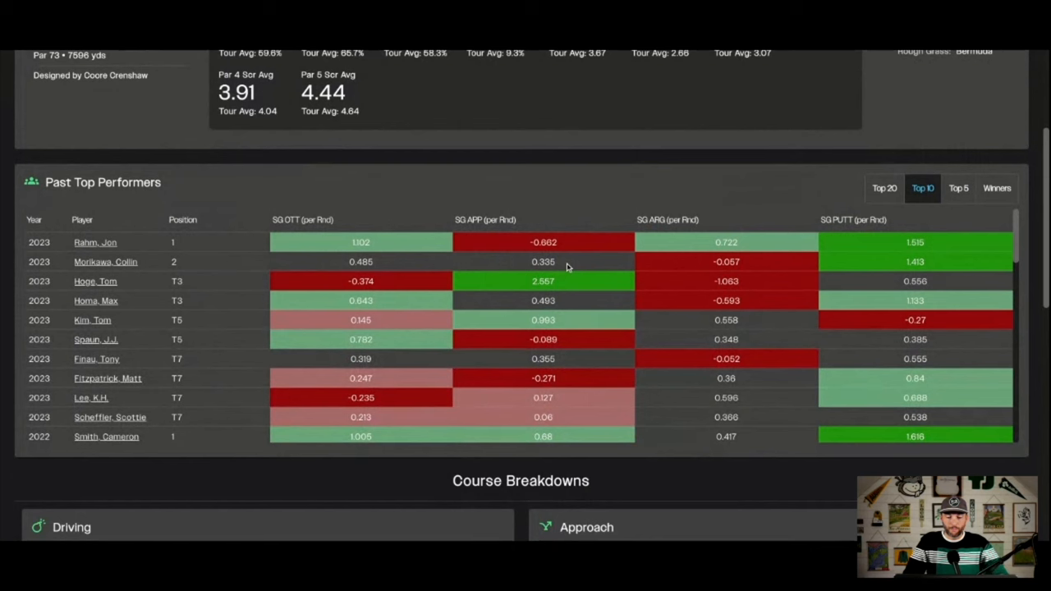
mouse_move(546, 282)
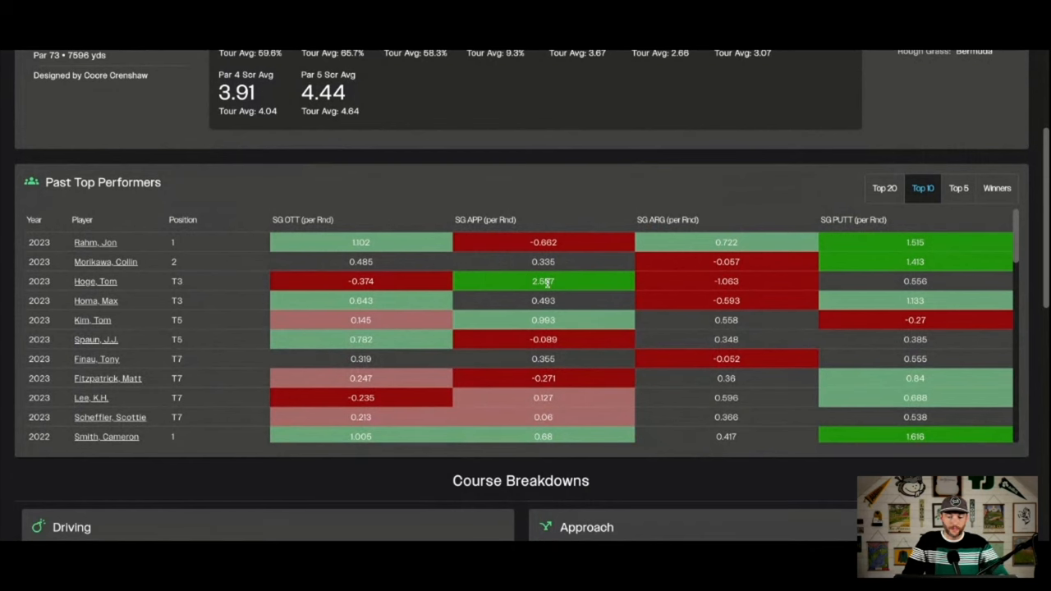
scroll("down", 3)
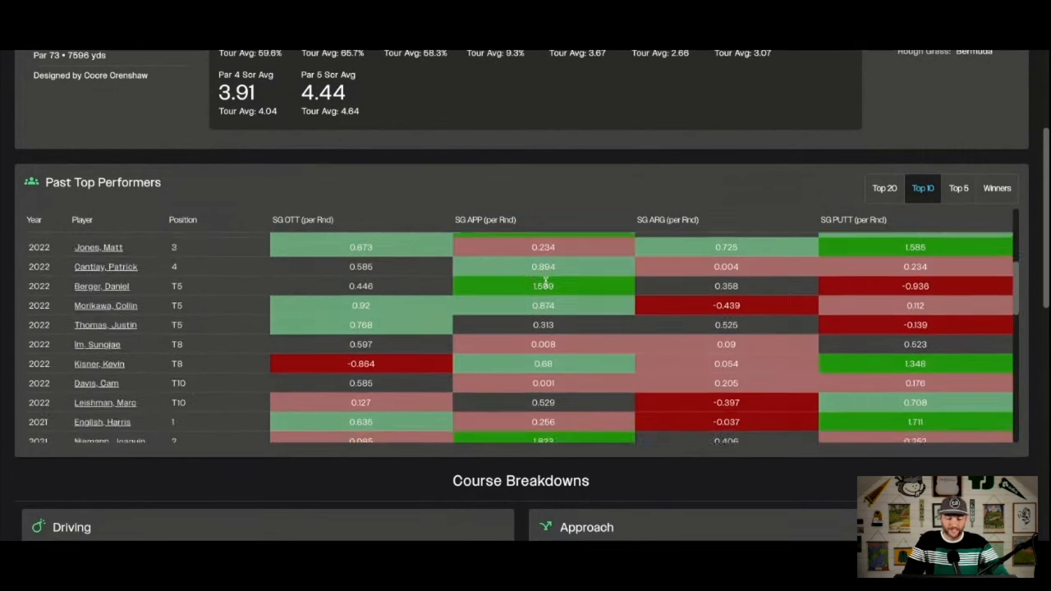
scroll("down", 3)
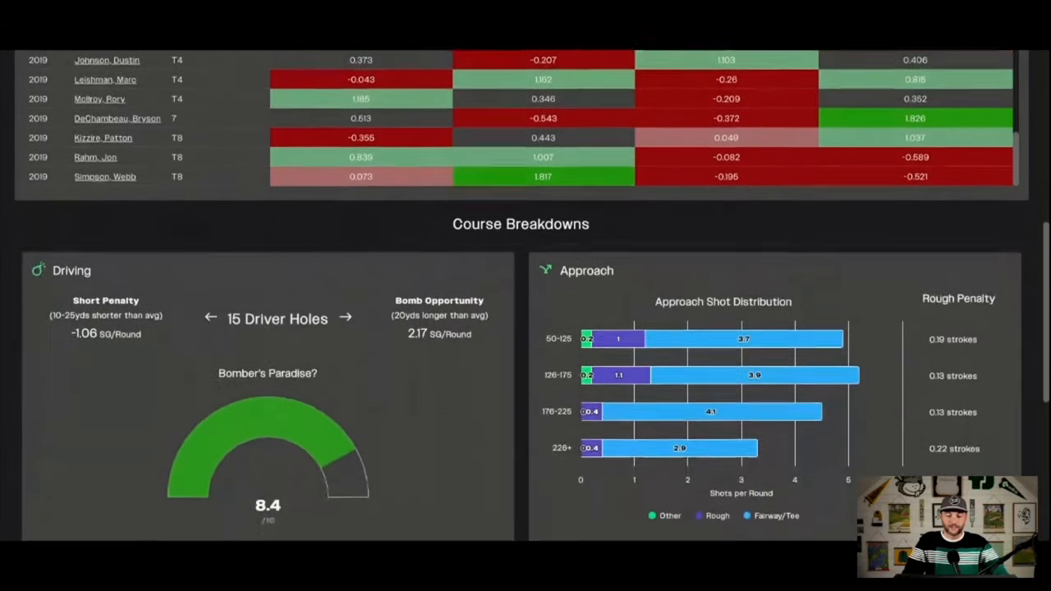
Step: Scroll to Course Breakdowns showing the 8.4/10 driving gauge and approach distribution
scroll("down", 3)
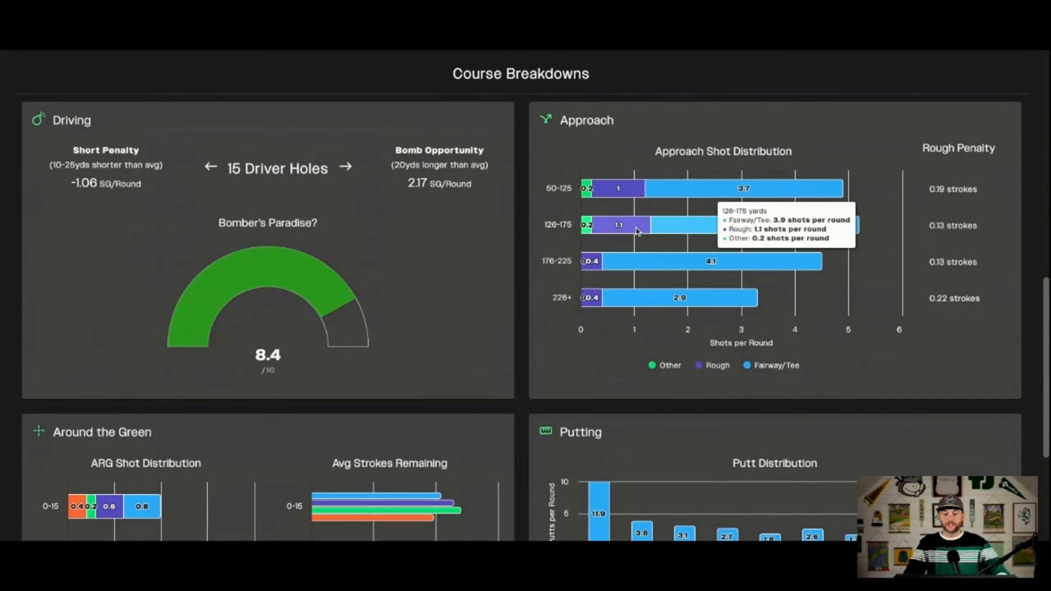
mouse_move(686, 63)
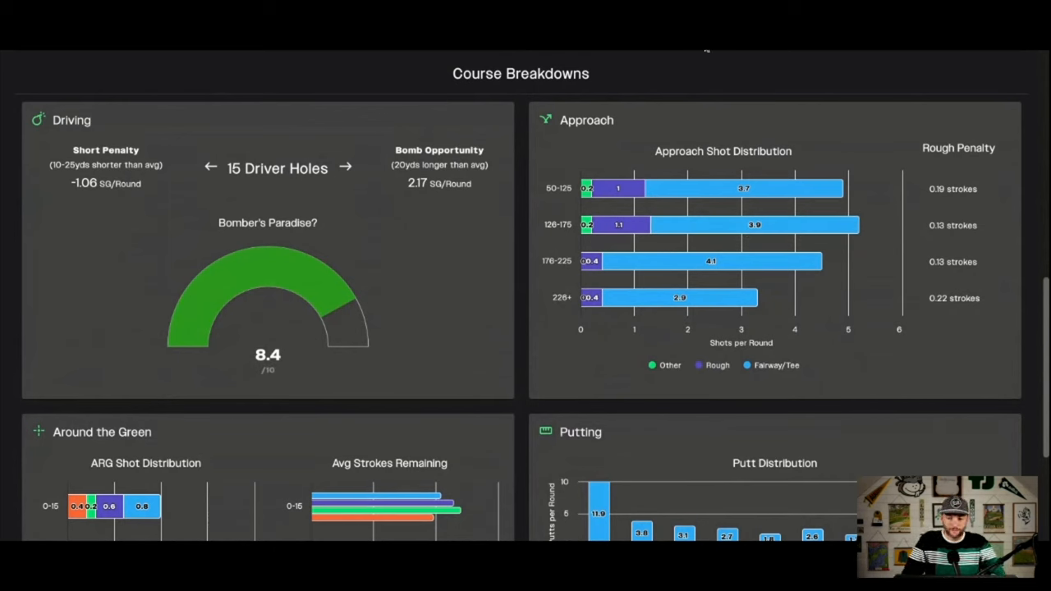
scroll("up", 3)
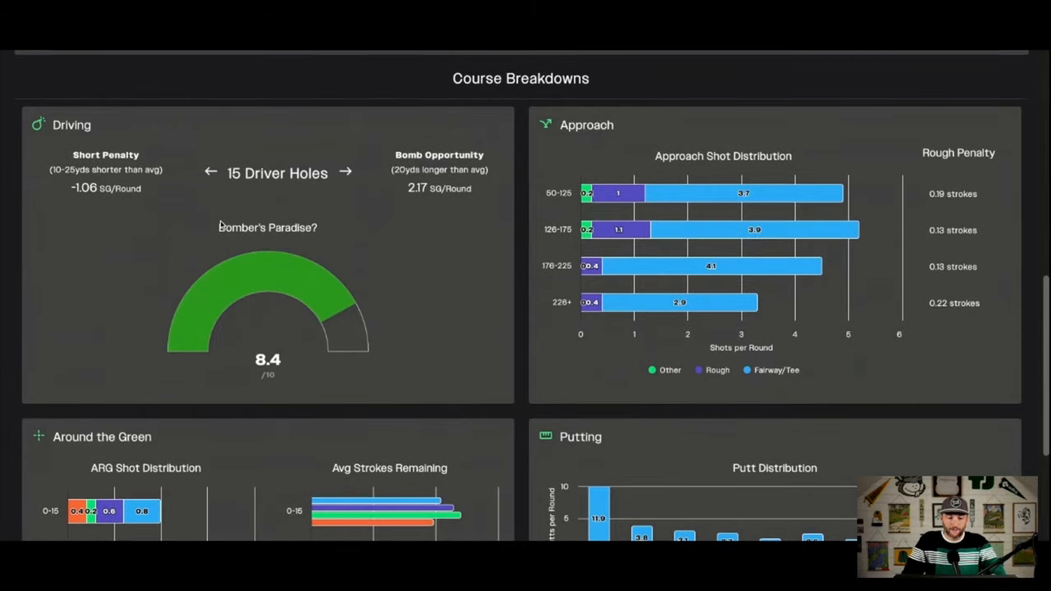
mouse_move(221, 224)
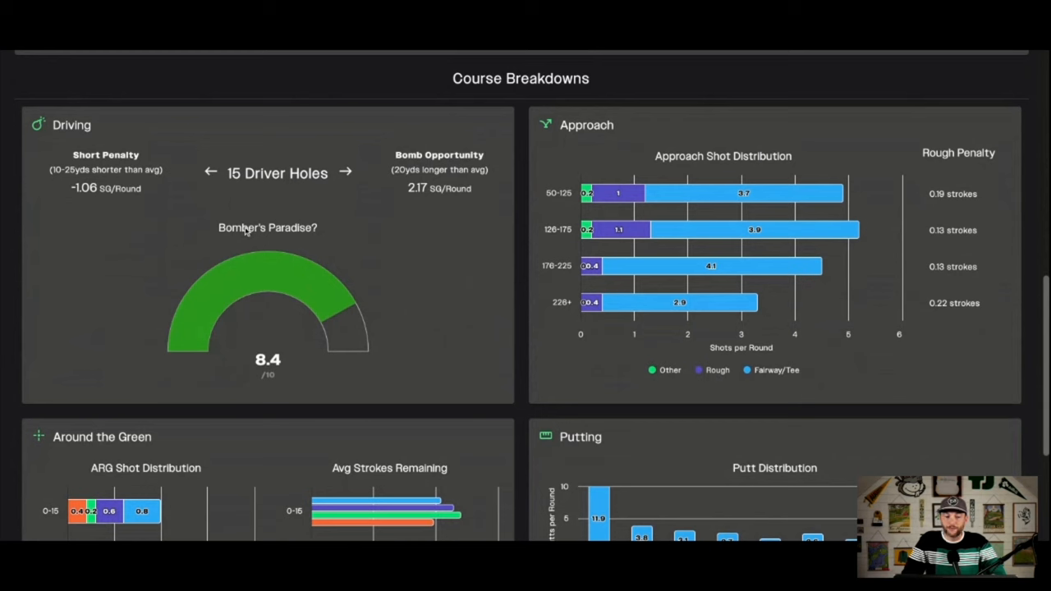
mouse_move(246, 232)
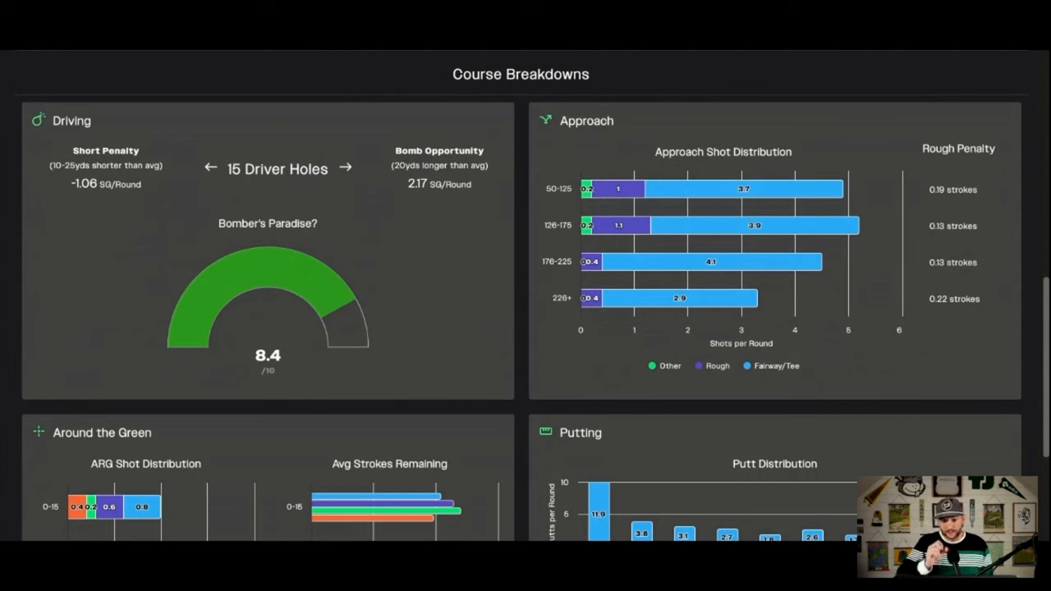
mouse_move(394, 179)
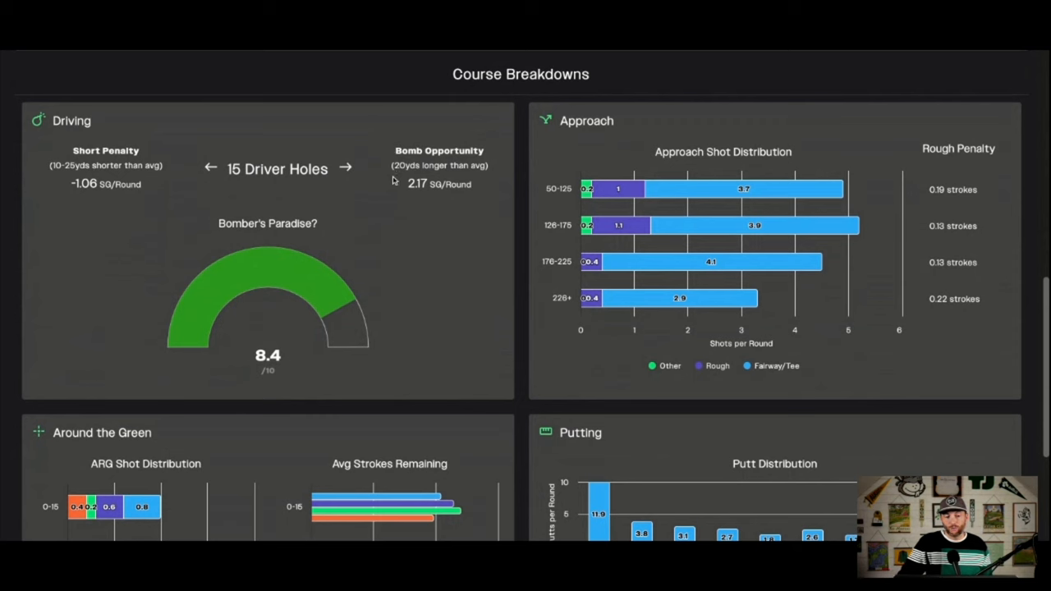
mouse_move(412, 186)
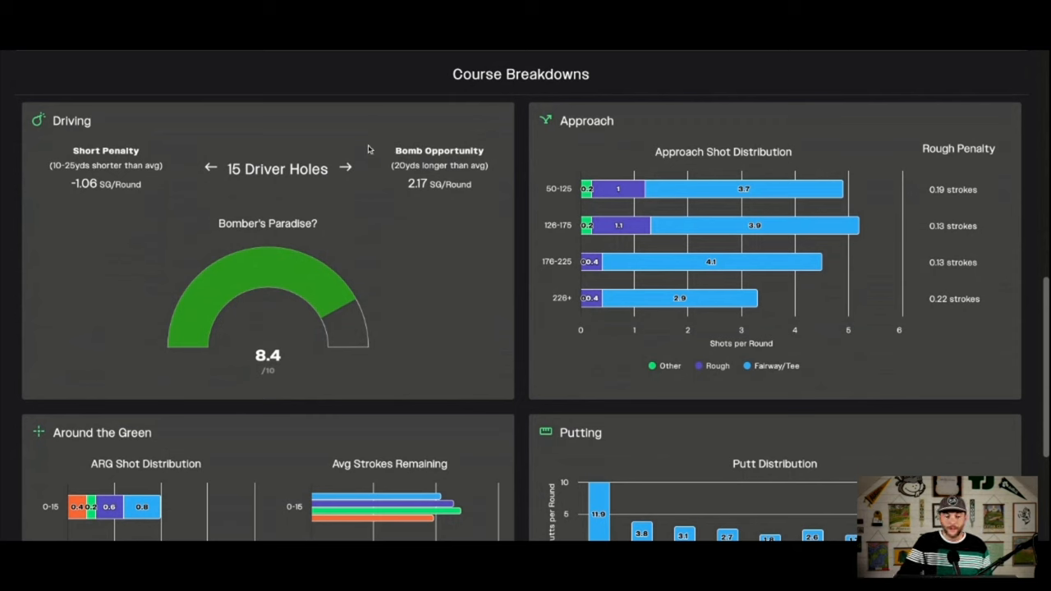
mouse_move(419, 164)
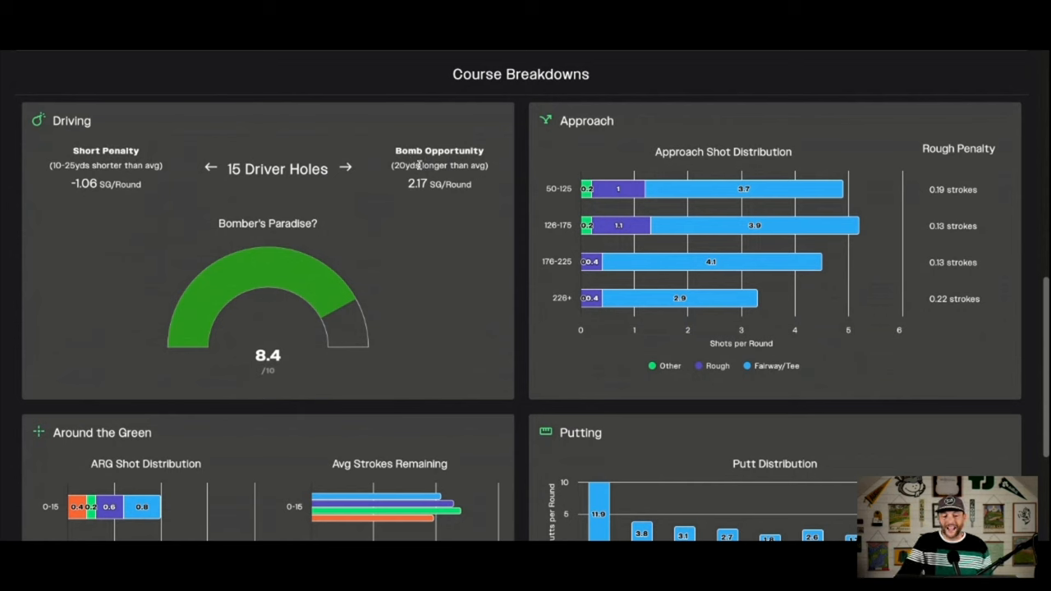
mouse_move(419, 164)
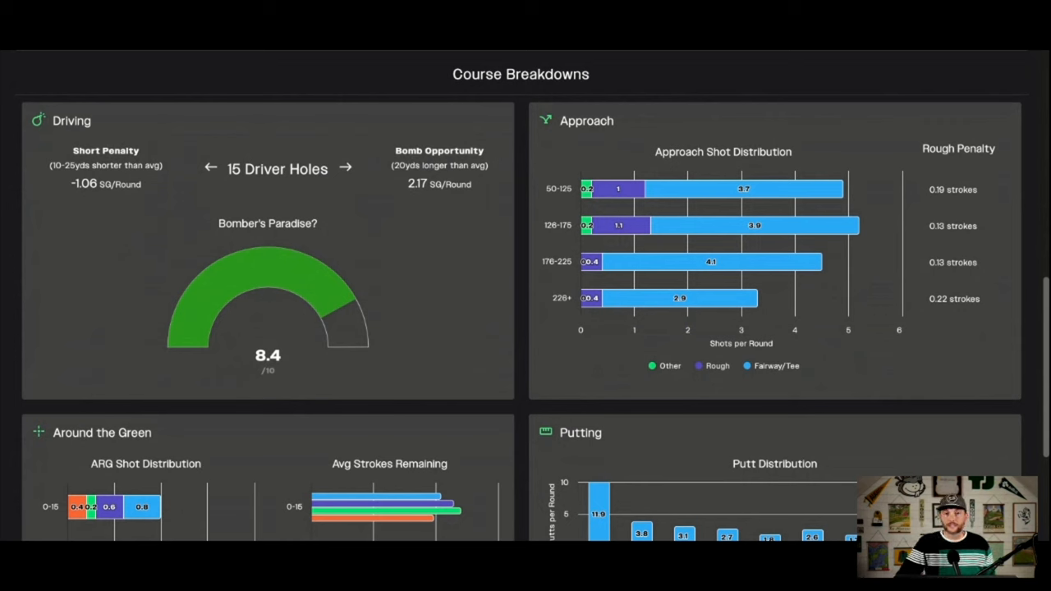
mouse_move(443, 185)
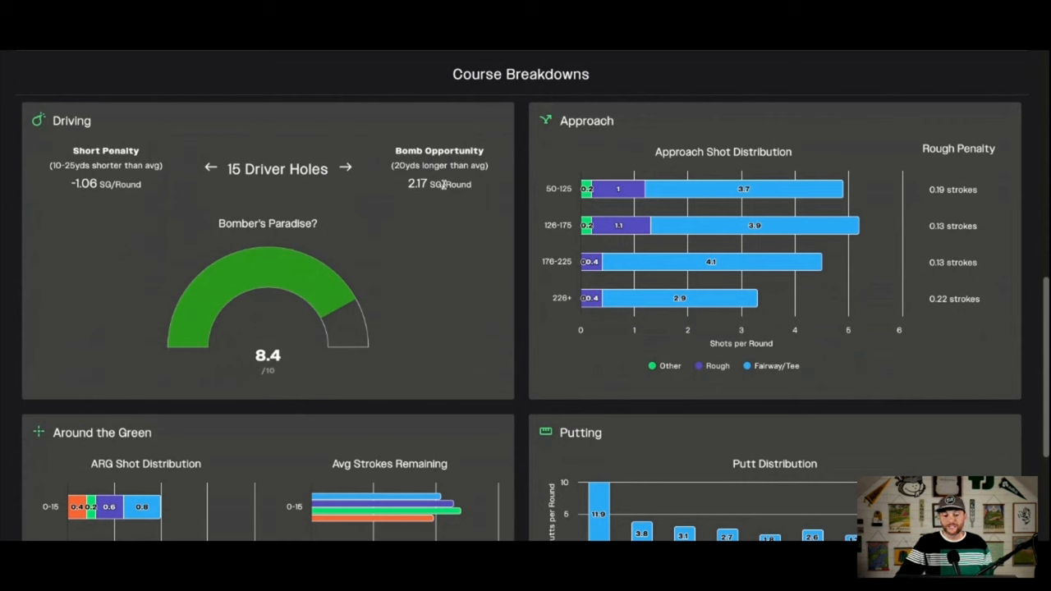
mouse_move(443, 184)
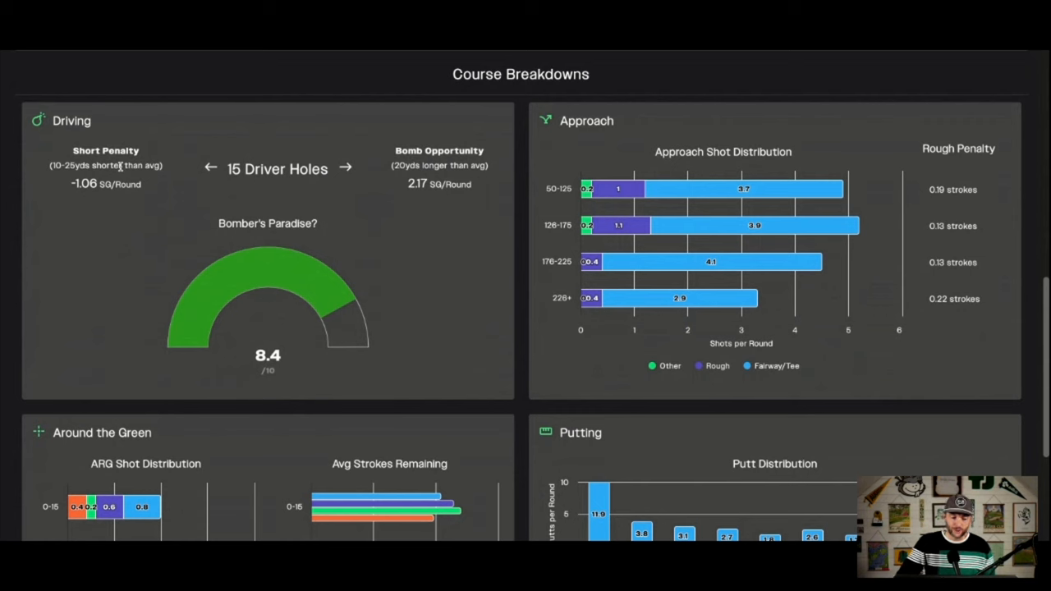
mouse_move(144, 187)
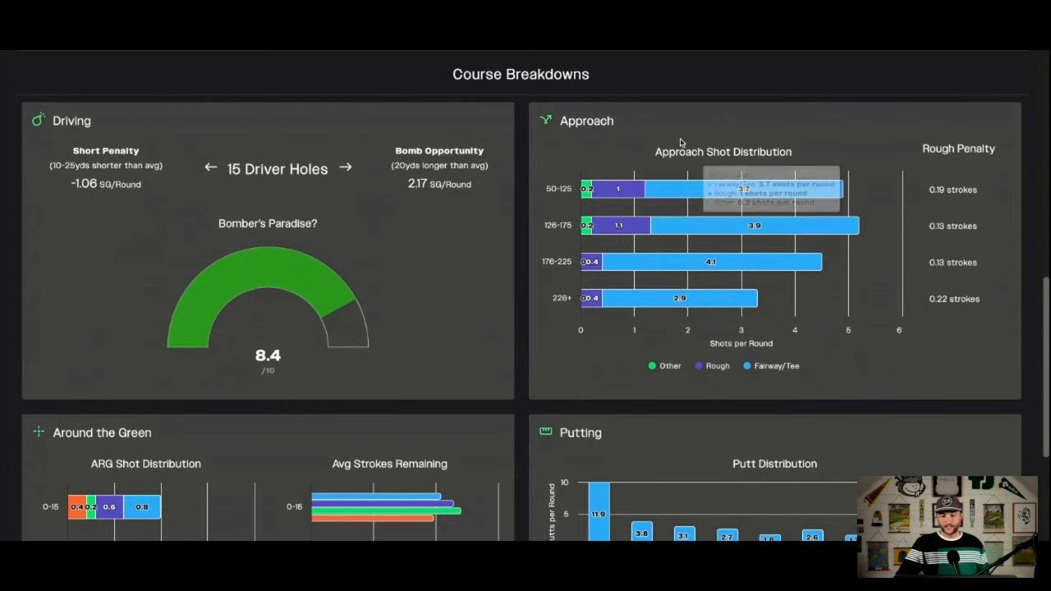
mouse_move(694, 128)
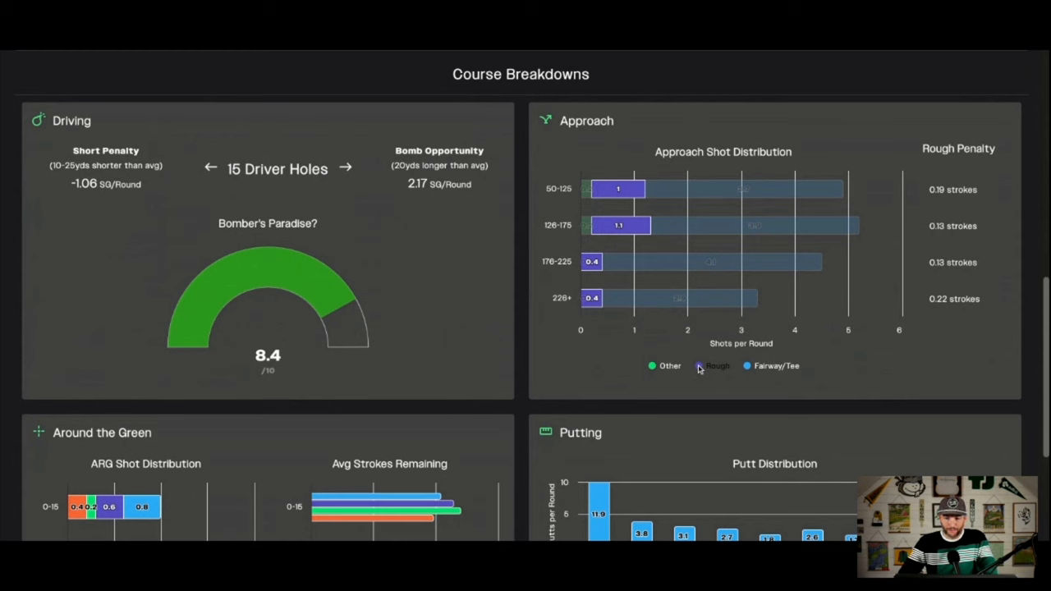
left_click(776, 366)
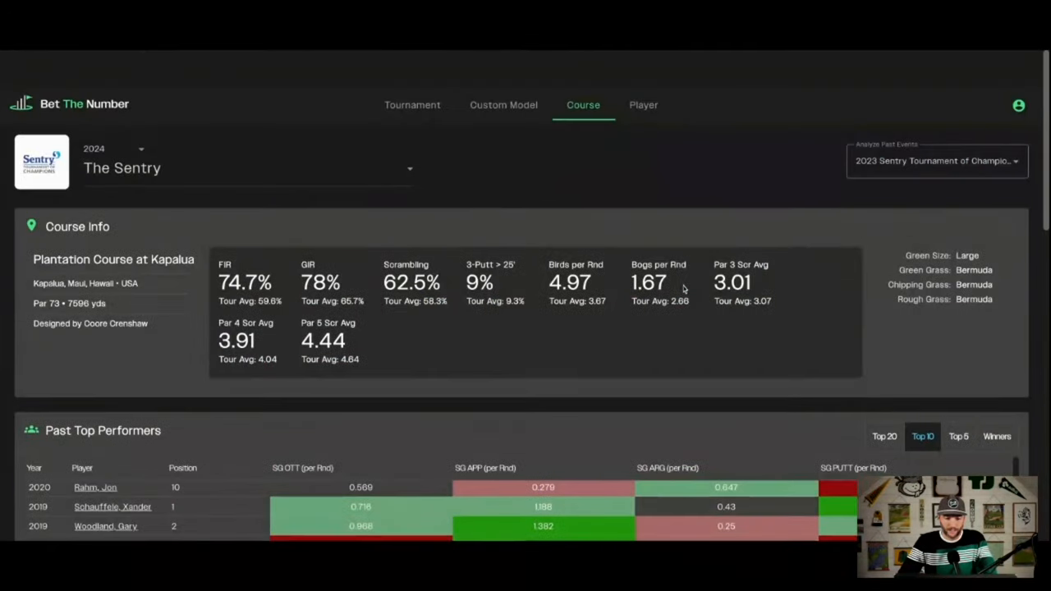
scroll("down", 3)
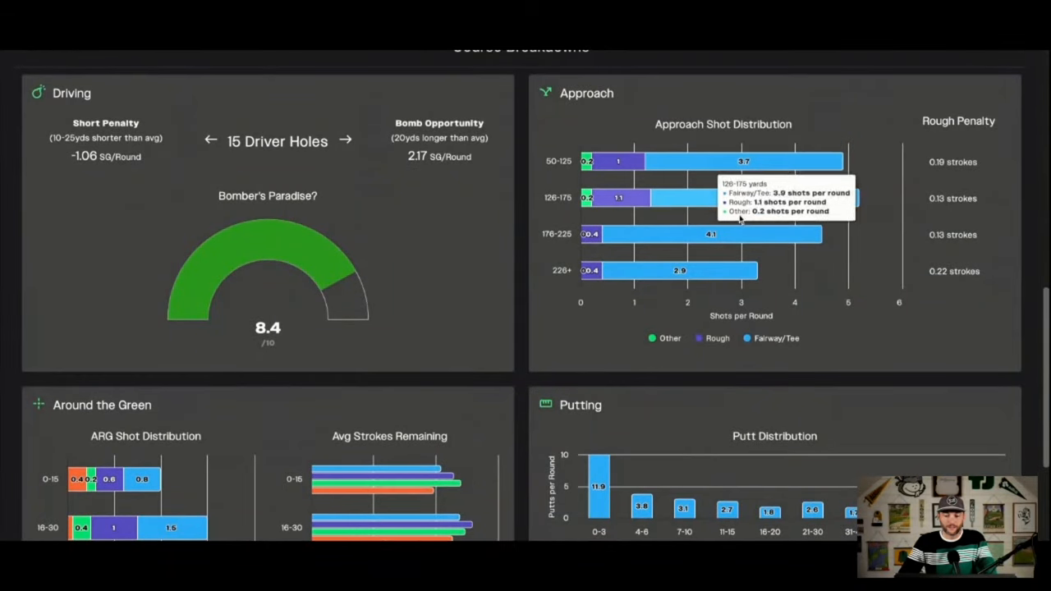
mouse_move(618, 238)
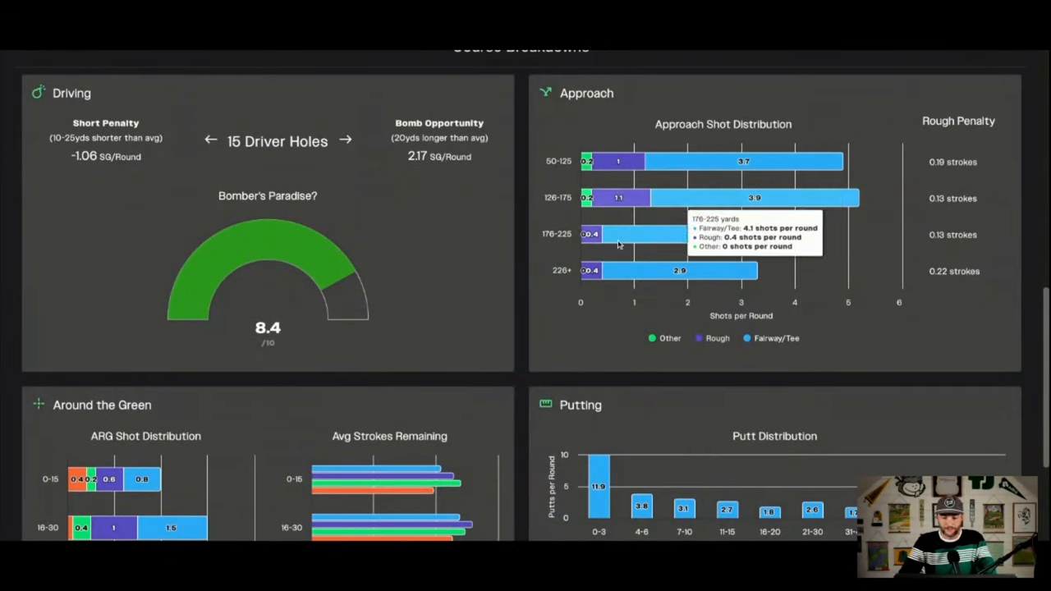
mouse_move(746, 337)
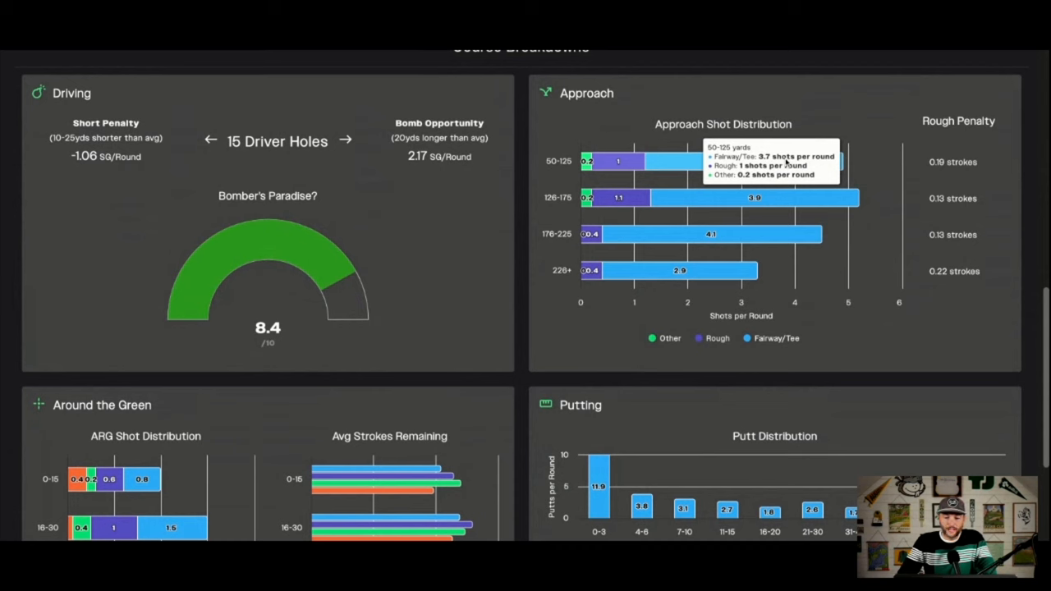
mouse_move(698, 168)
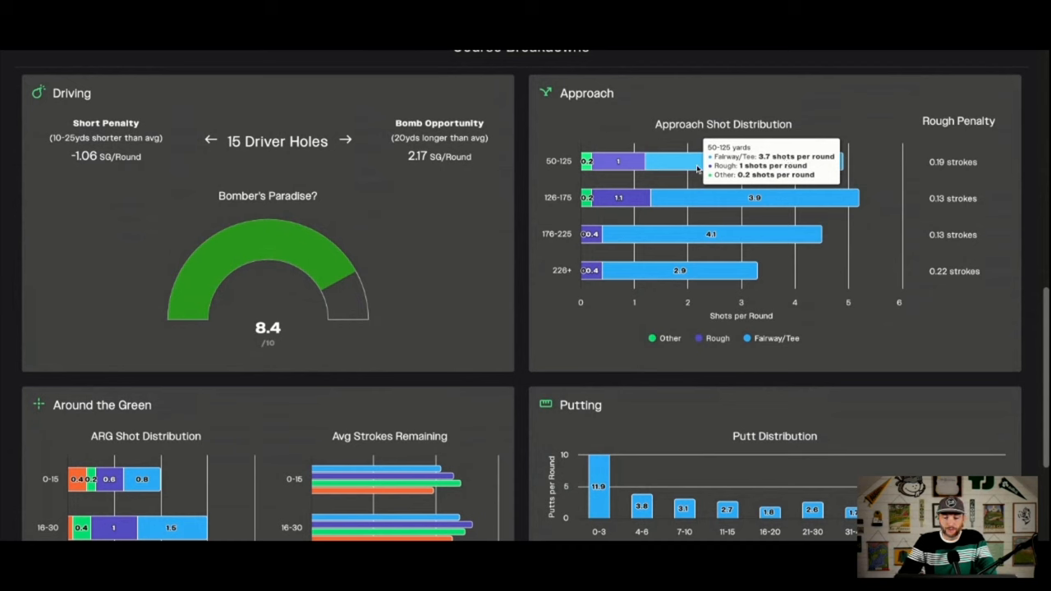
mouse_move(716, 168)
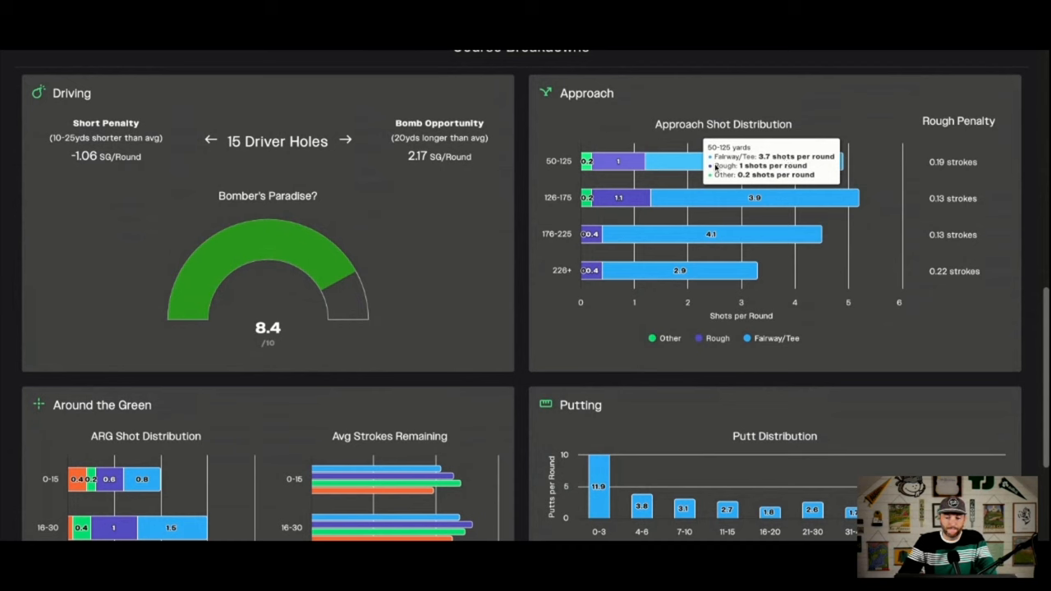
mouse_move(739, 197)
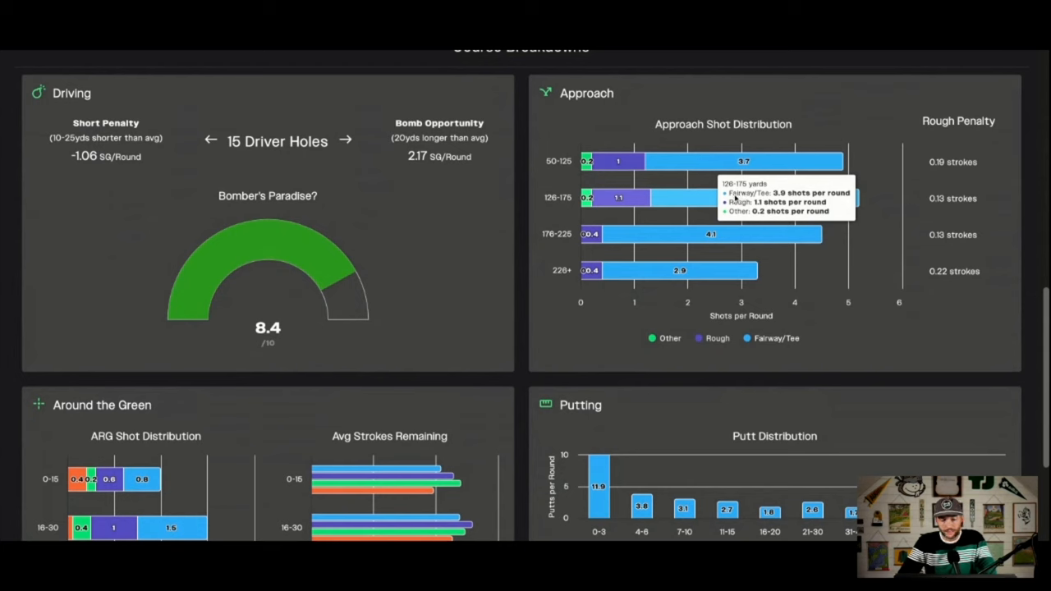
mouse_move(699, 272)
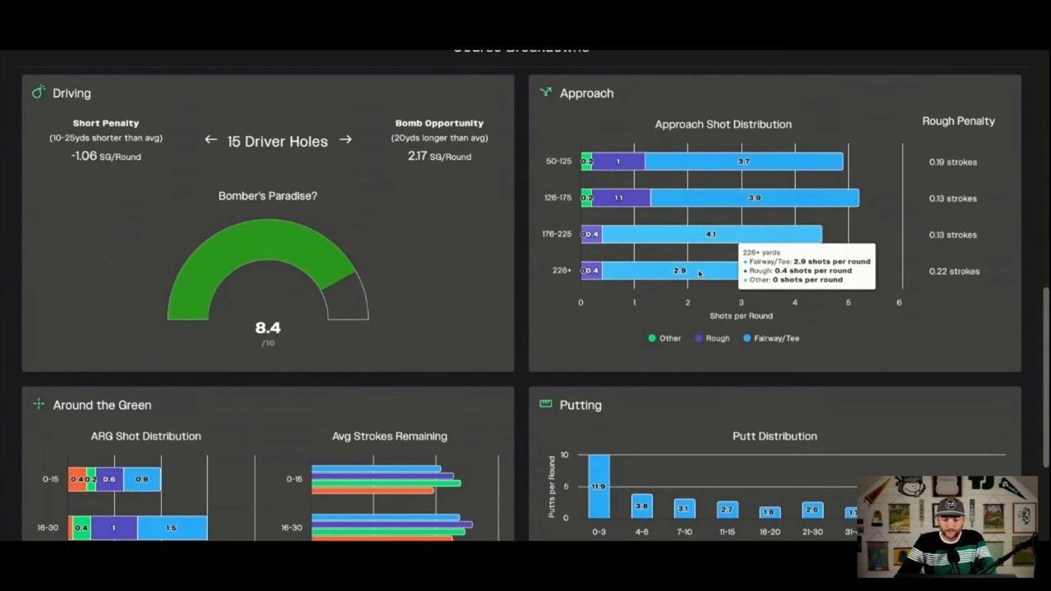
mouse_move(738, 197)
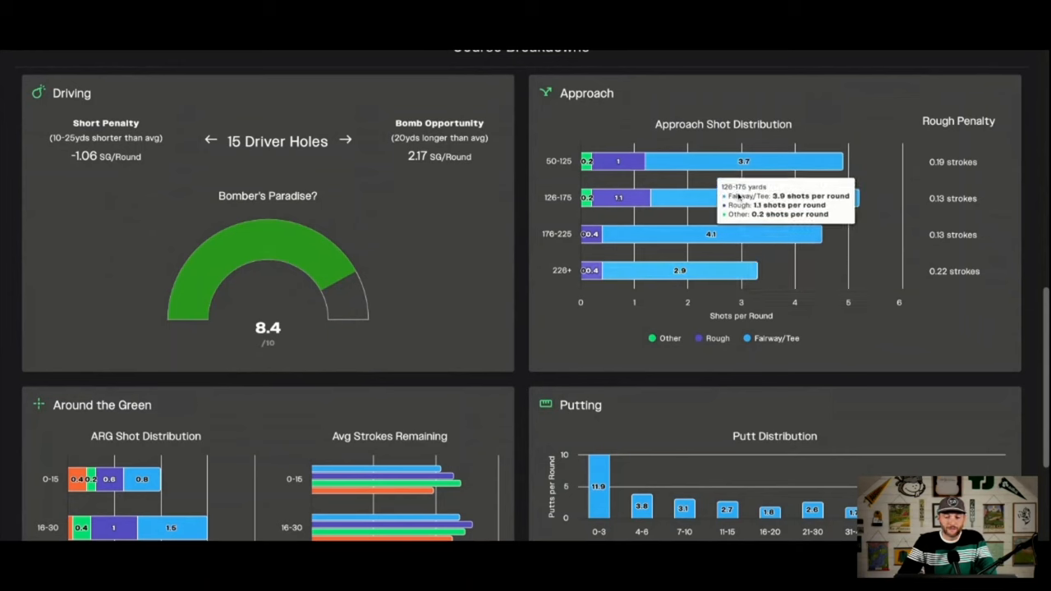
mouse_move(726, 234)
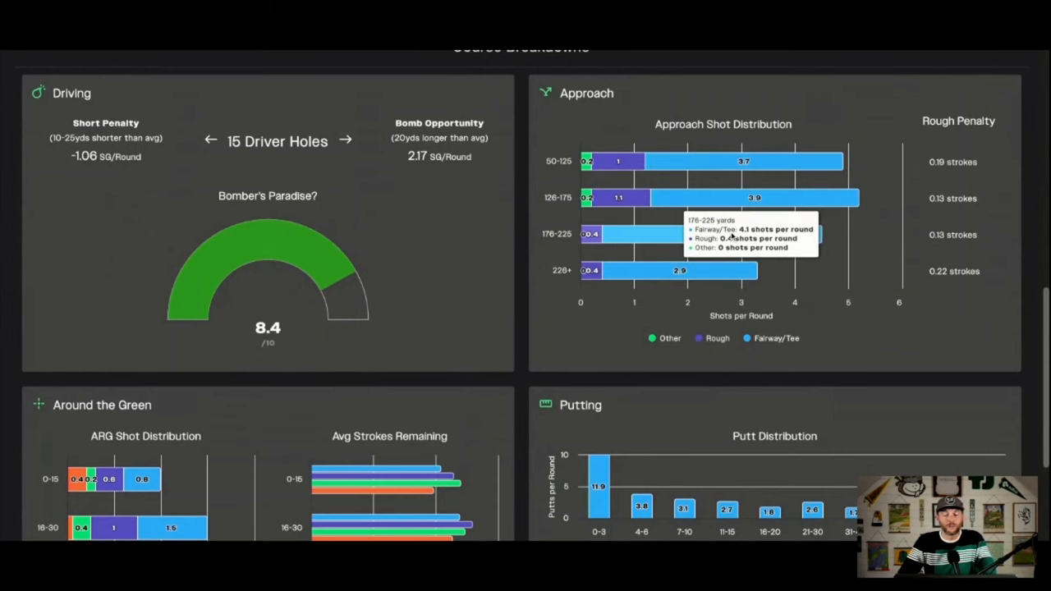
Step: Scroll to the Around the Green panel with 0–15 yard shots per round
scroll("down", 3)
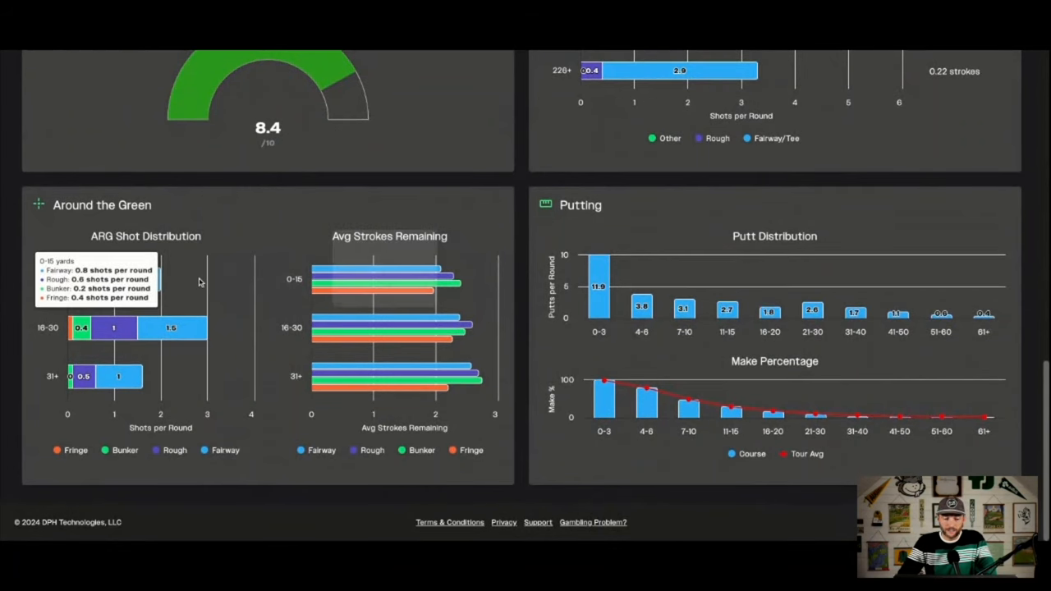
mouse_move(688, 400)
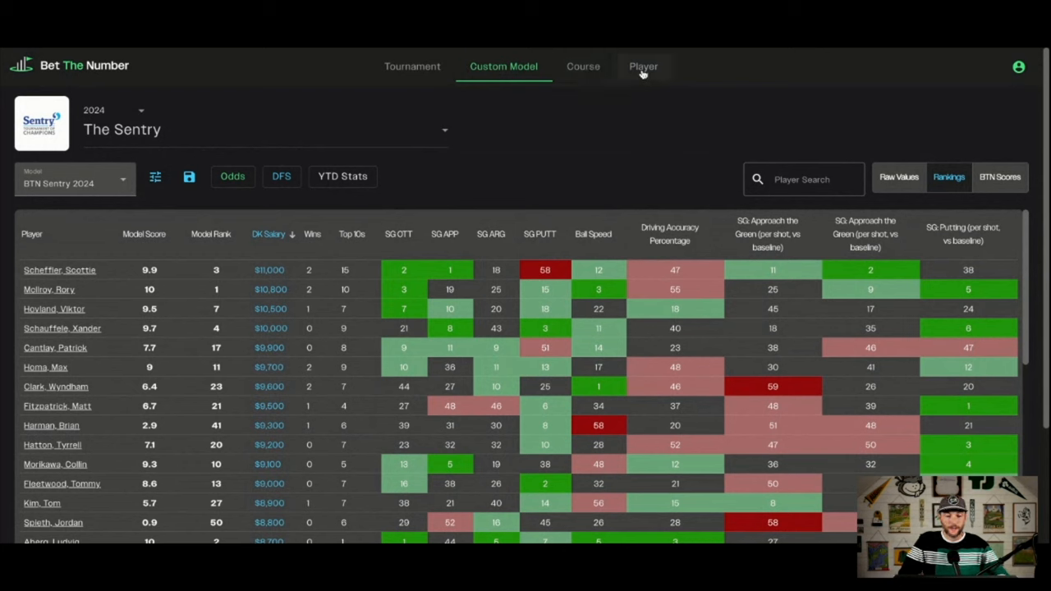
mouse_move(470, 173)
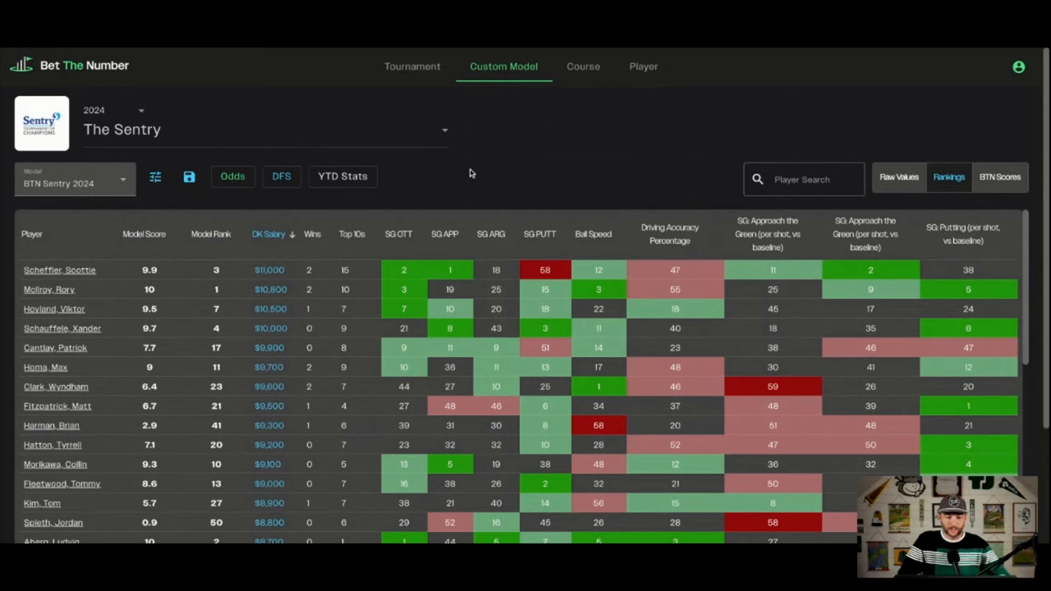
mouse_move(265, 250)
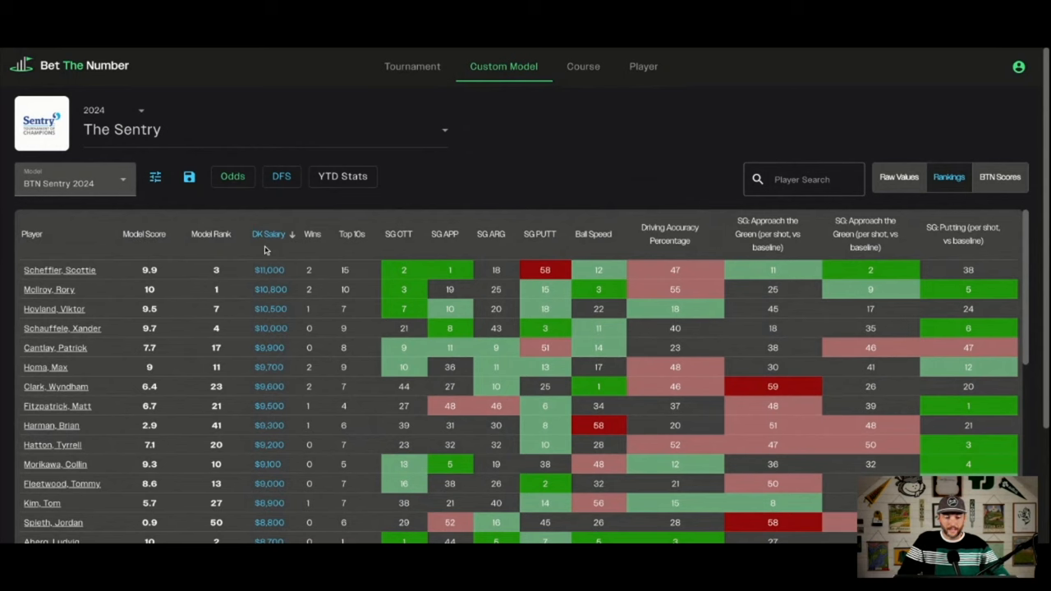
Step: Add Outright and Top 5 odds columns to the Sentry 2024 custom model table
left_click(232, 176)
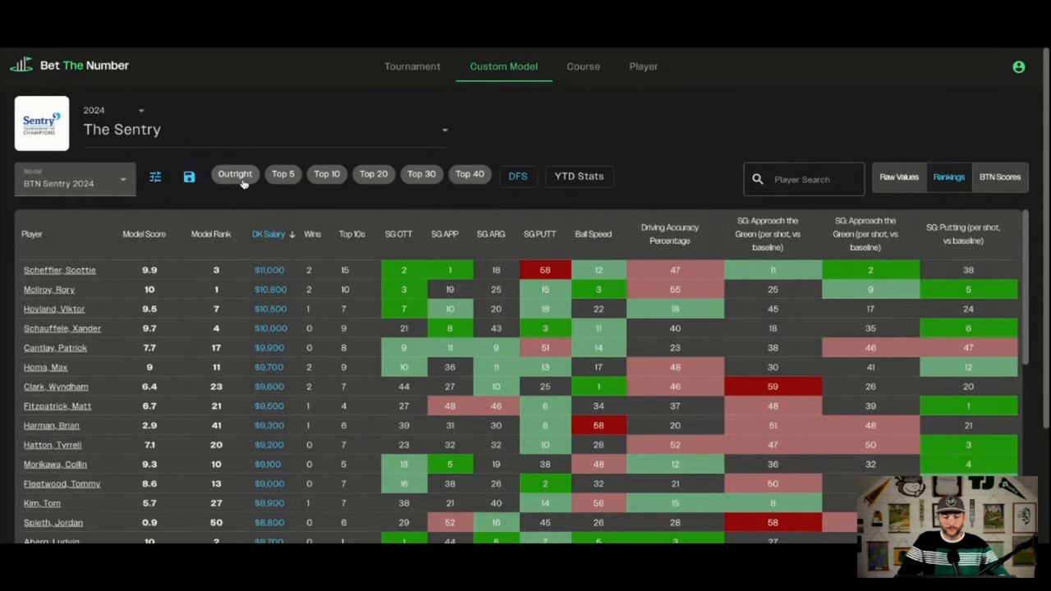
left_click(282, 174)
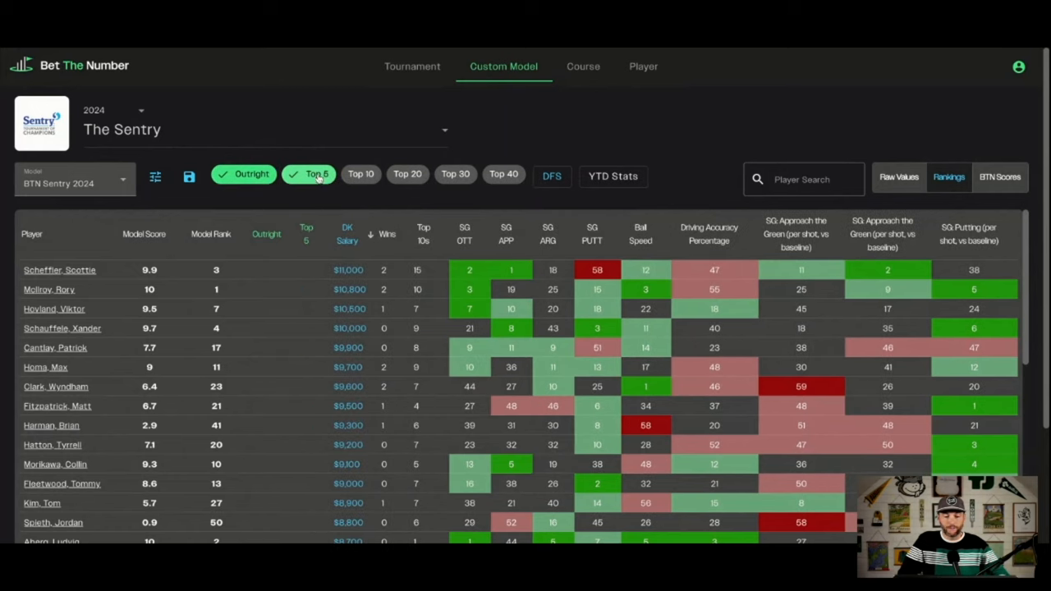
left_click(308, 174)
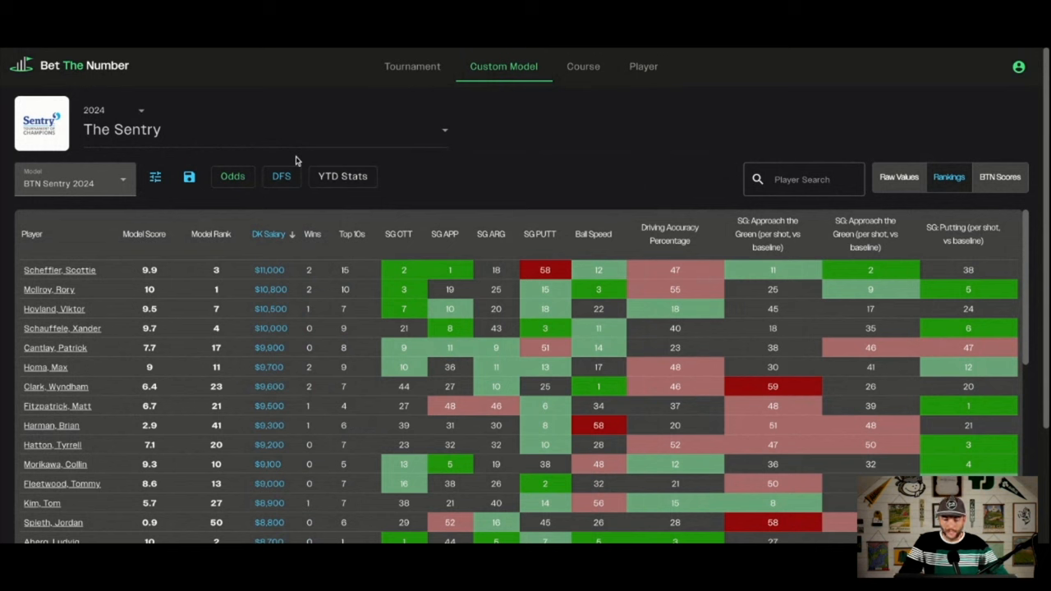
scroll("down", 3)
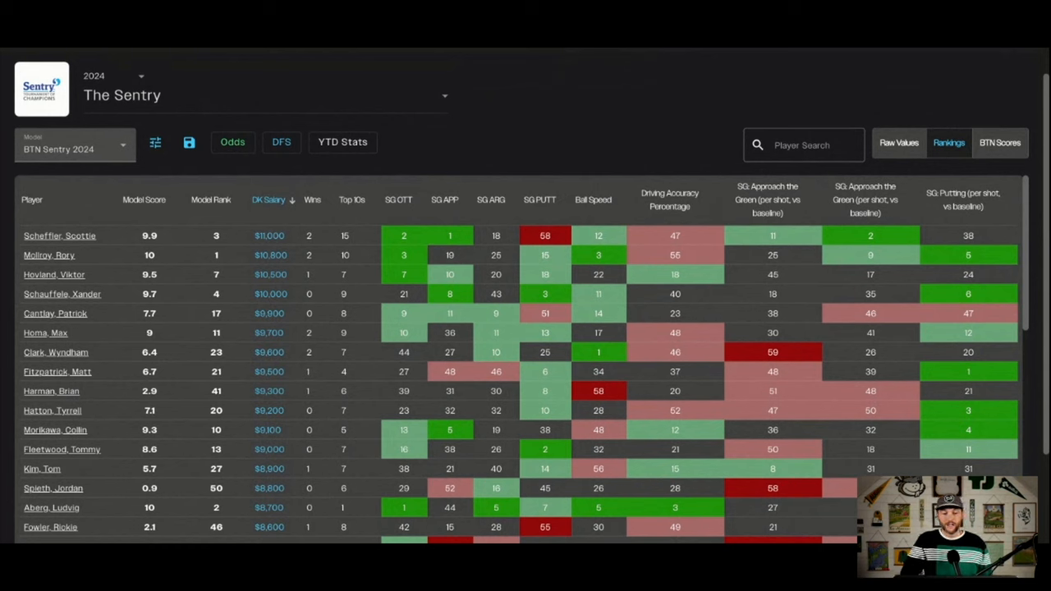
mouse_move(659, 212)
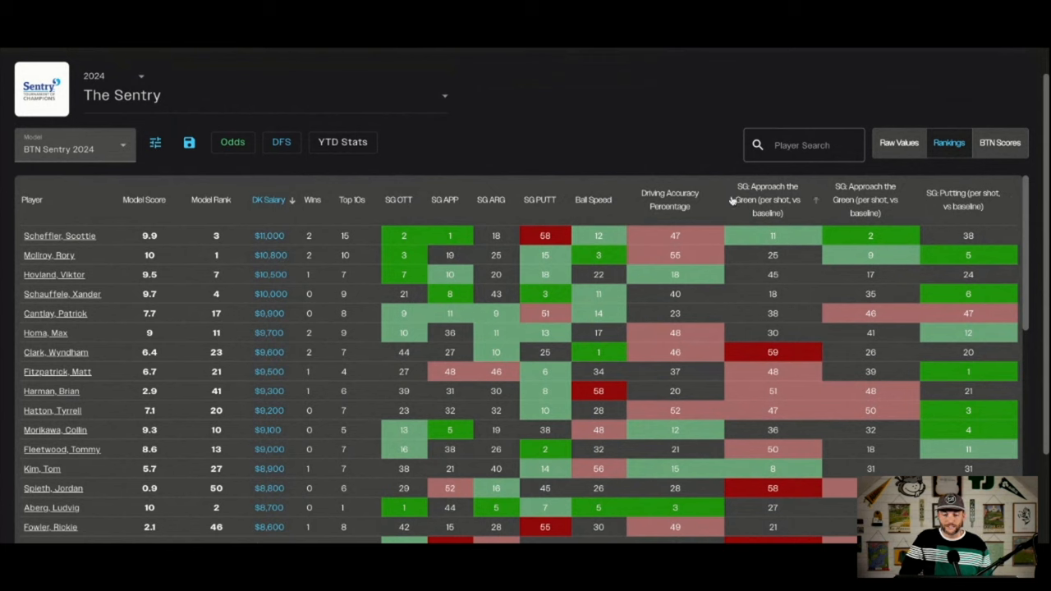
mouse_move(586, 133)
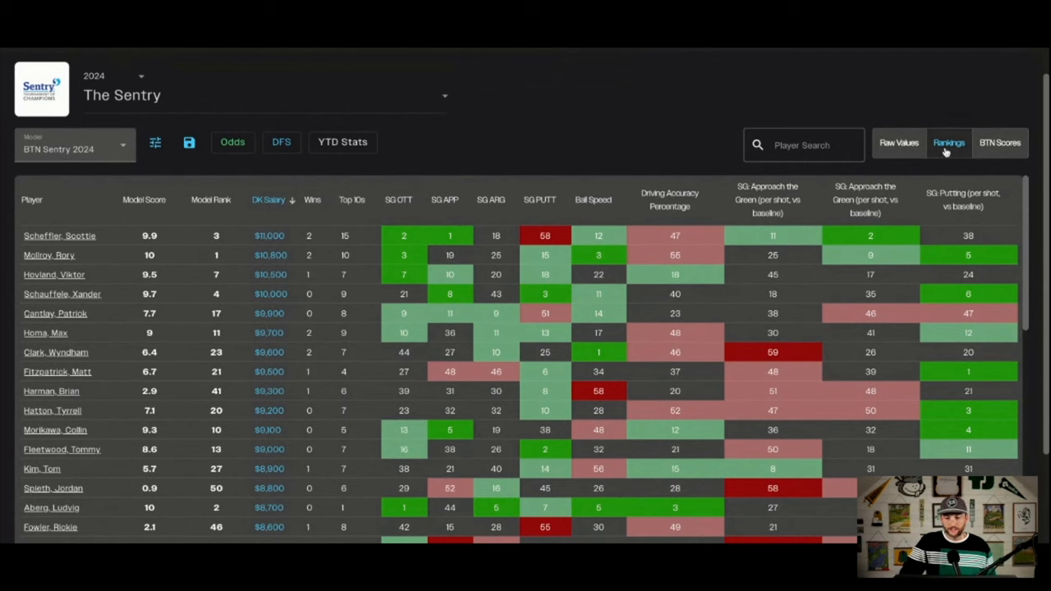
left_click(898, 142)
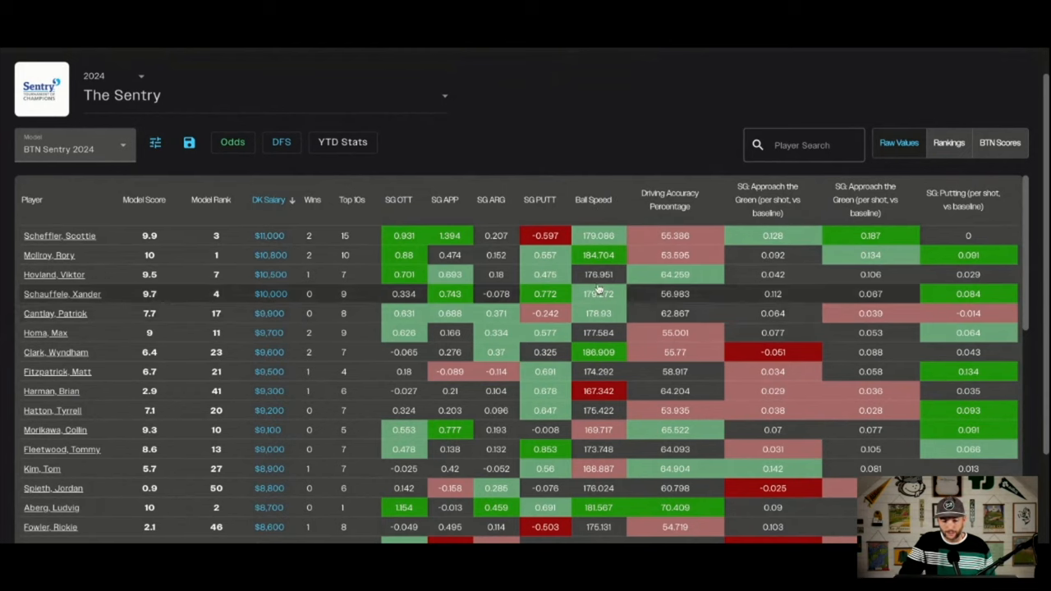
left_click(1000, 143)
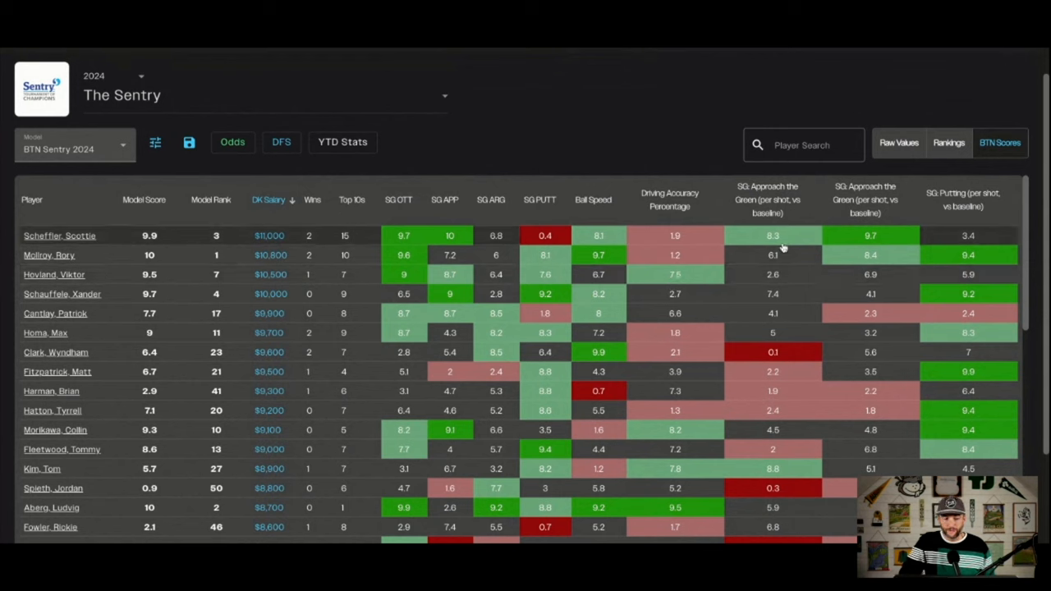
mouse_move(872, 244)
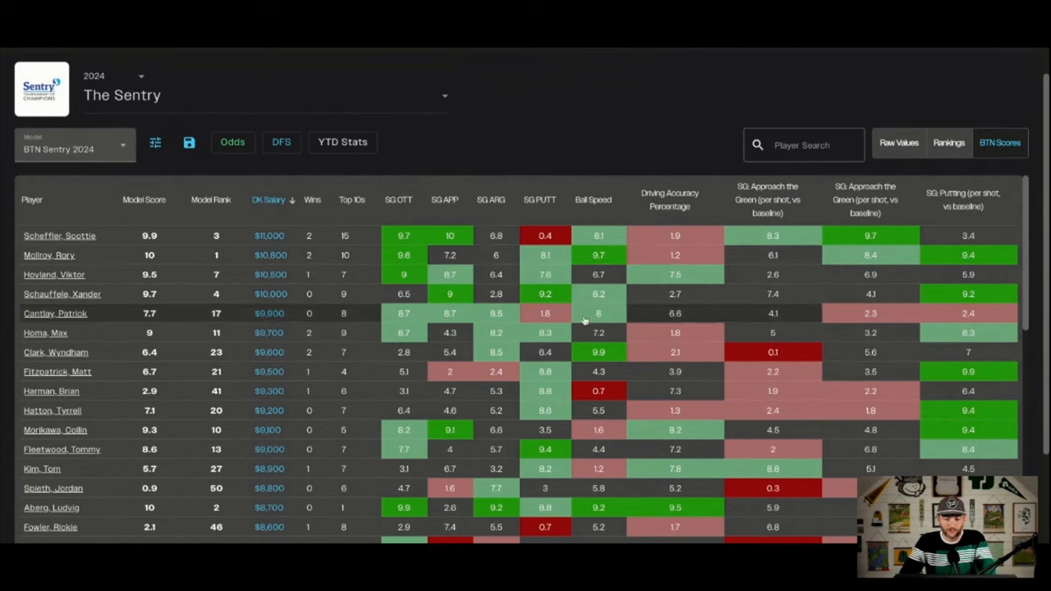
mouse_move(893, 164)
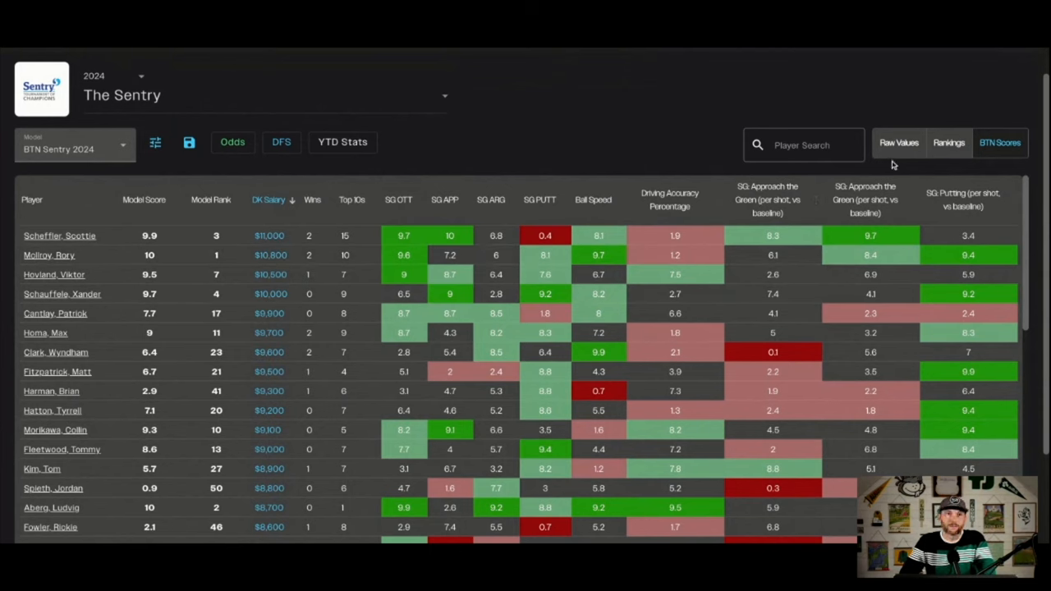
left_click(949, 142)
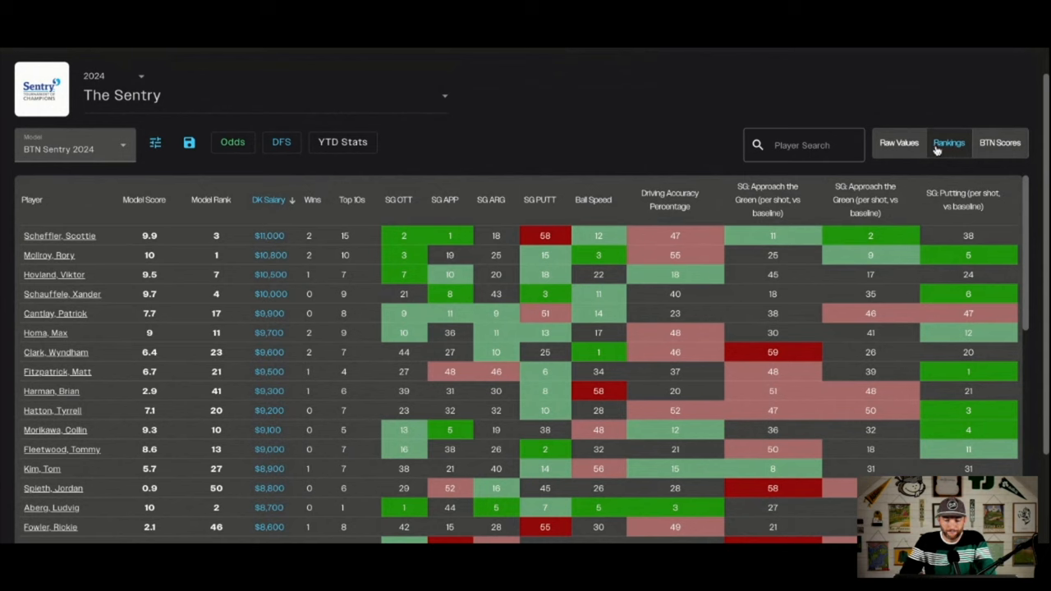
mouse_move(591, 279)
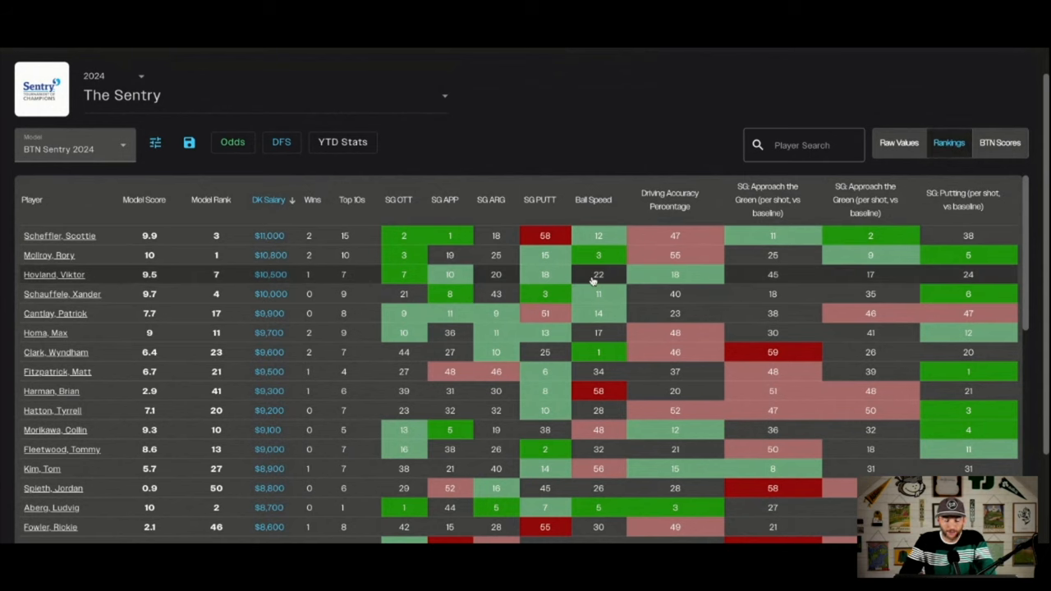
mouse_move(265, 192)
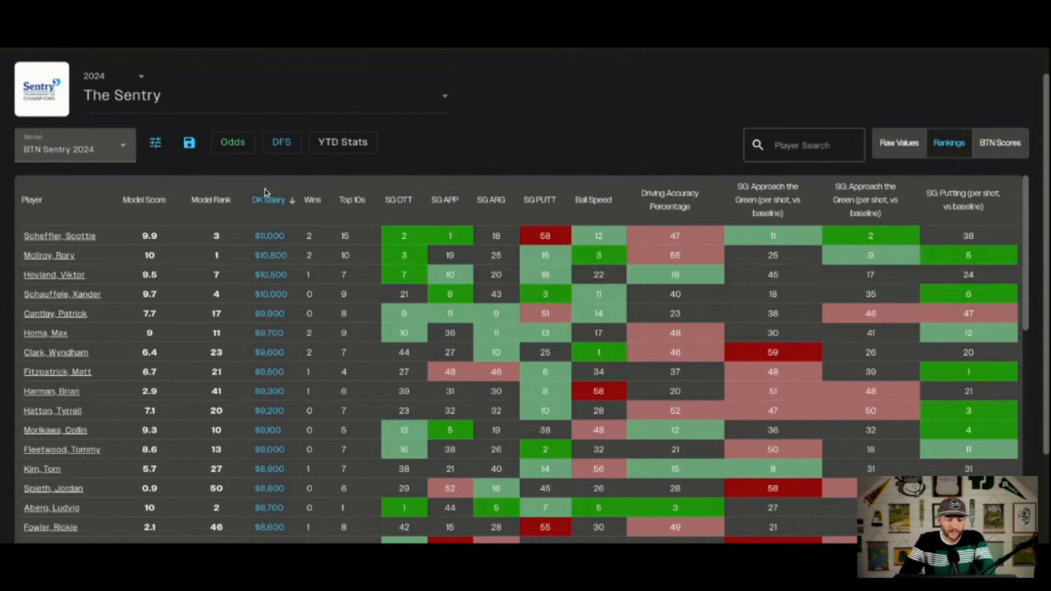
mouse_move(144, 199)
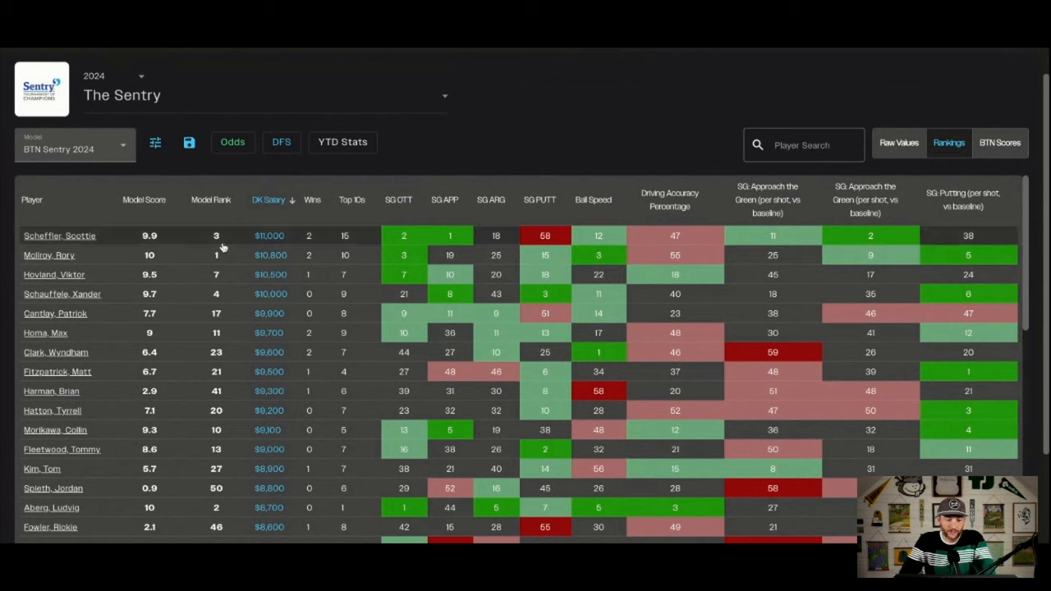
mouse_move(346, 242)
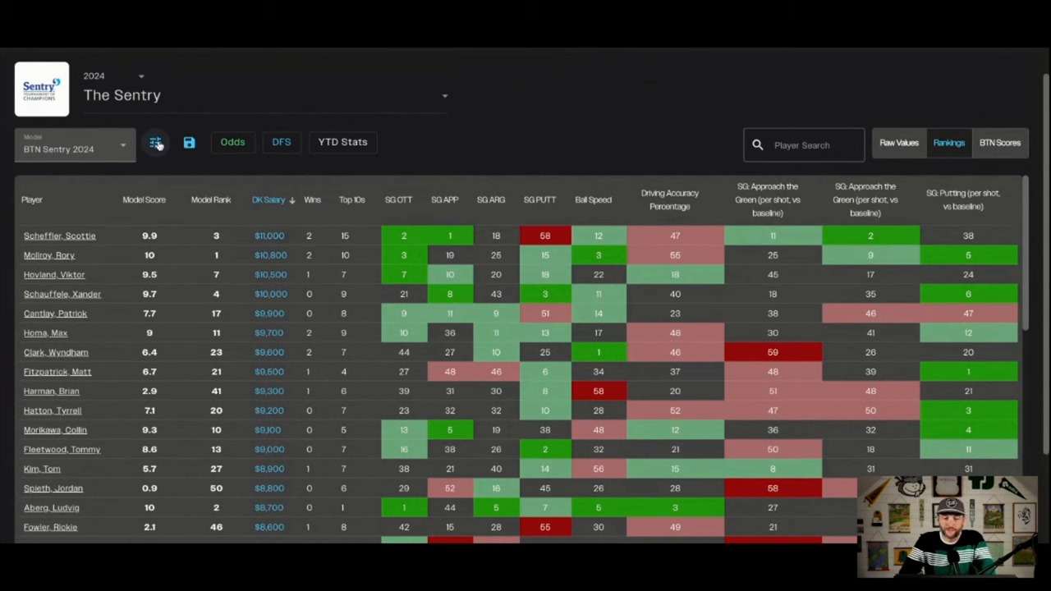
Step: Review Model Settings column weights, periods and the 60–140 and 175–275 yard approach ranges
left_click(155, 142)
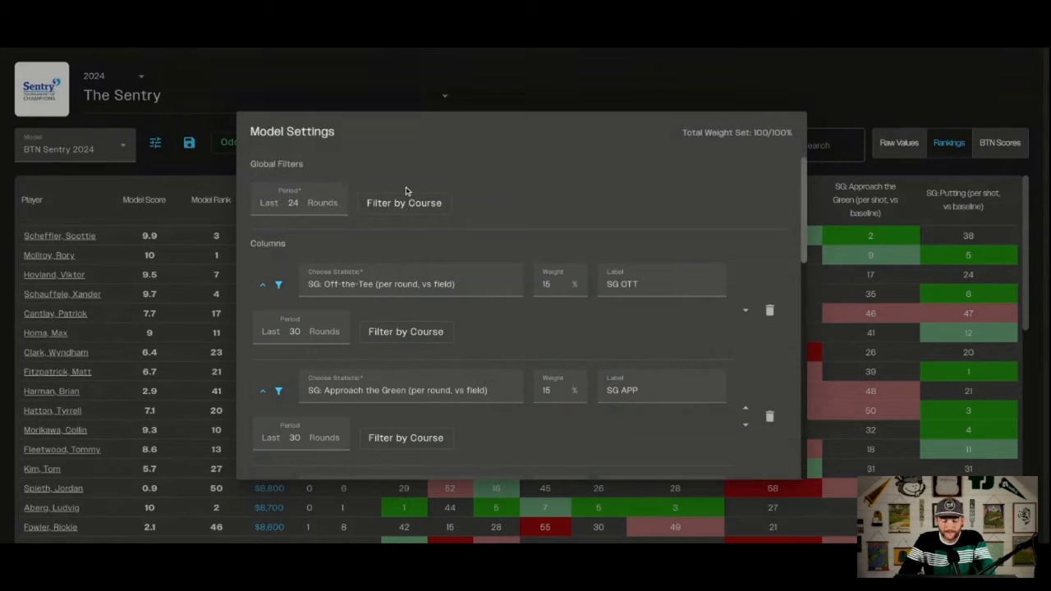
mouse_move(279, 166)
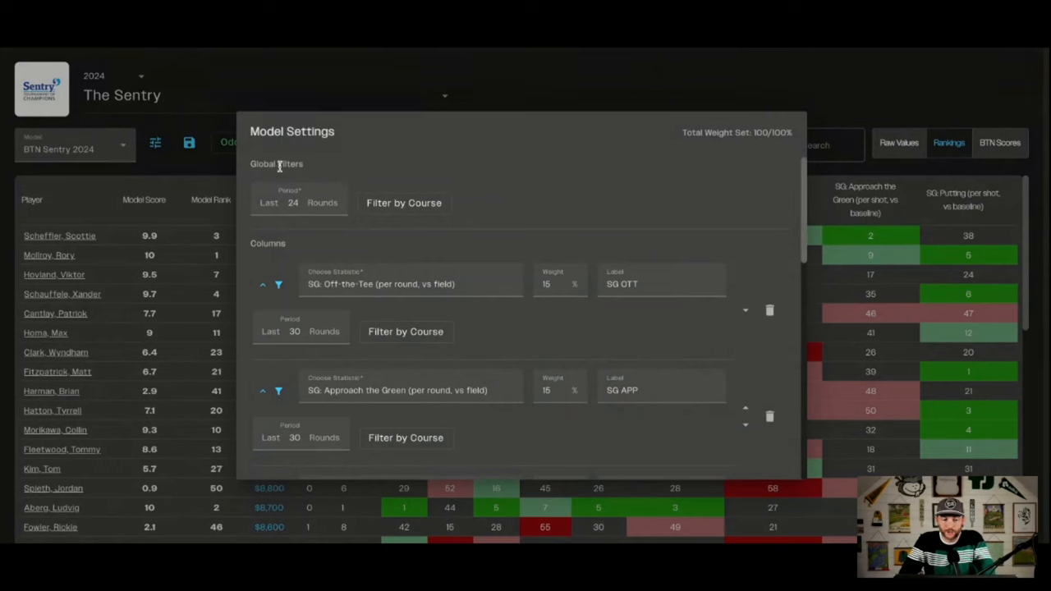
mouse_move(286, 171)
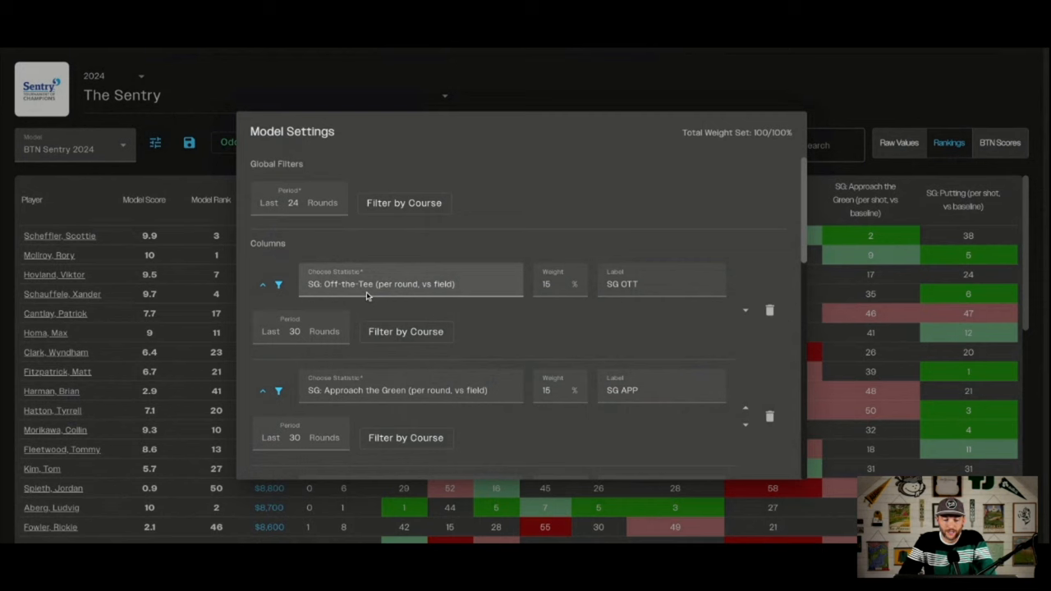
mouse_move(415, 287)
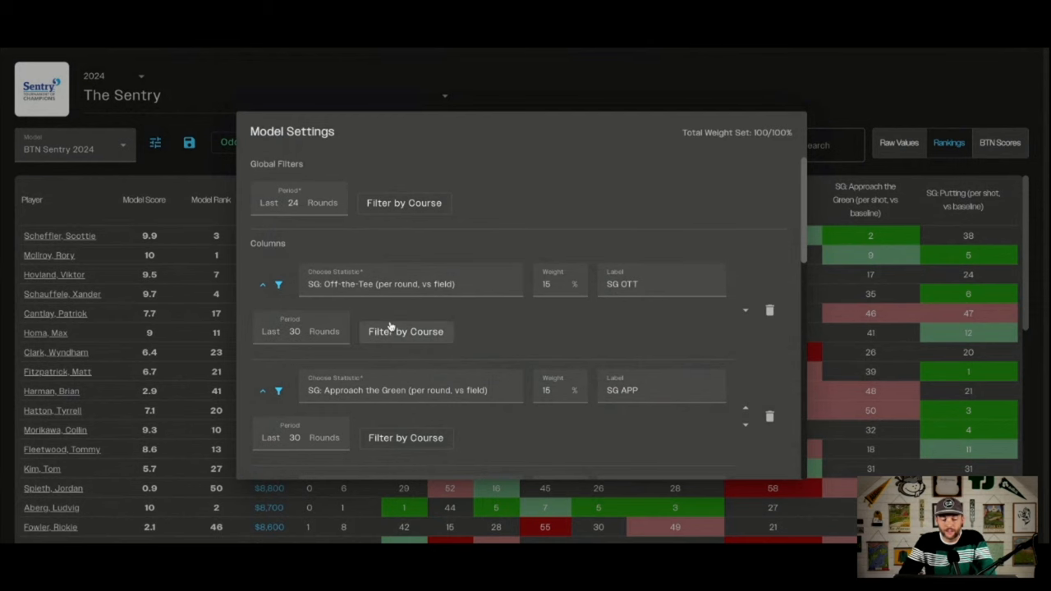
scroll("down", 3)
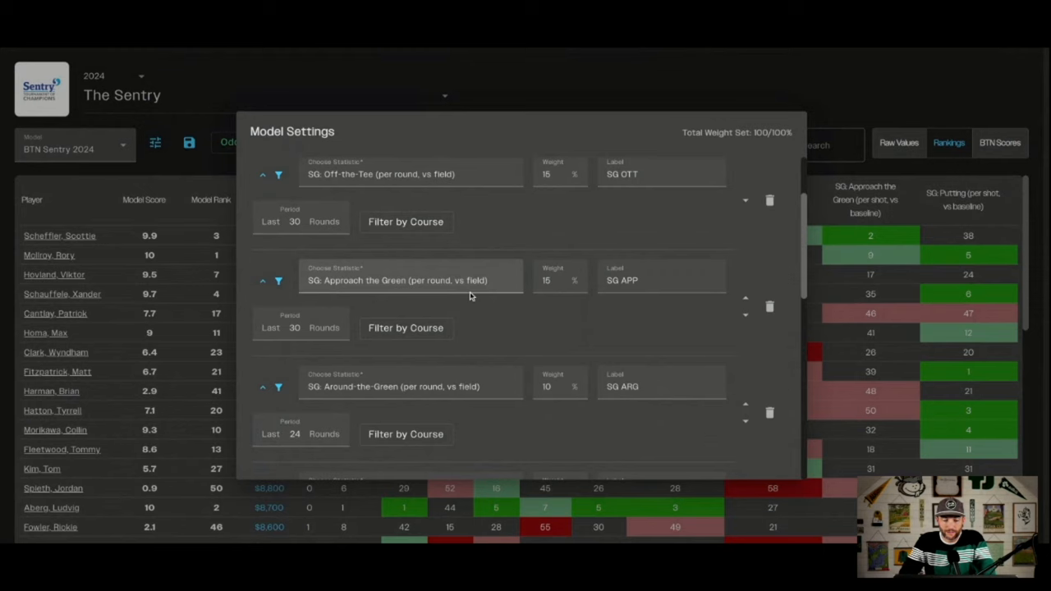
scroll("down", 3)
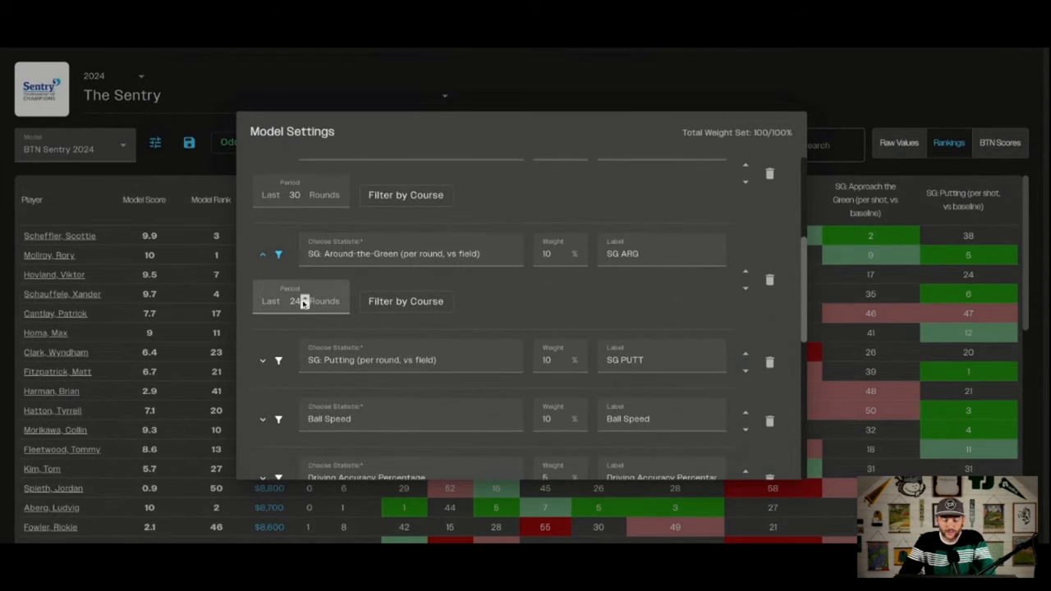
scroll("down", 3)
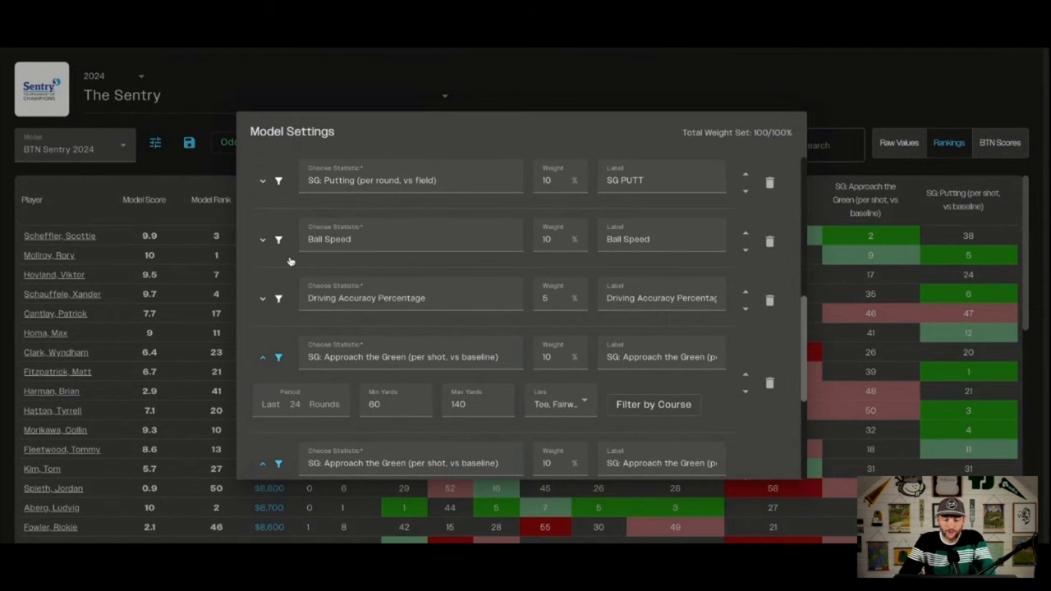
scroll("down", 3)
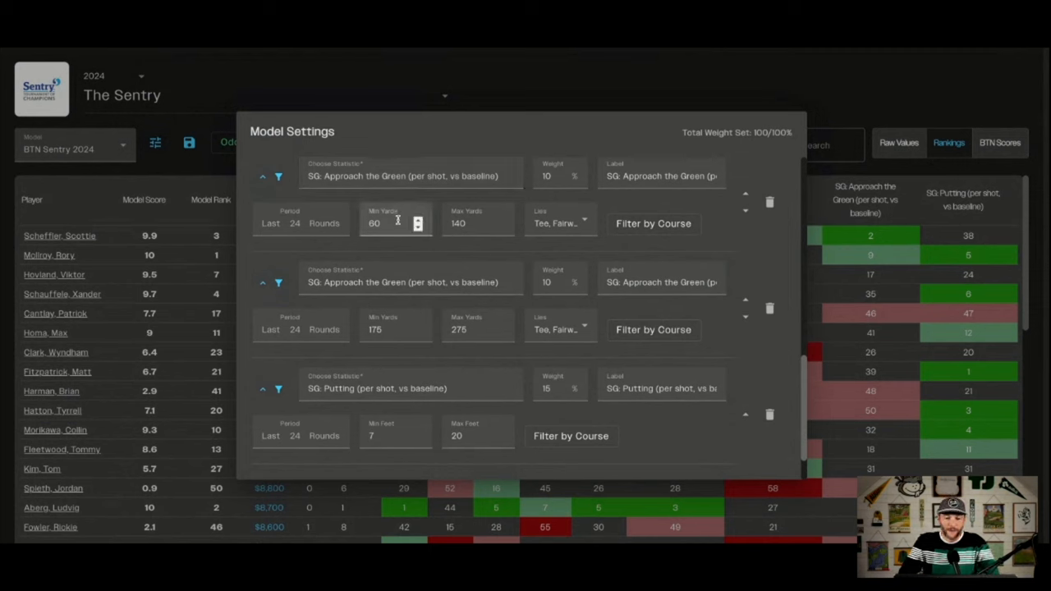
left_click(468, 222)
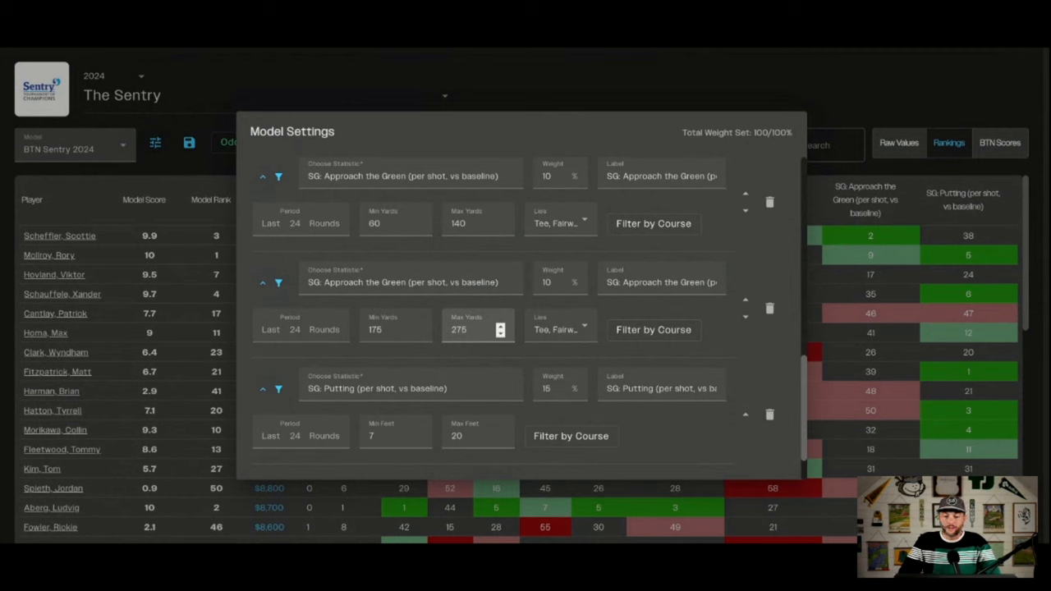
mouse_move(497, 310)
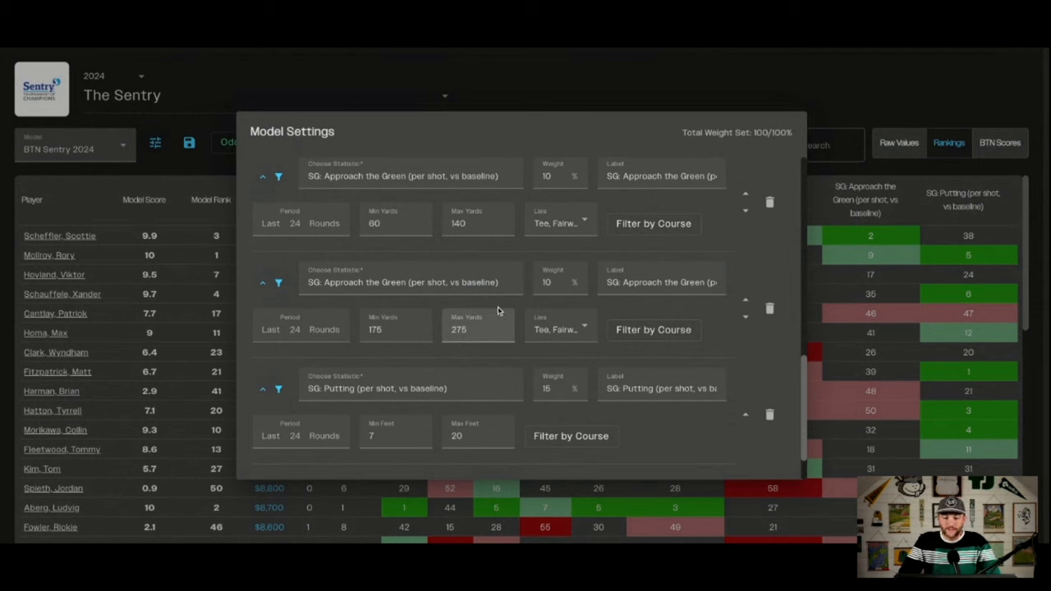
Step: Inspect the approach stat's Lies options and course filter list, then cancel without changes
left_click(560, 223)
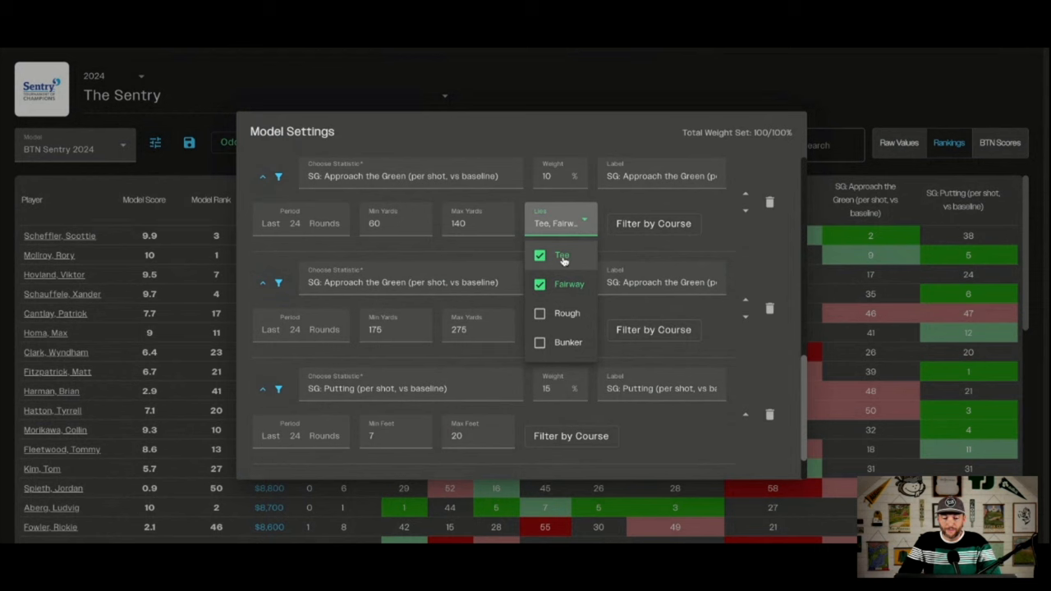
mouse_move(676, 253)
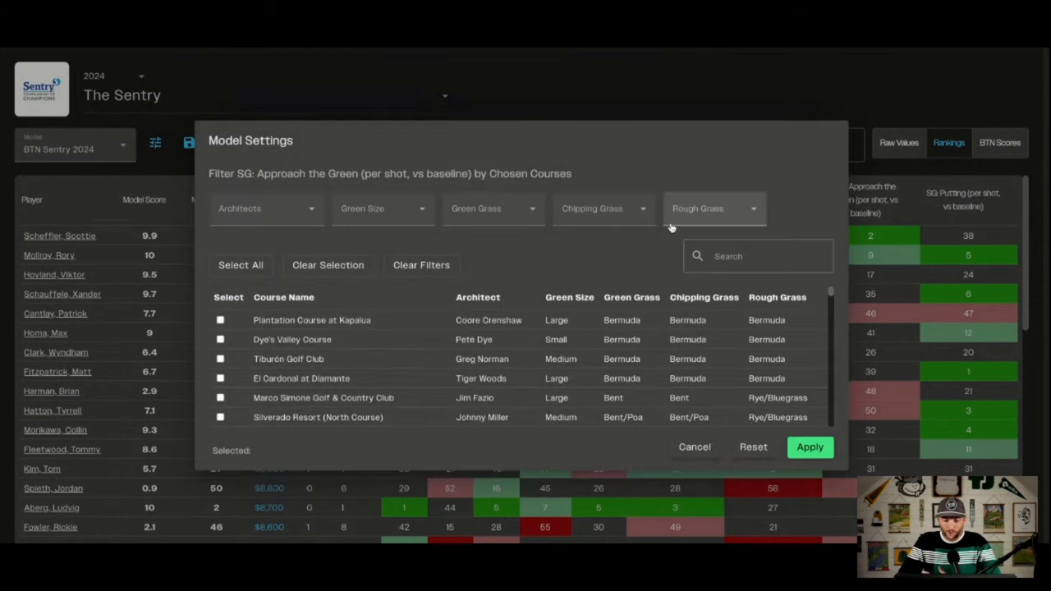
scroll("down", 3)
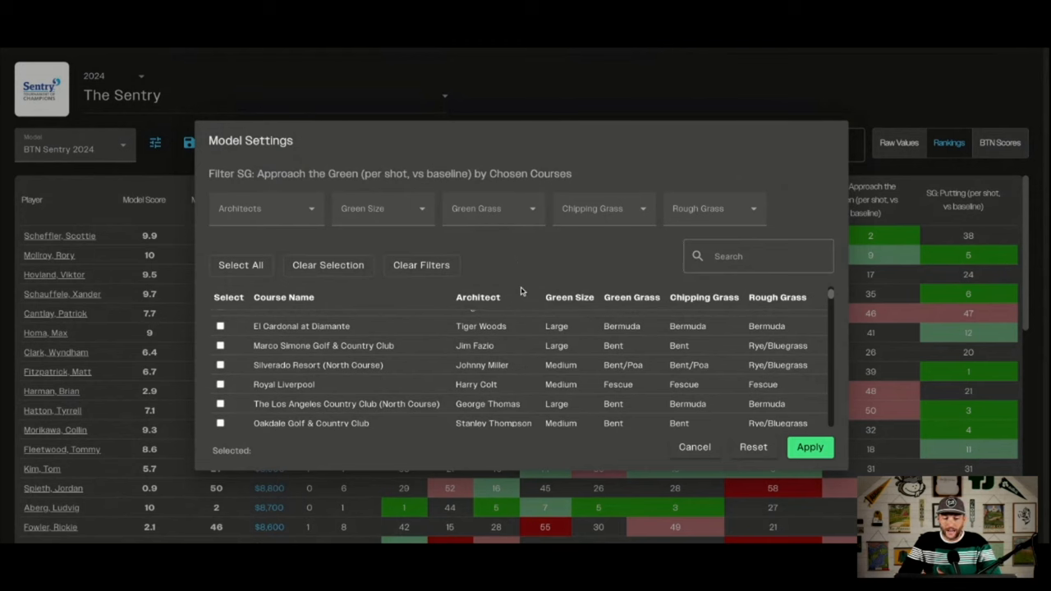
scroll("up", 3)
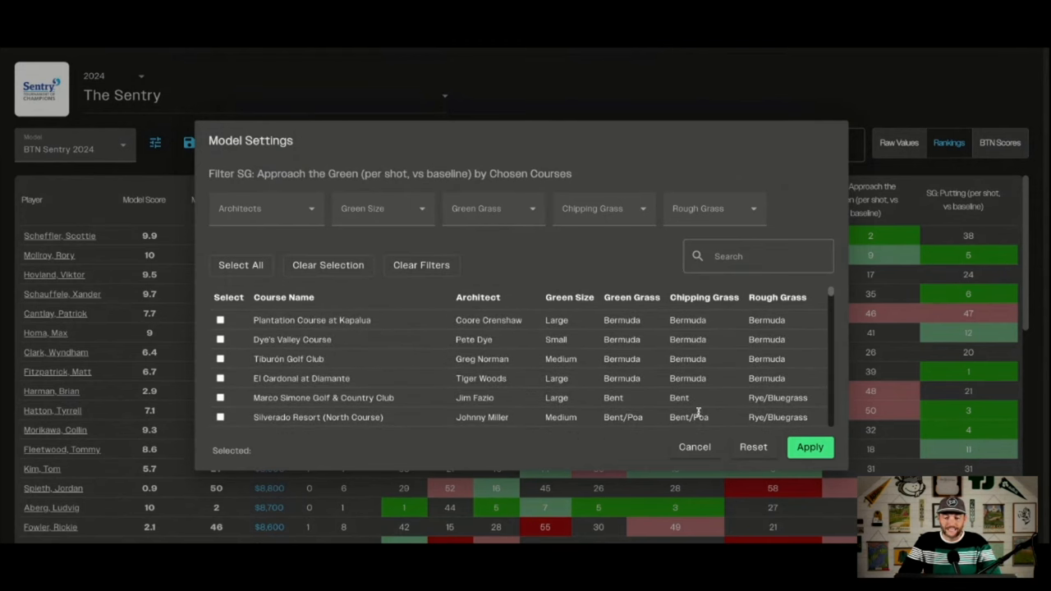
left_click(693, 447)
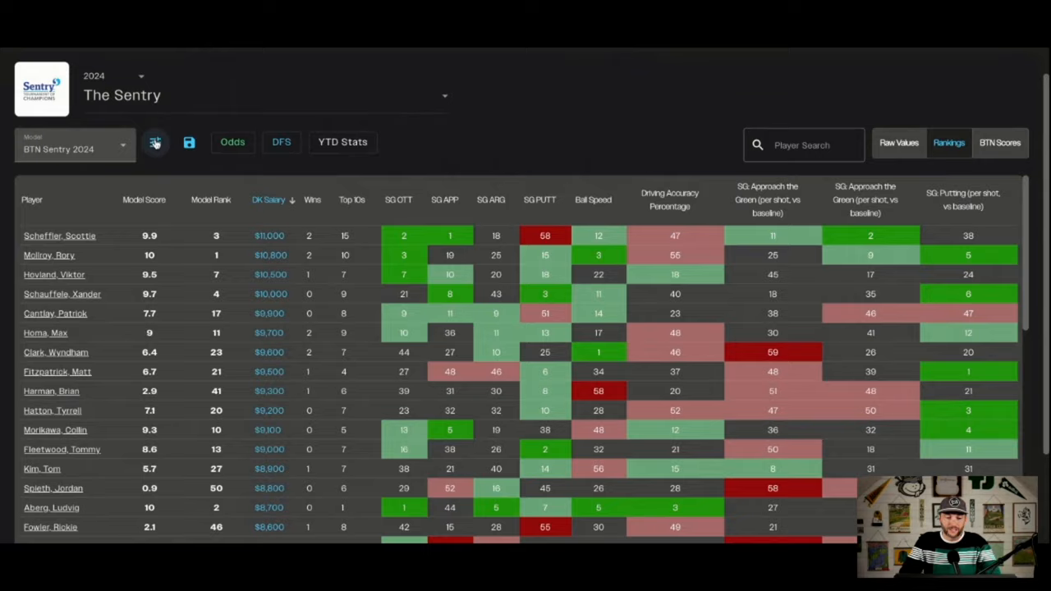
left_click(155, 142)
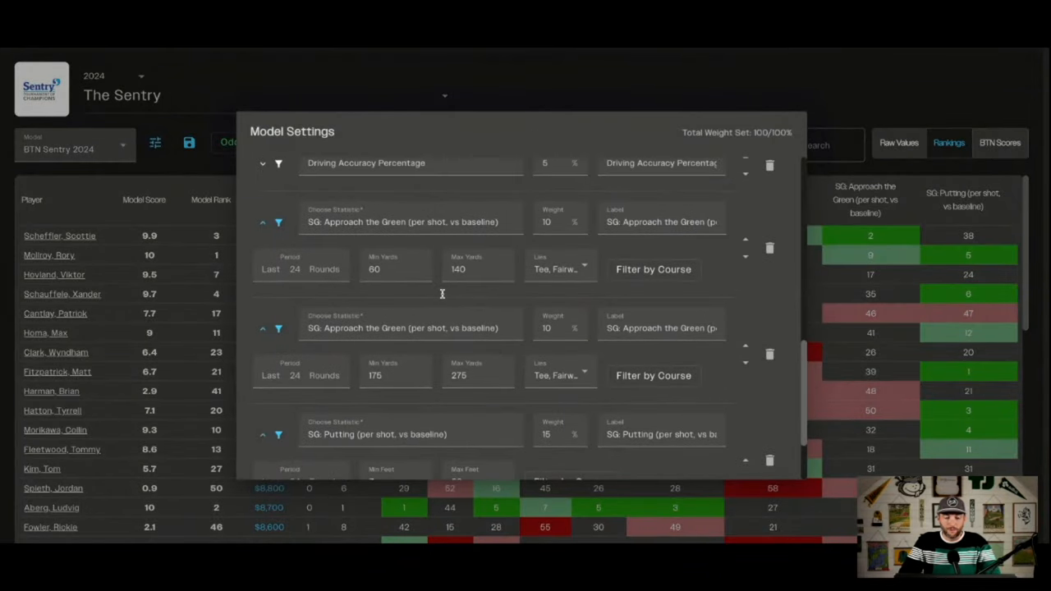
scroll("down", 3)
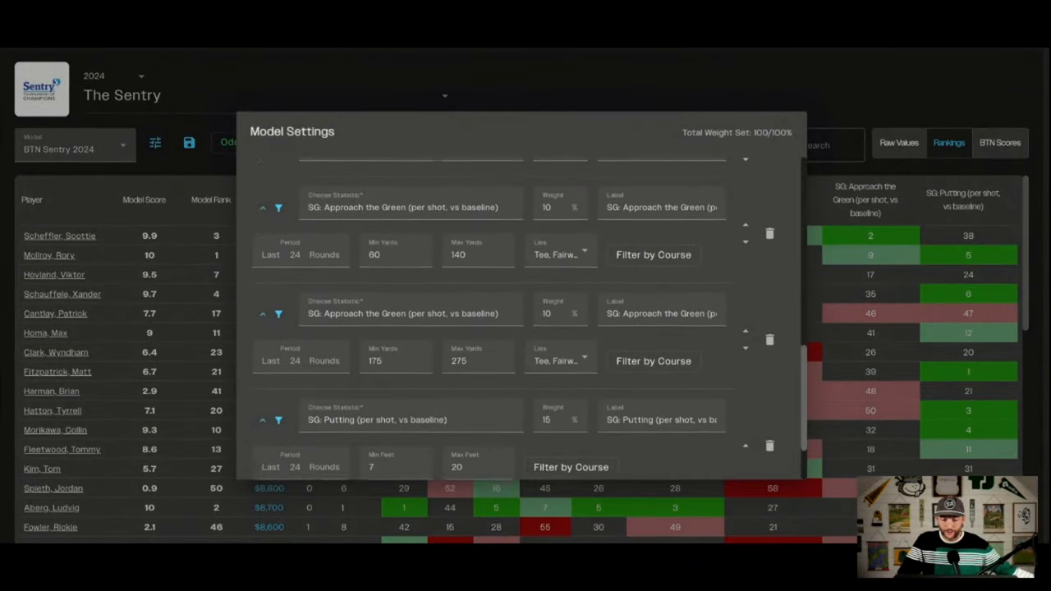
scroll("down", 3)
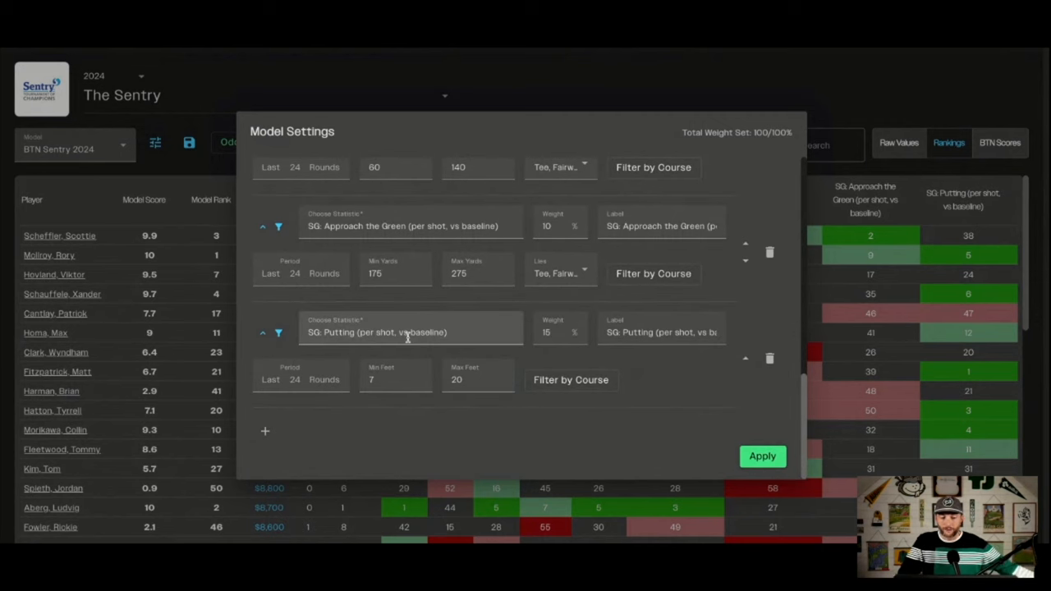
left_click(760, 455)
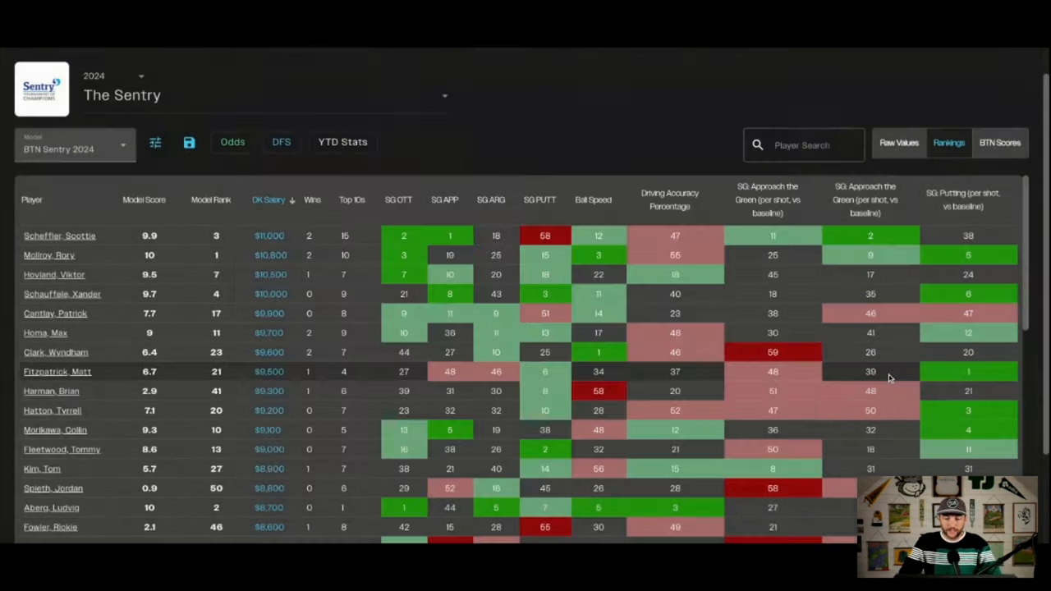
scroll("down", 3)
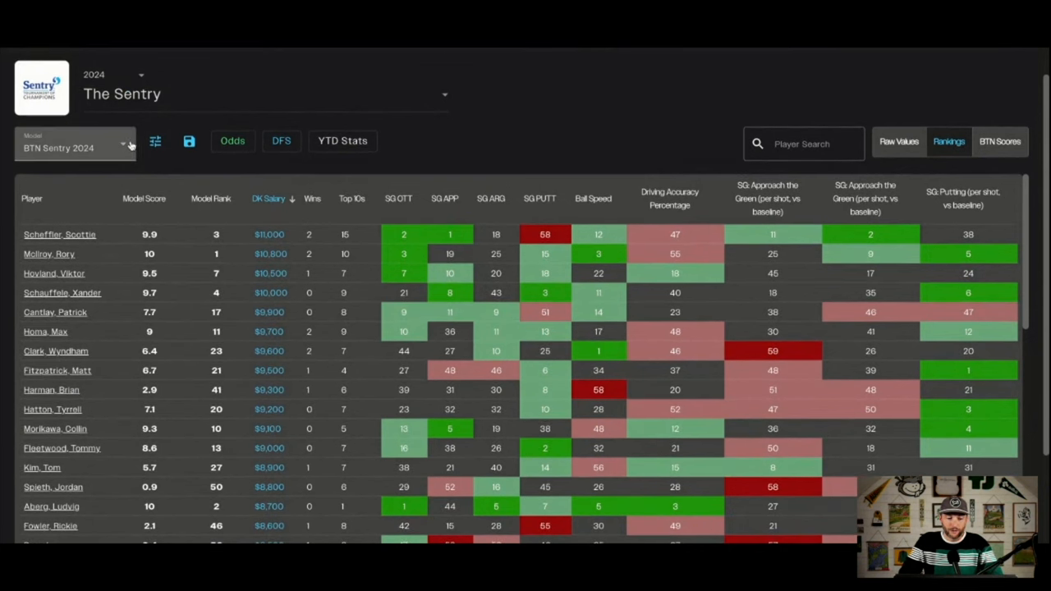
left_click(74, 148)
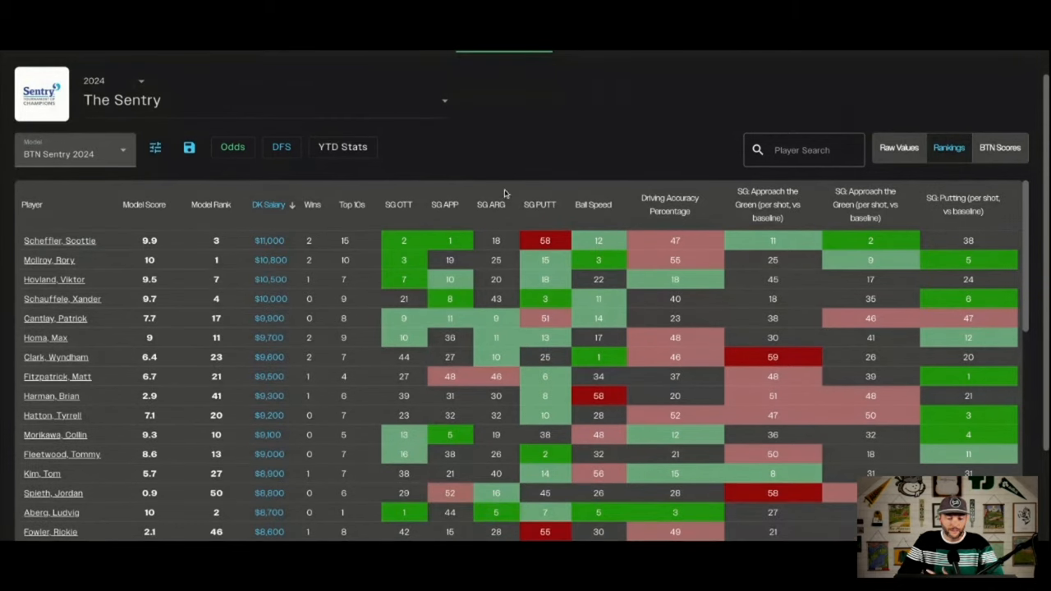
mouse_move(505, 154)
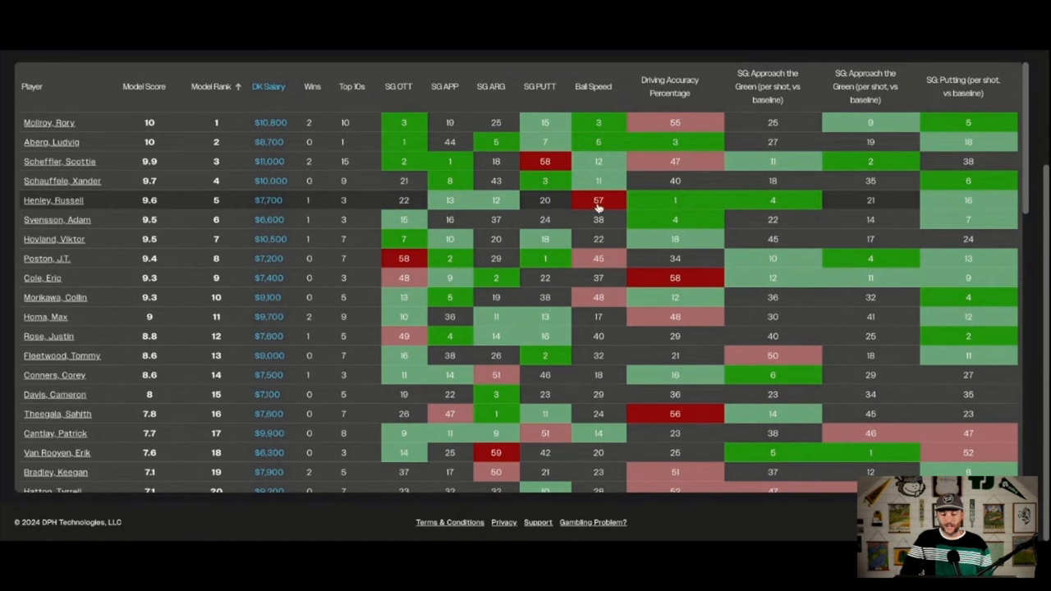
mouse_move(597, 202)
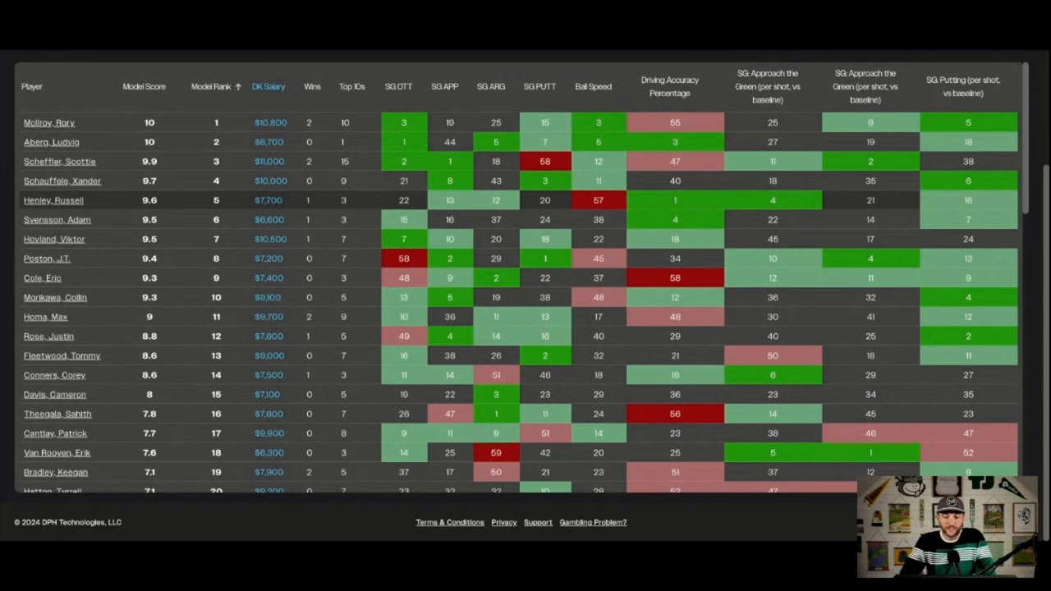
mouse_move(663, 201)
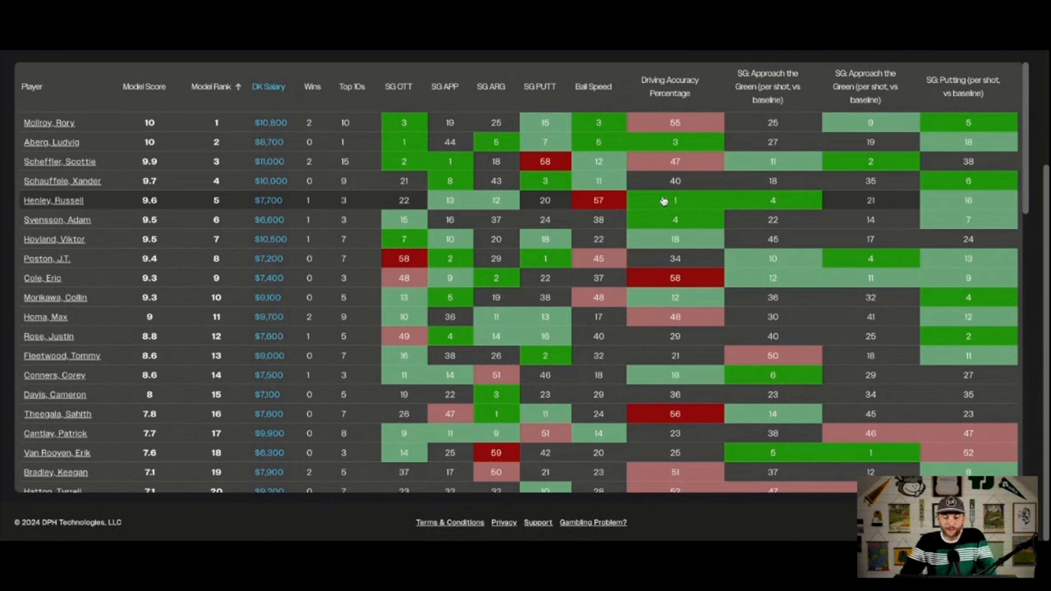
mouse_move(663, 201)
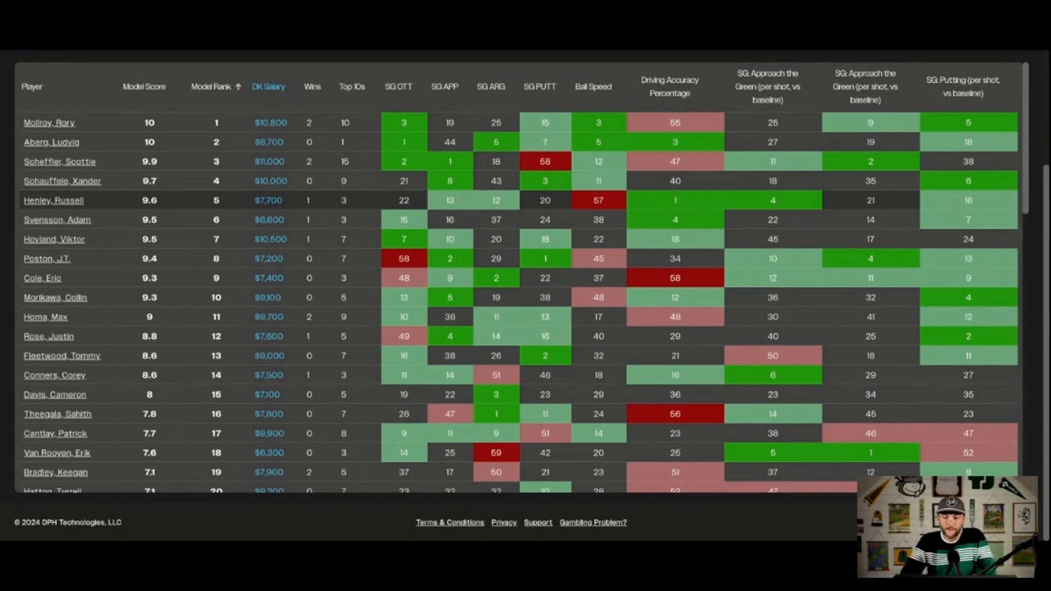
mouse_move(772, 201)
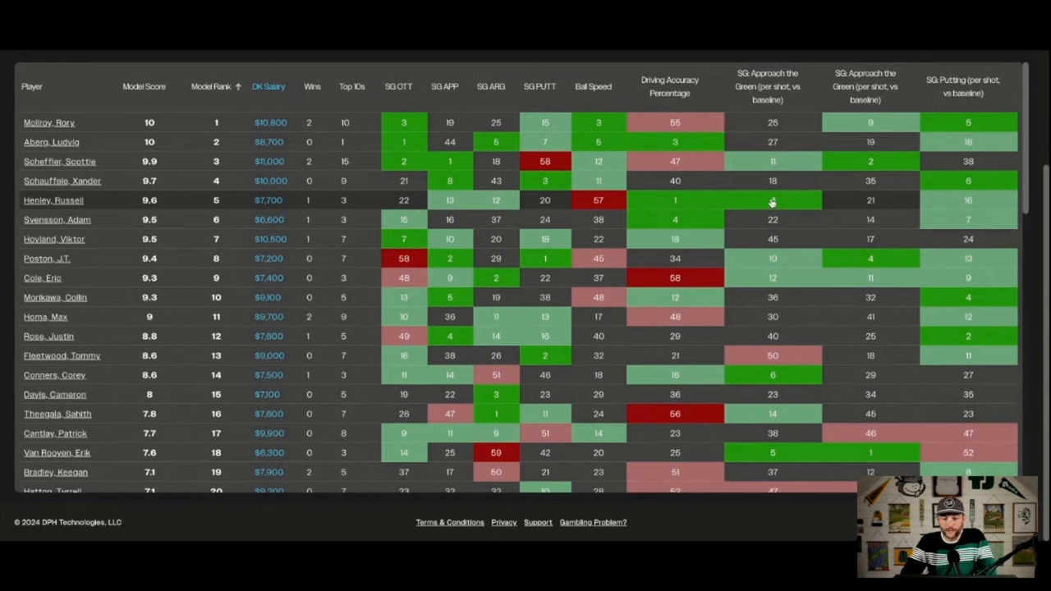
mouse_move(972, 199)
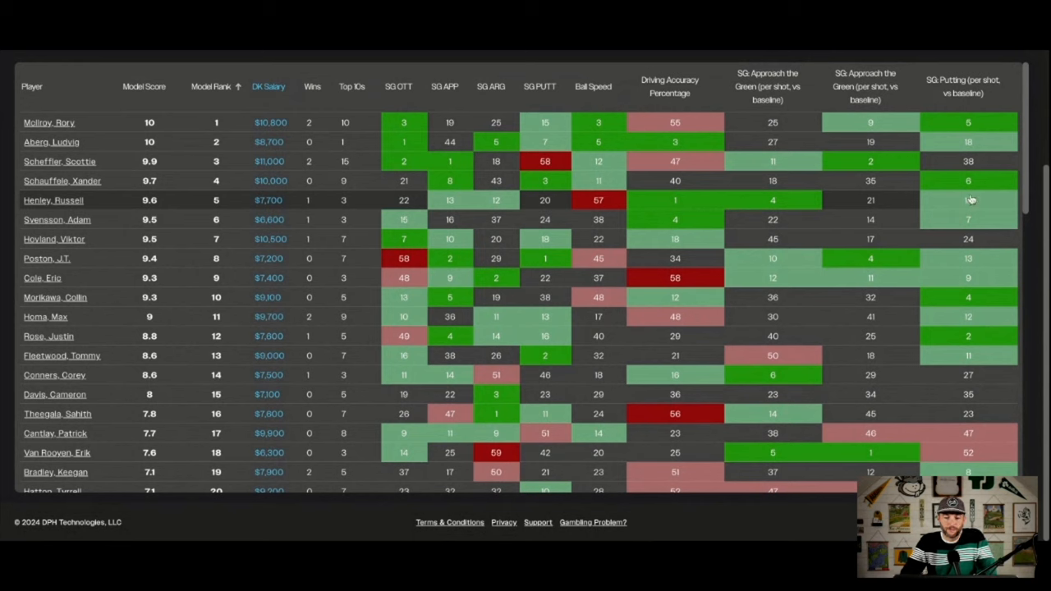
mouse_move(560, 200)
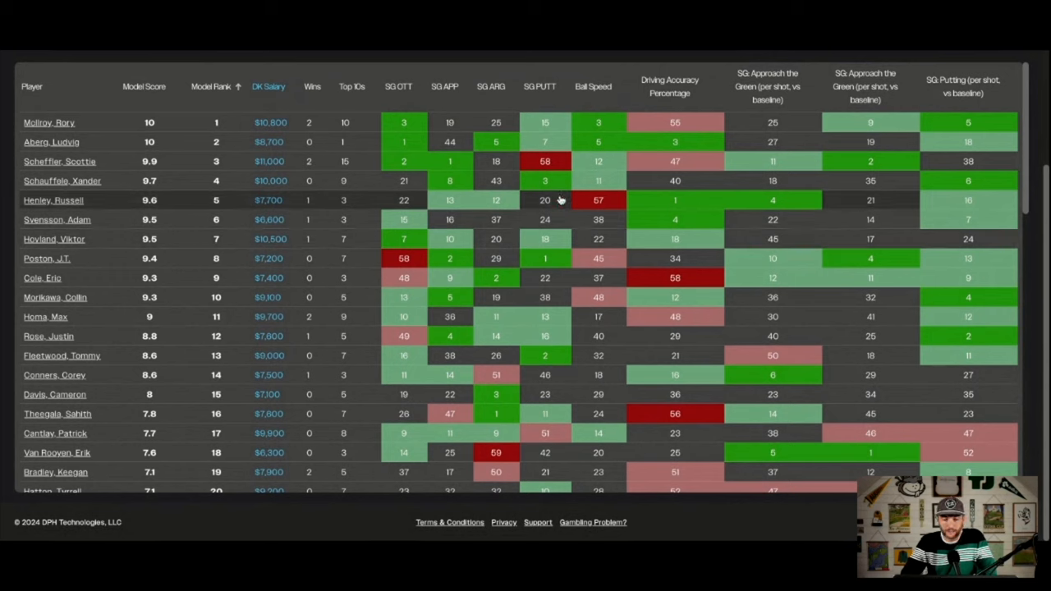
mouse_move(561, 199)
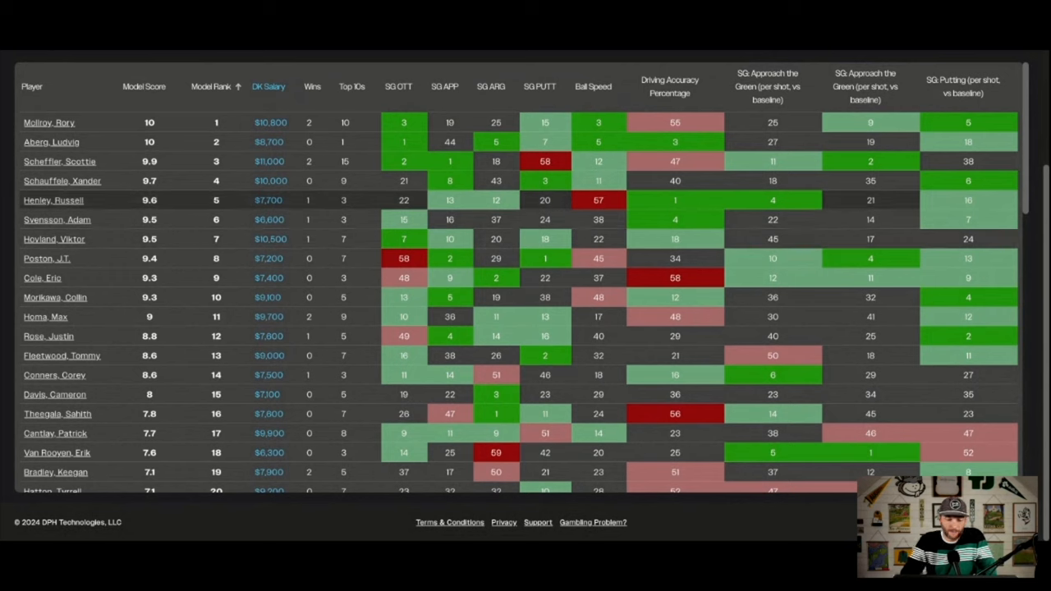
mouse_move(350, 201)
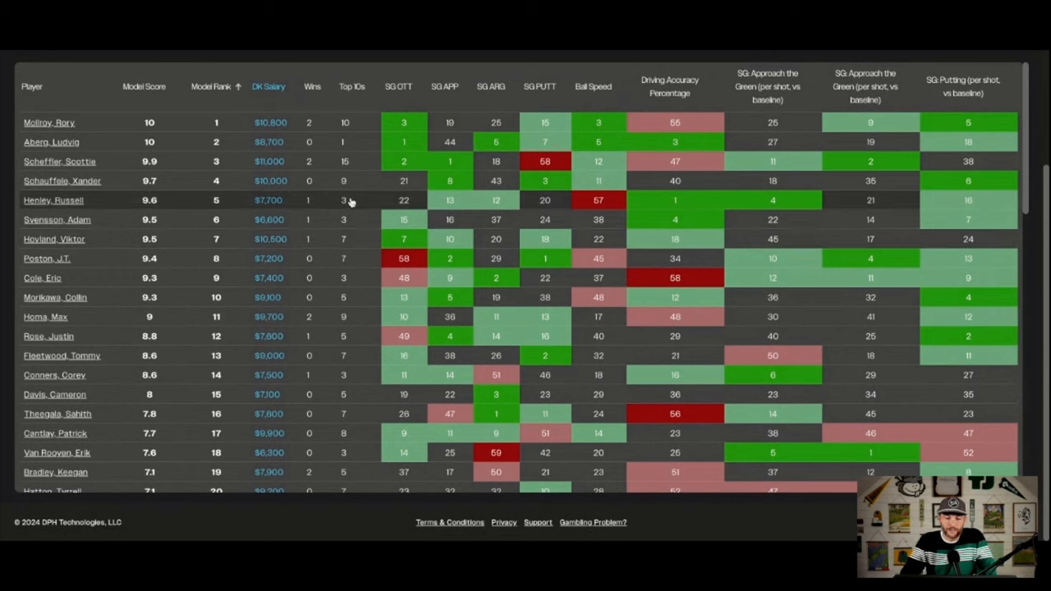
mouse_move(343, 212)
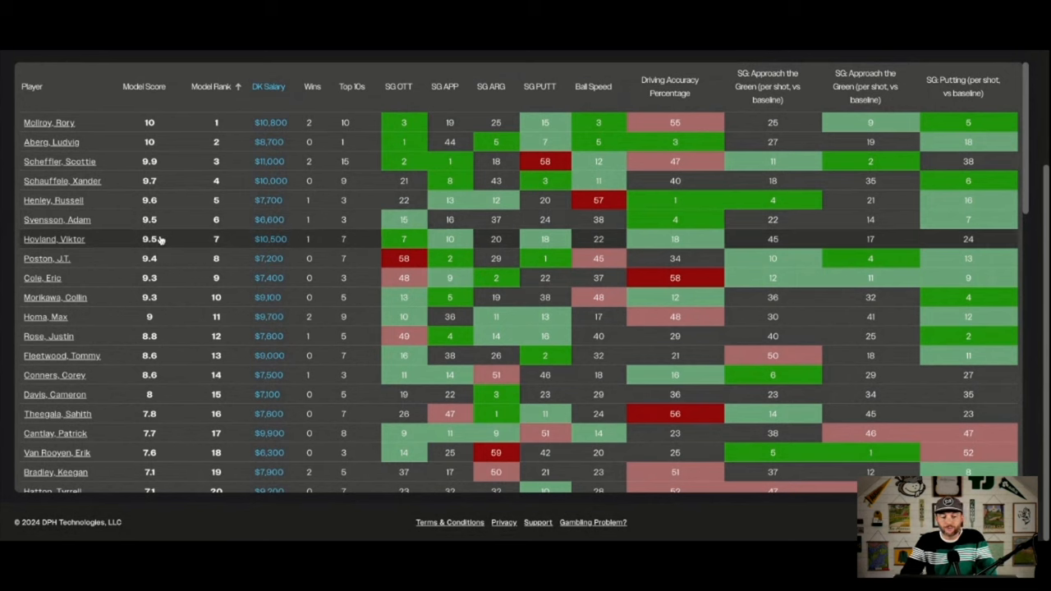
mouse_move(151, 220)
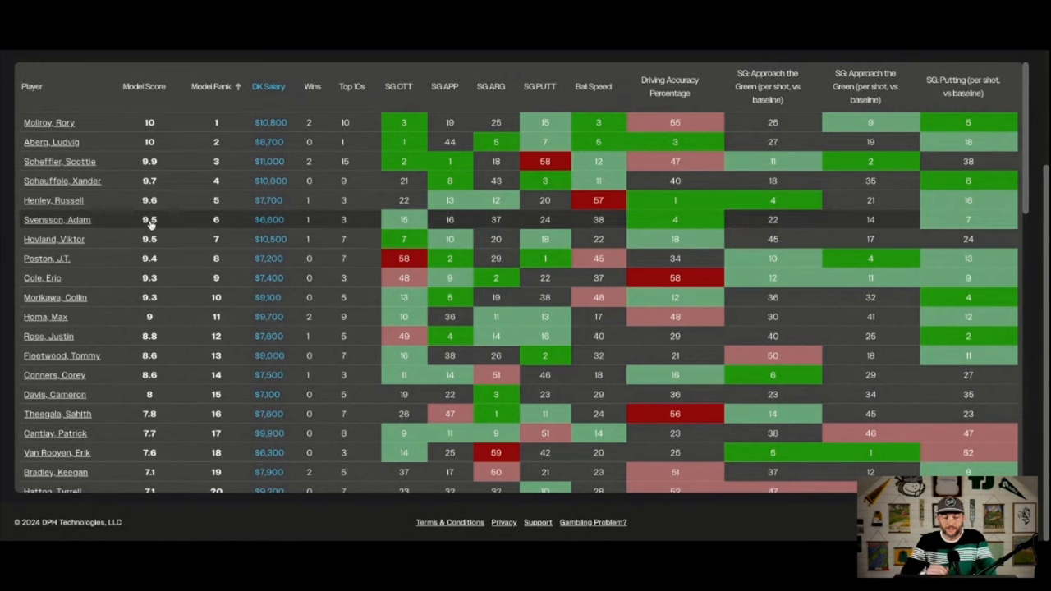
mouse_move(229, 210)
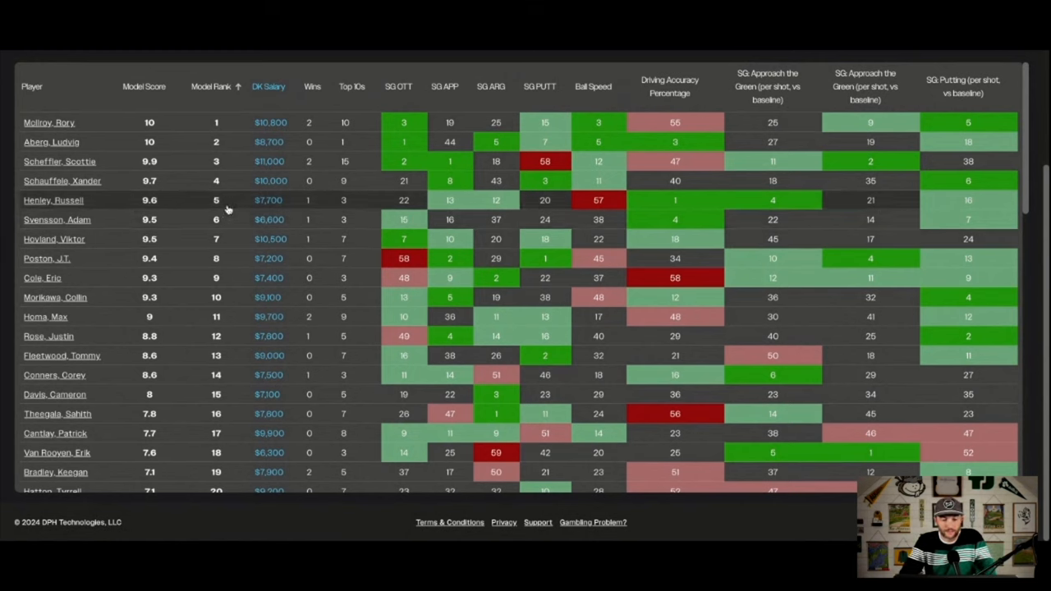
mouse_move(151, 180)
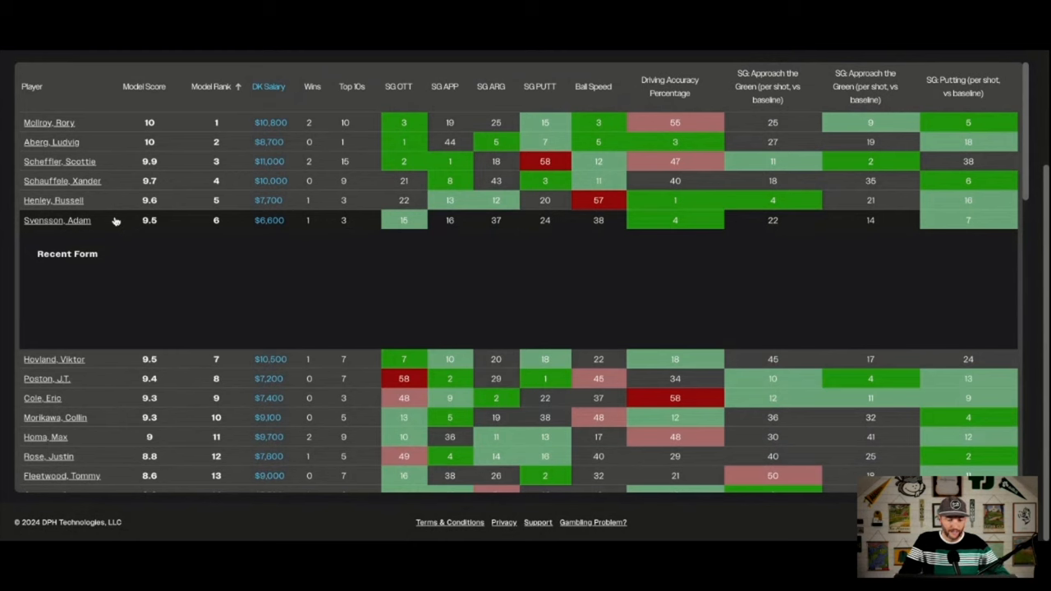
Step: Expand Adam Svensson's row to show his recent form and Plantation Course history
left_click(58, 220)
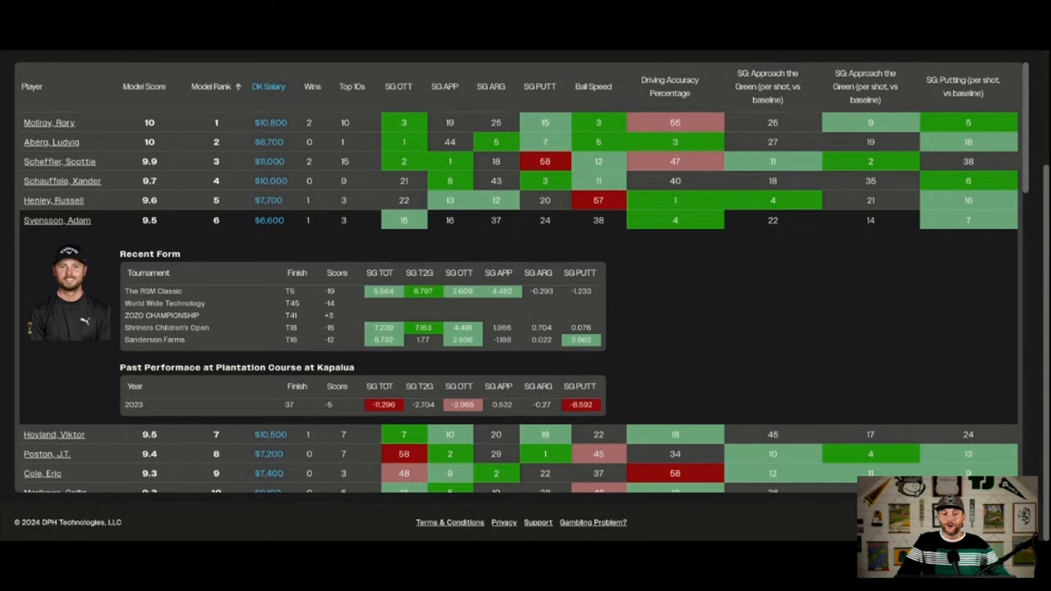
mouse_move(435, 358)
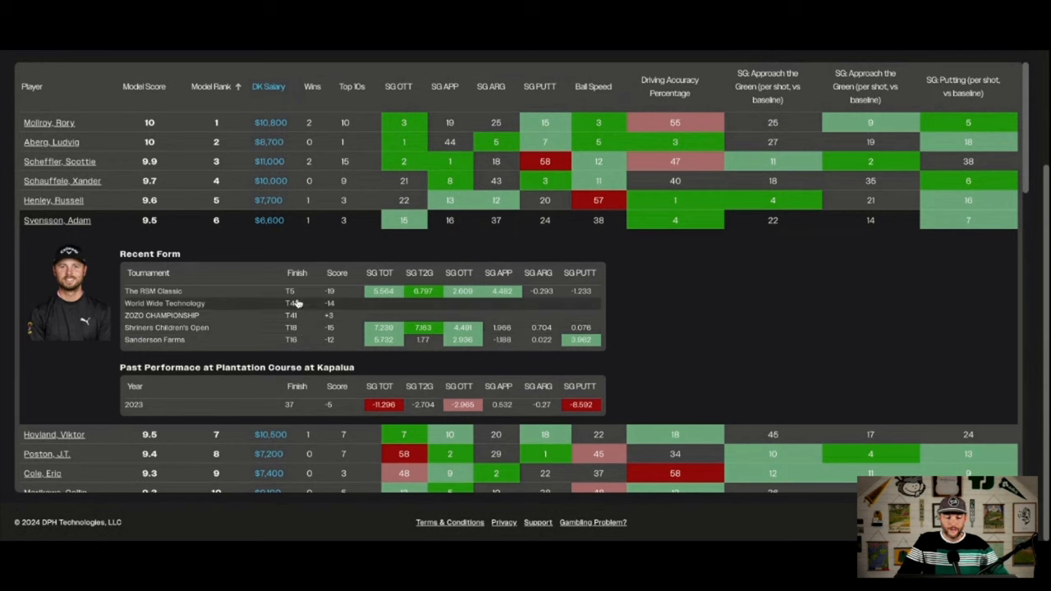
mouse_move(197, 223)
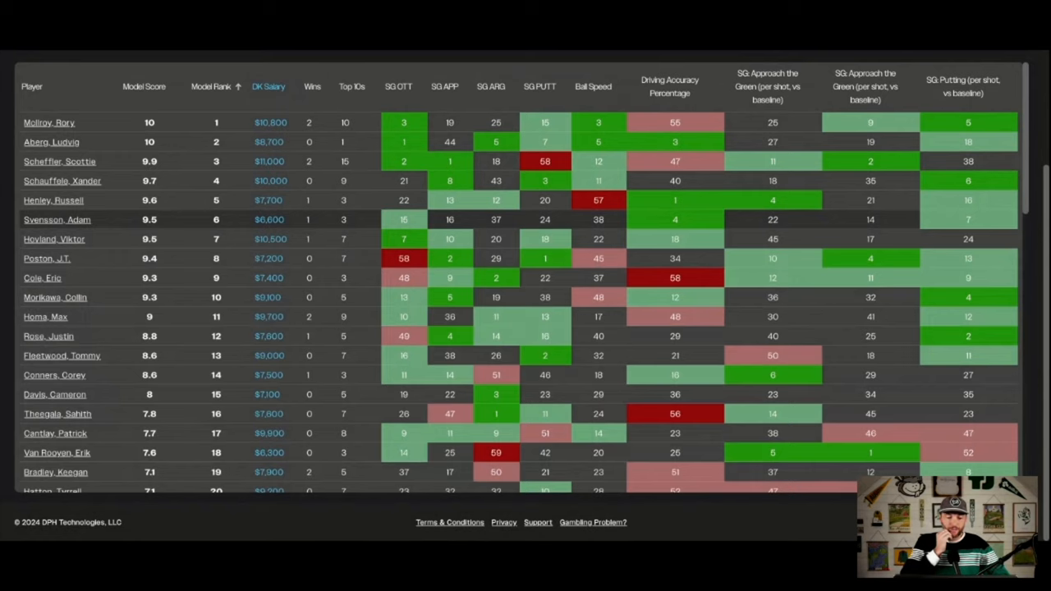
scroll("down", 3)
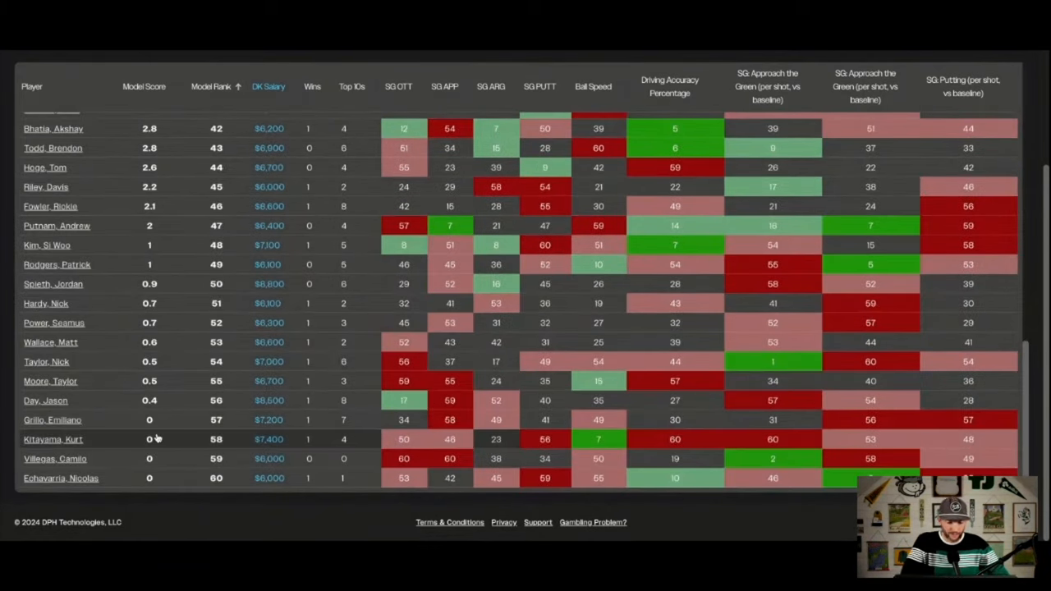
mouse_move(174, 439)
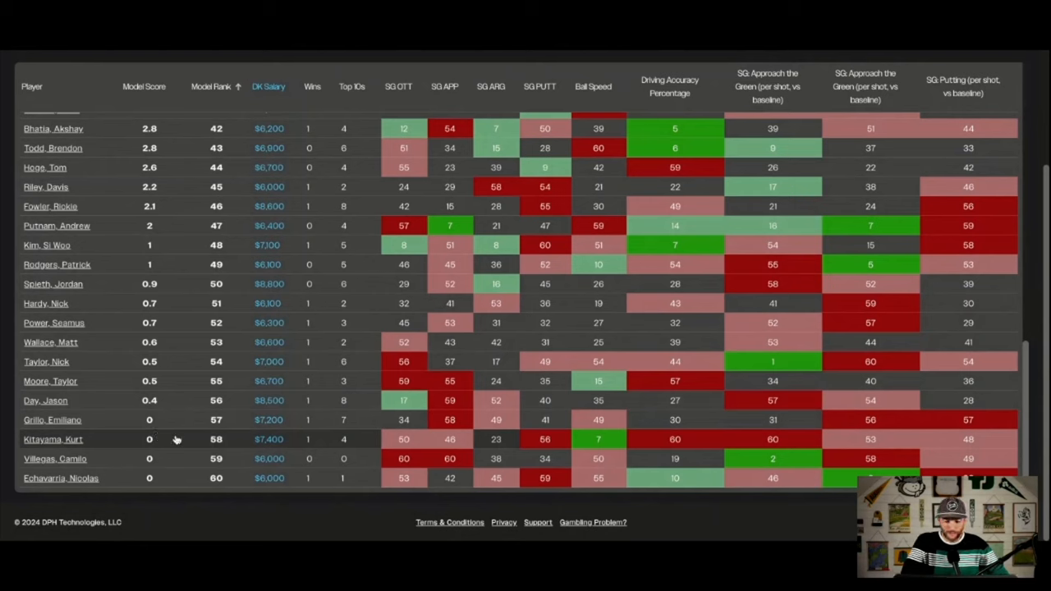
mouse_move(187, 378)
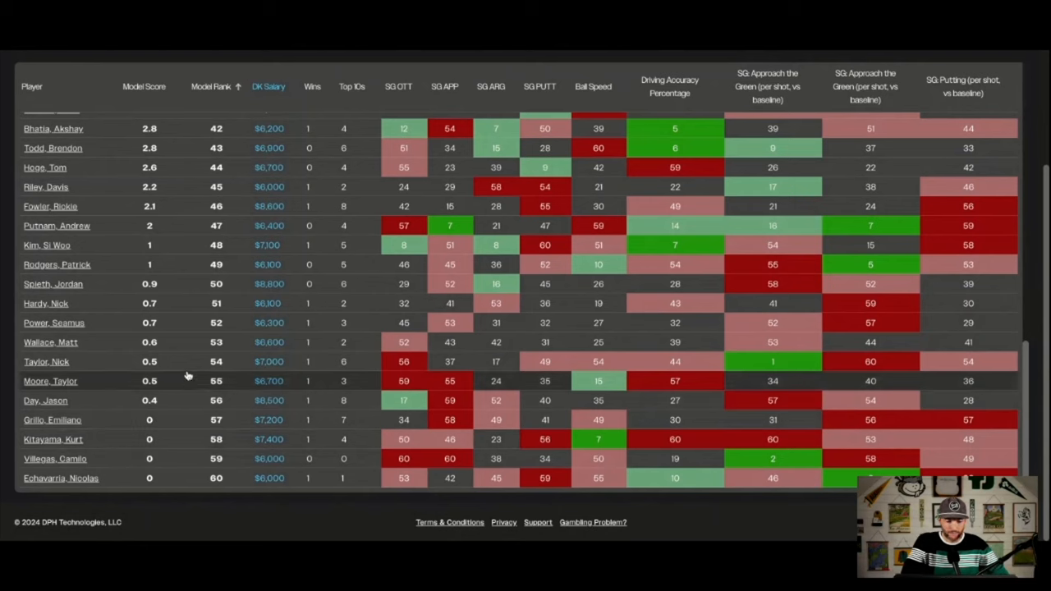
mouse_move(188, 292)
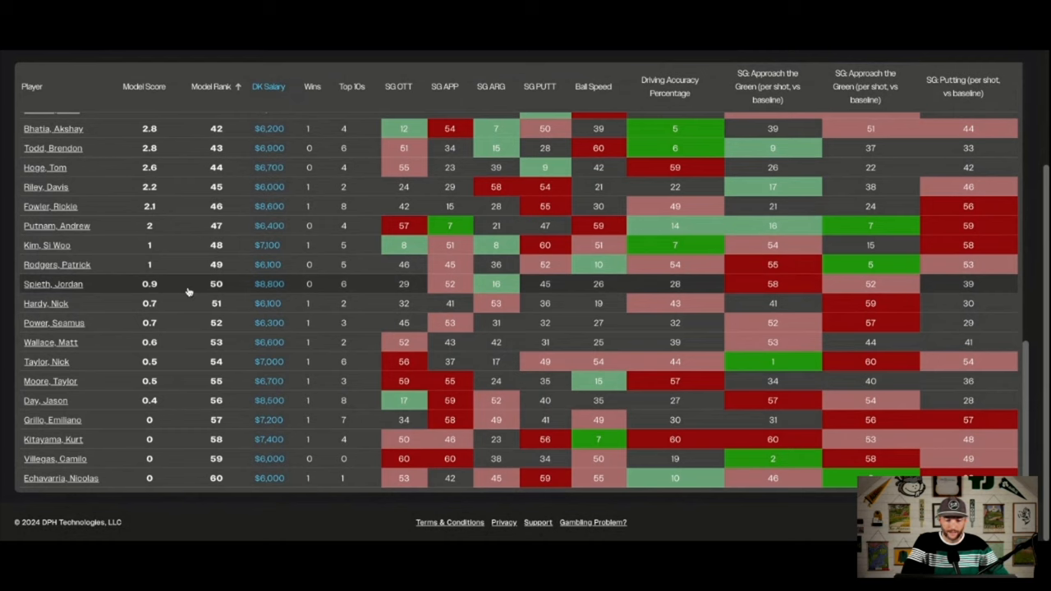
scroll("up", 3)
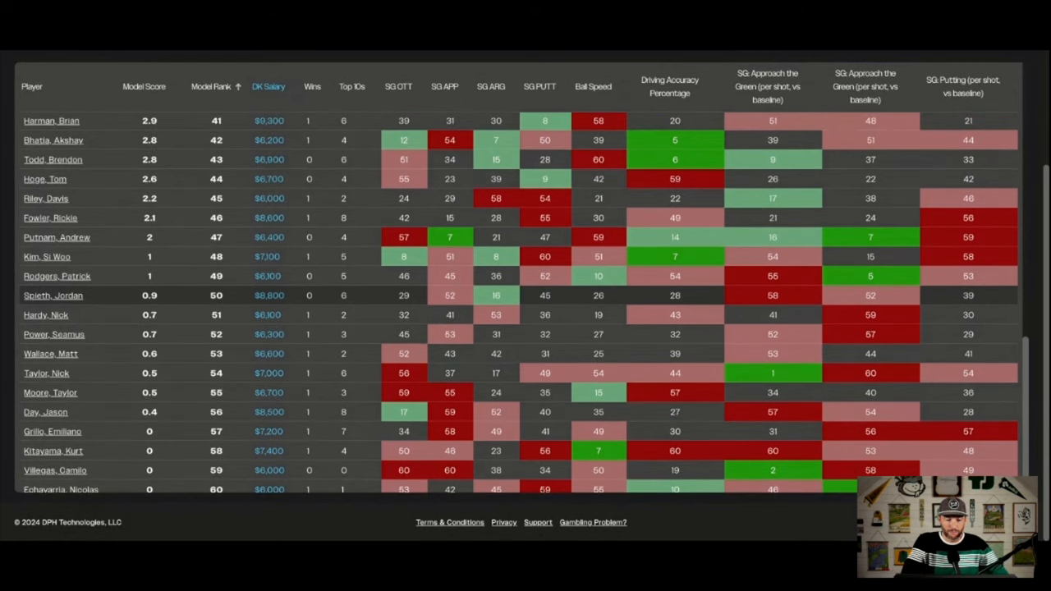
scroll("up", 3)
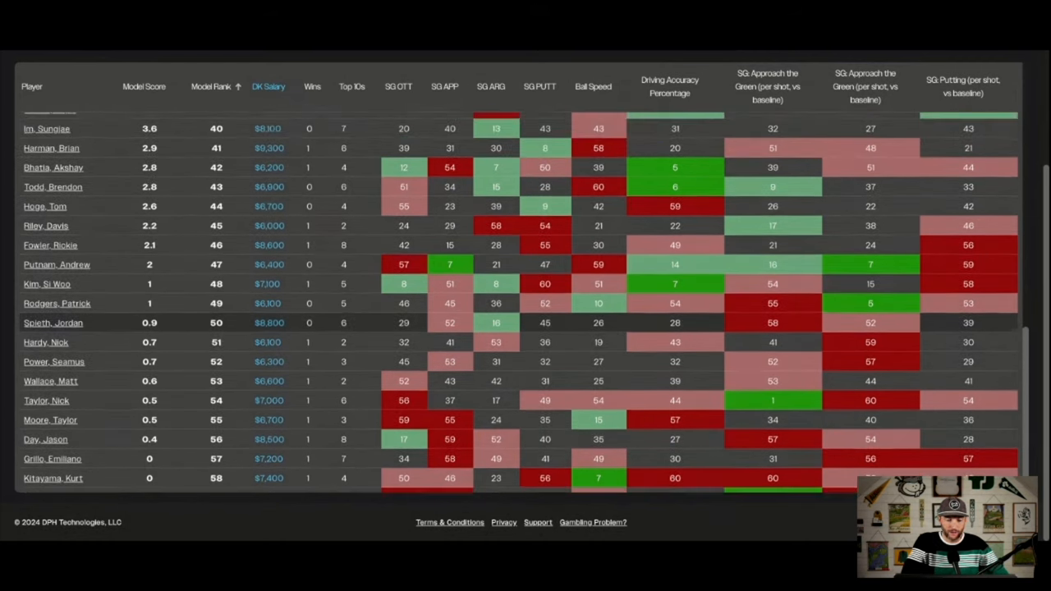
scroll("up", 3)
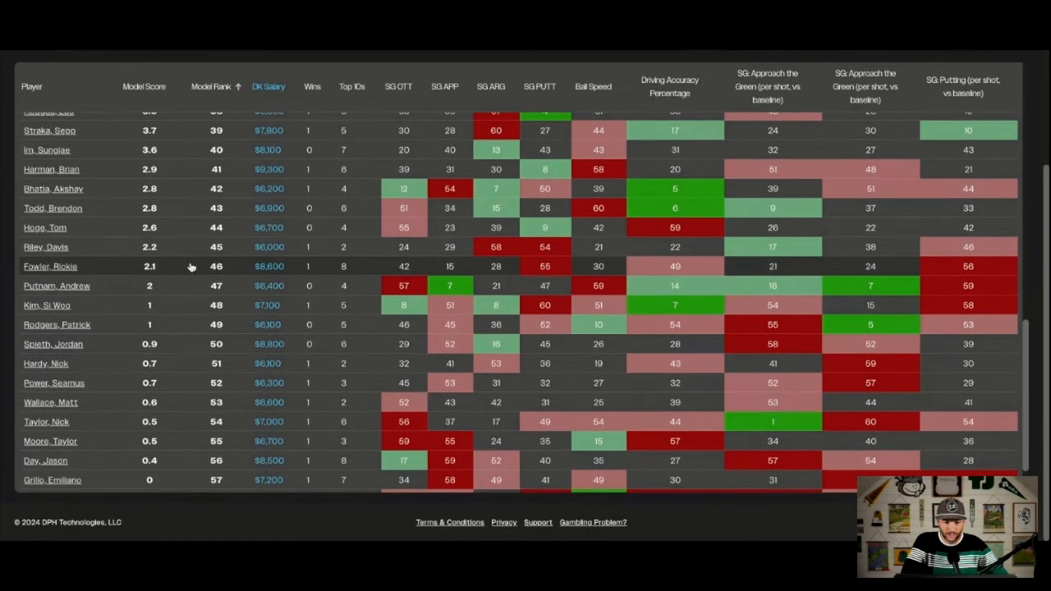
scroll("up", 3)
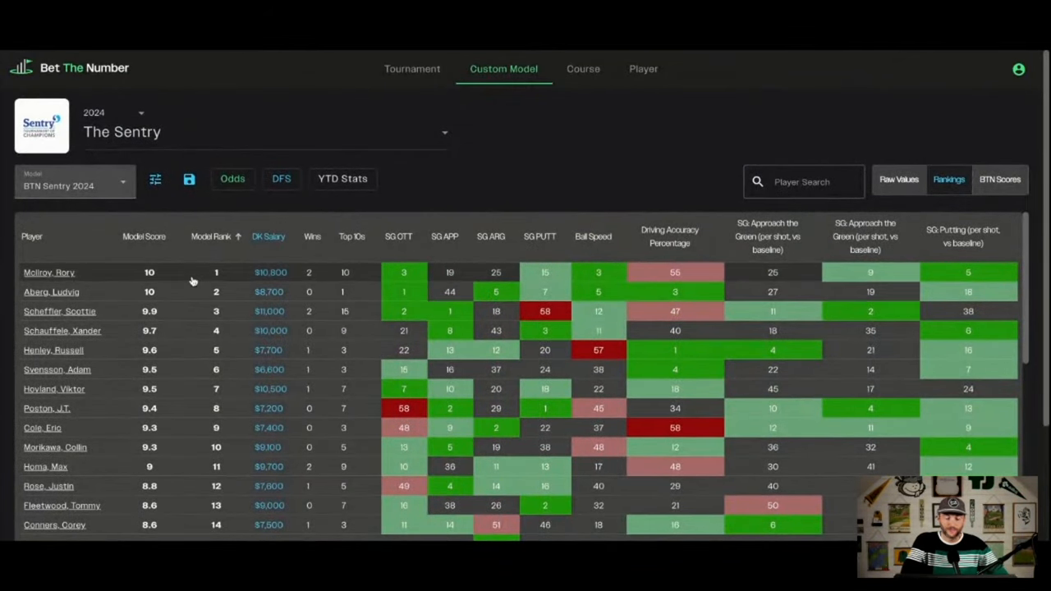
Step: Expand Rory McIlroy's row, show the odds markets, then collapse his row
left_click(49, 273)
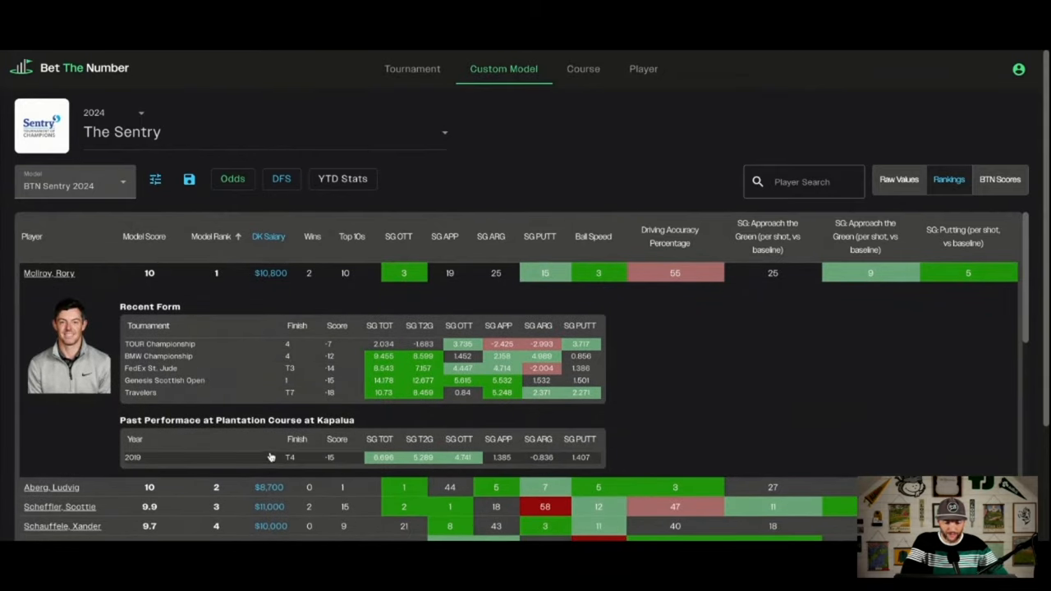
left_click(232, 178)
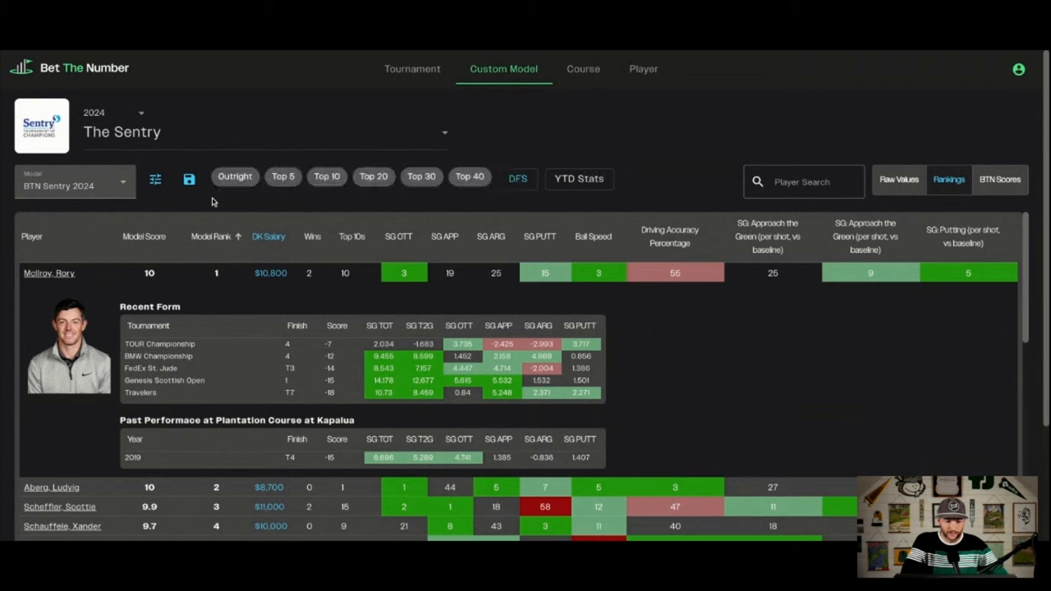
left_click(50, 273)
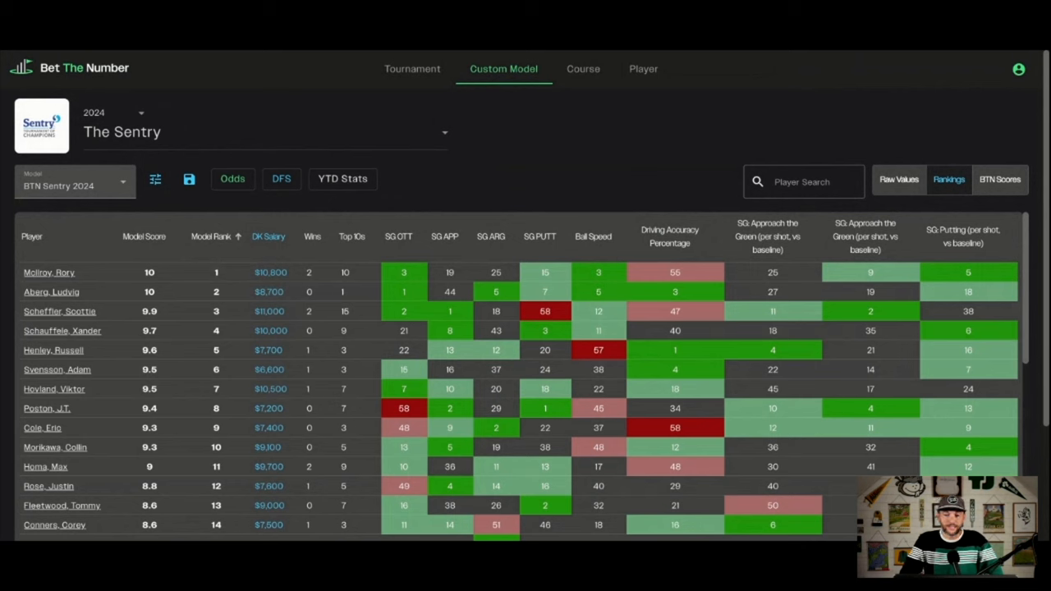
mouse_move(509, 141)
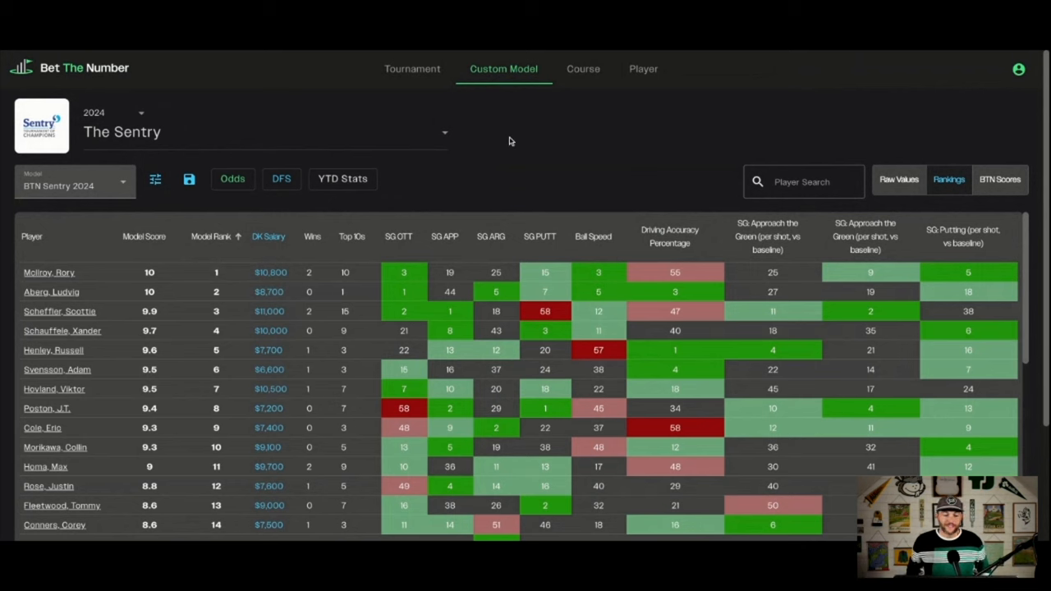